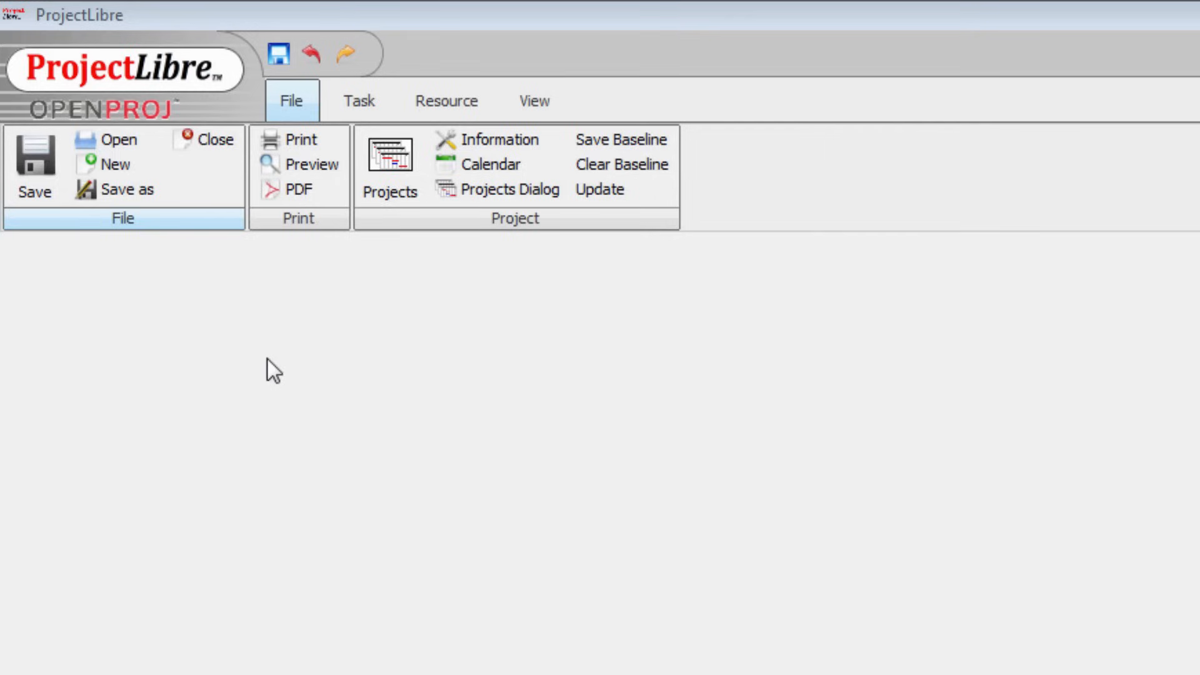
pyautogui.moveTo(252, 360)
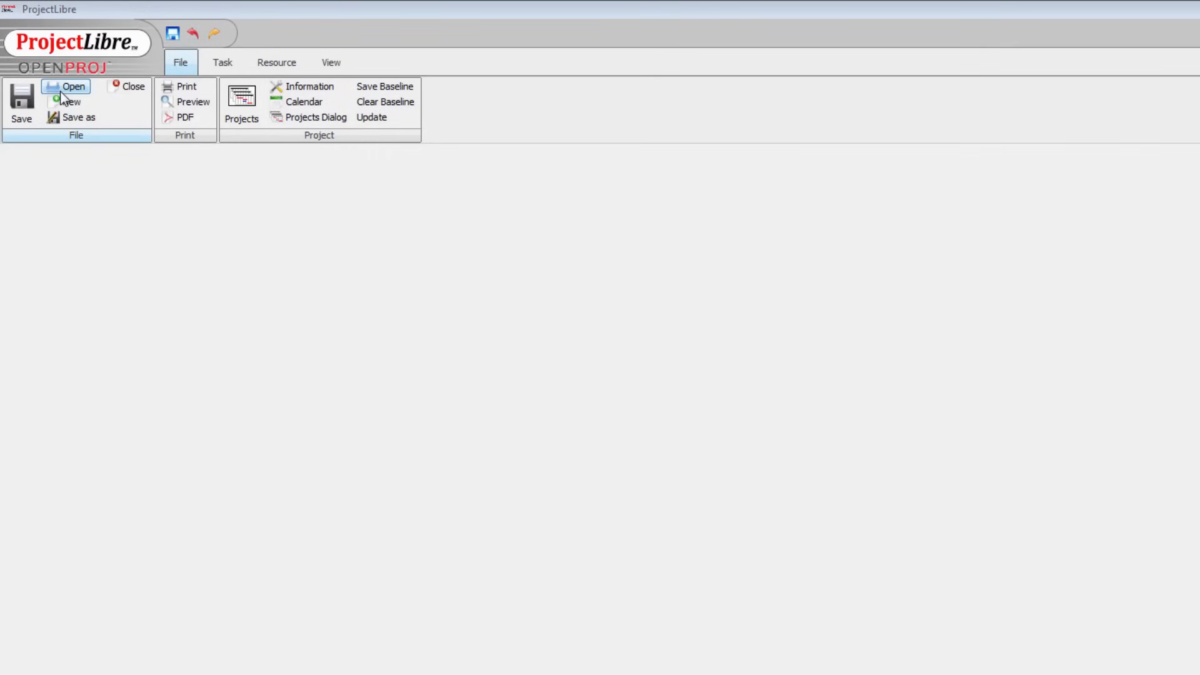
# Step: Create the project 'New Halloween Project' with manager Helen, starting 7/13/15
pyautogui.click(68, 101)
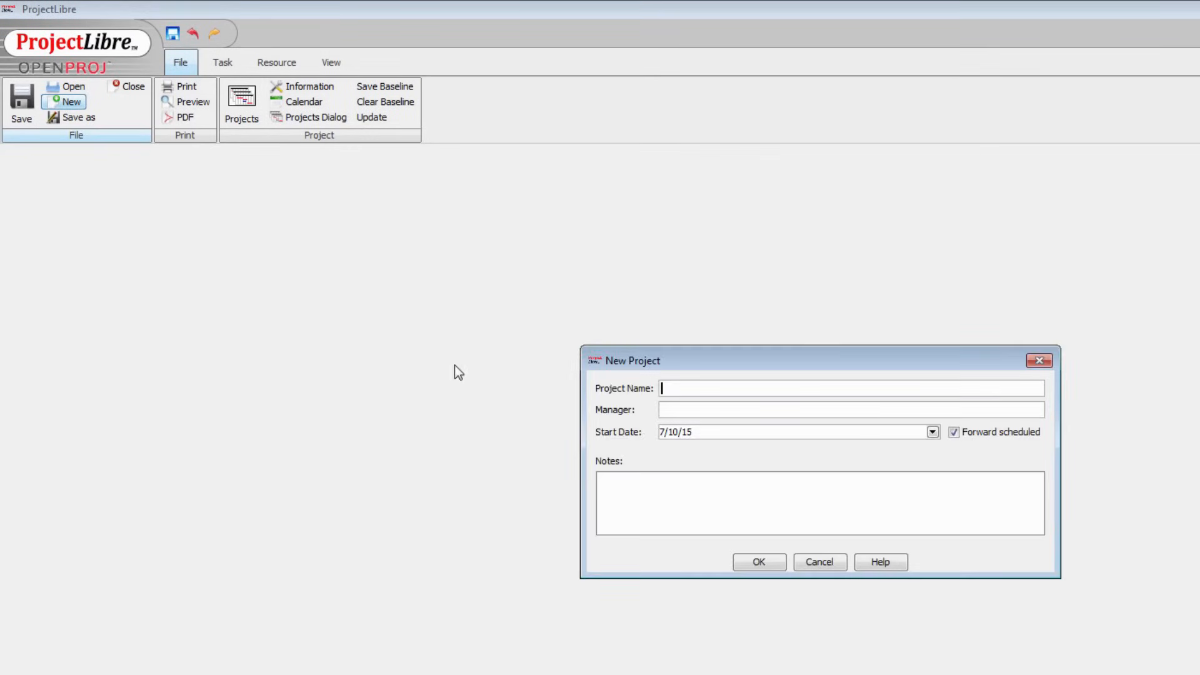
pyautogui.write('New Halloween Project')
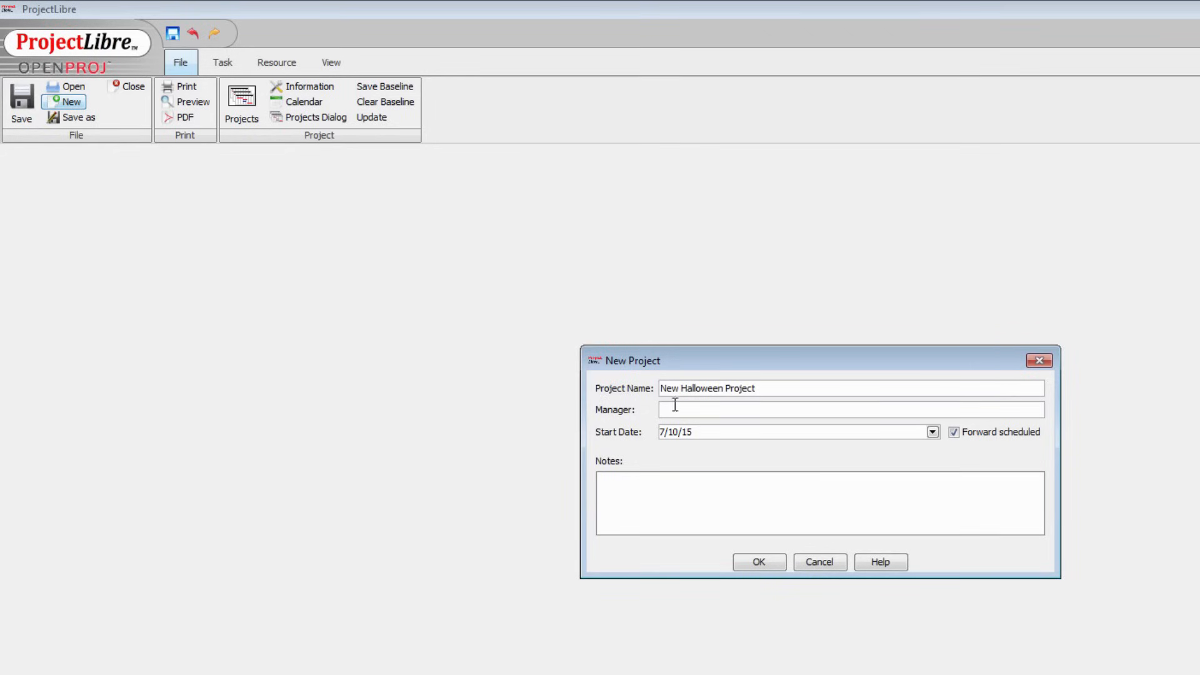
pyautogui.write('Helen')
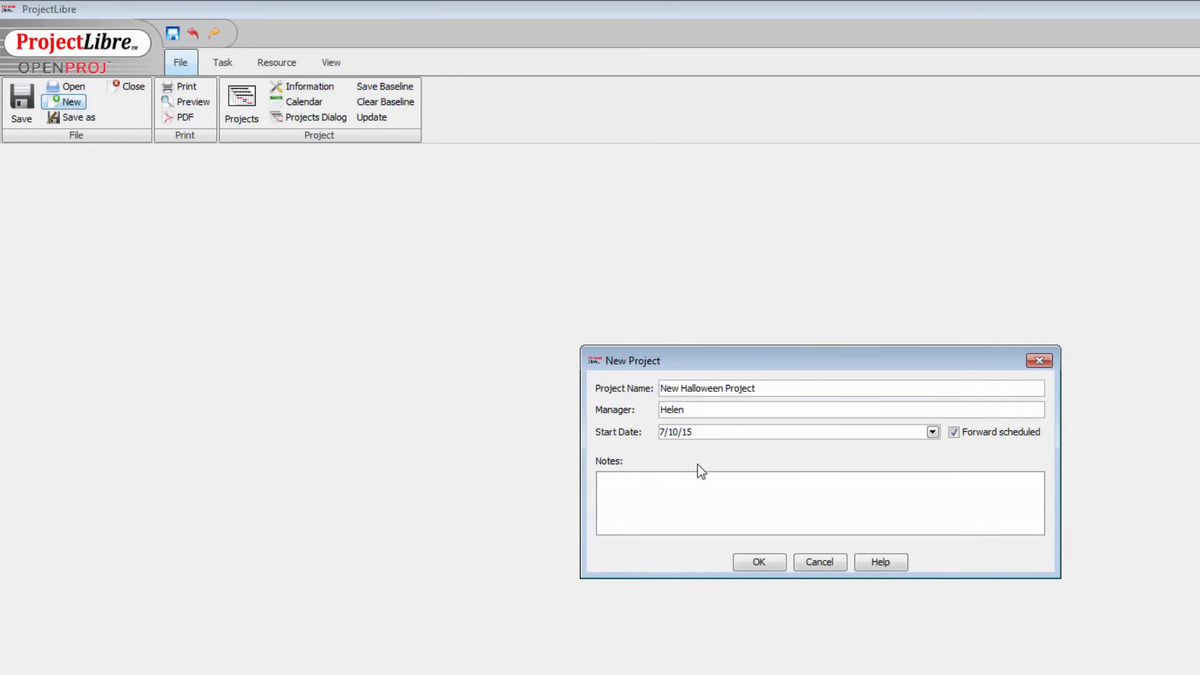
pyautogui.click(933, 432)
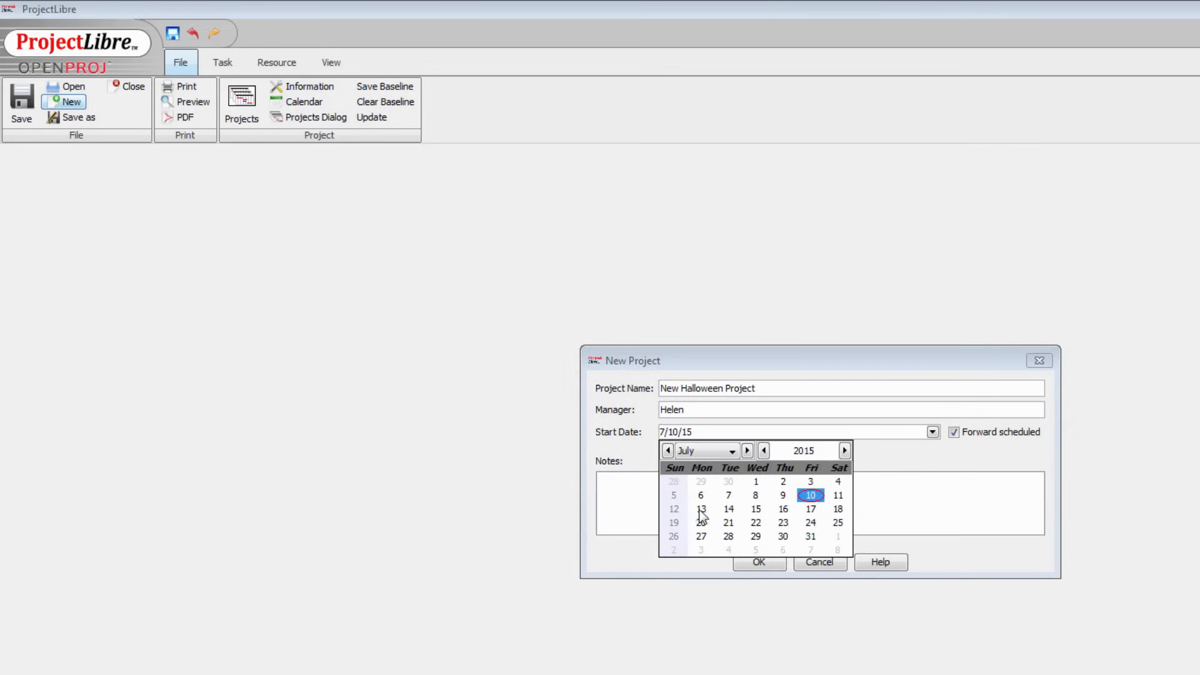
pyautogui.click(701, 508)
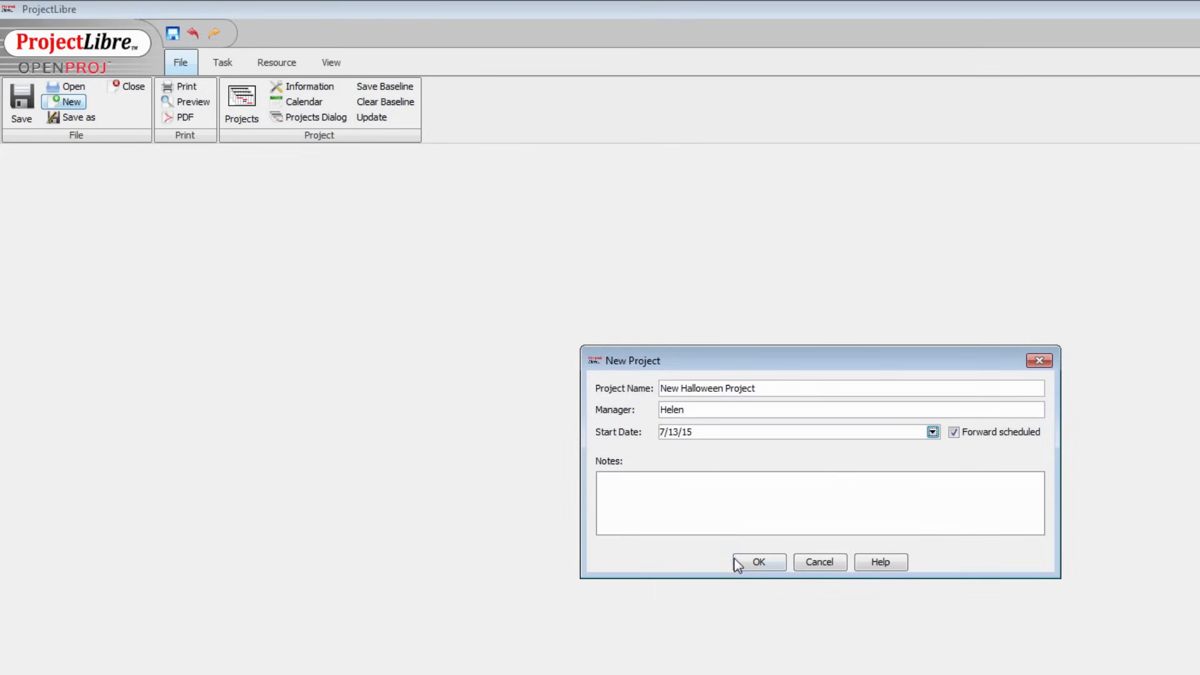
pyautogui.click(762, 562)
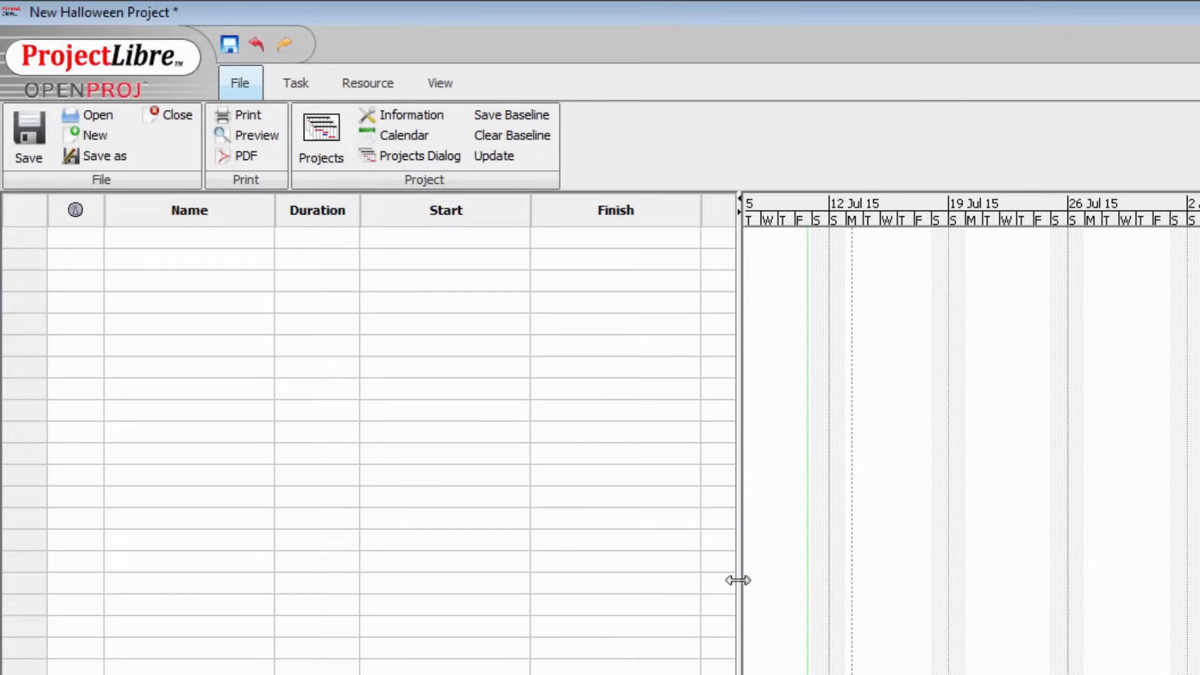
pyautogui.moveTo(140, 250)
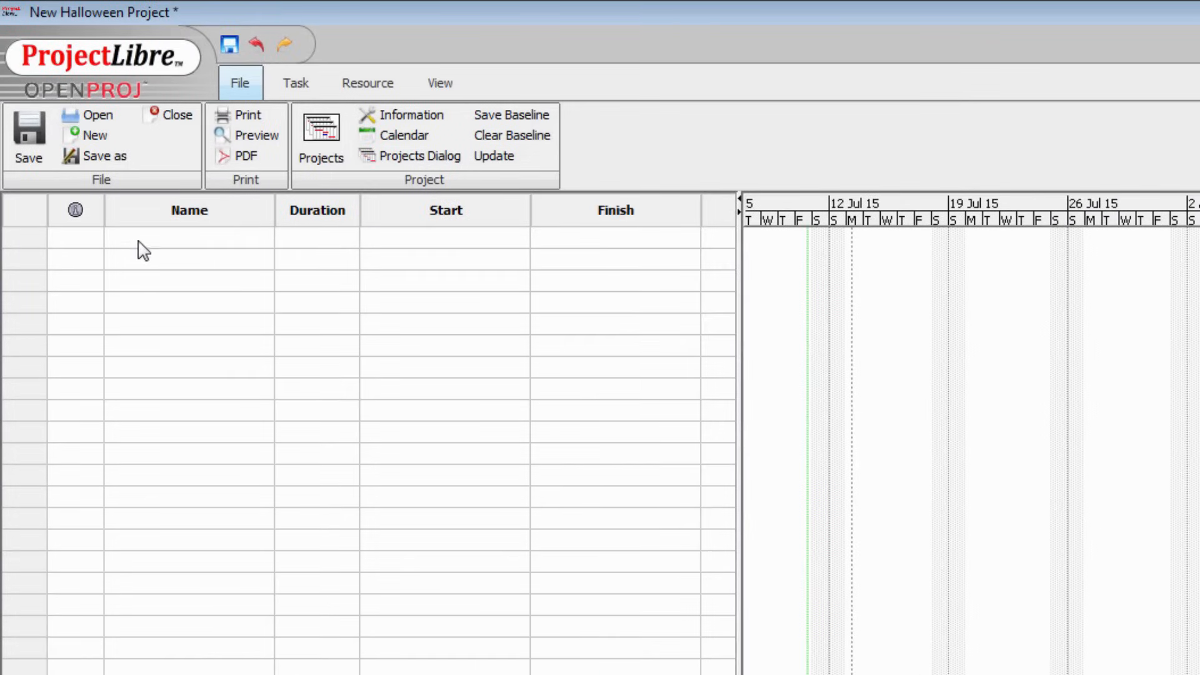
pyautogui.moveTo(184, 240)
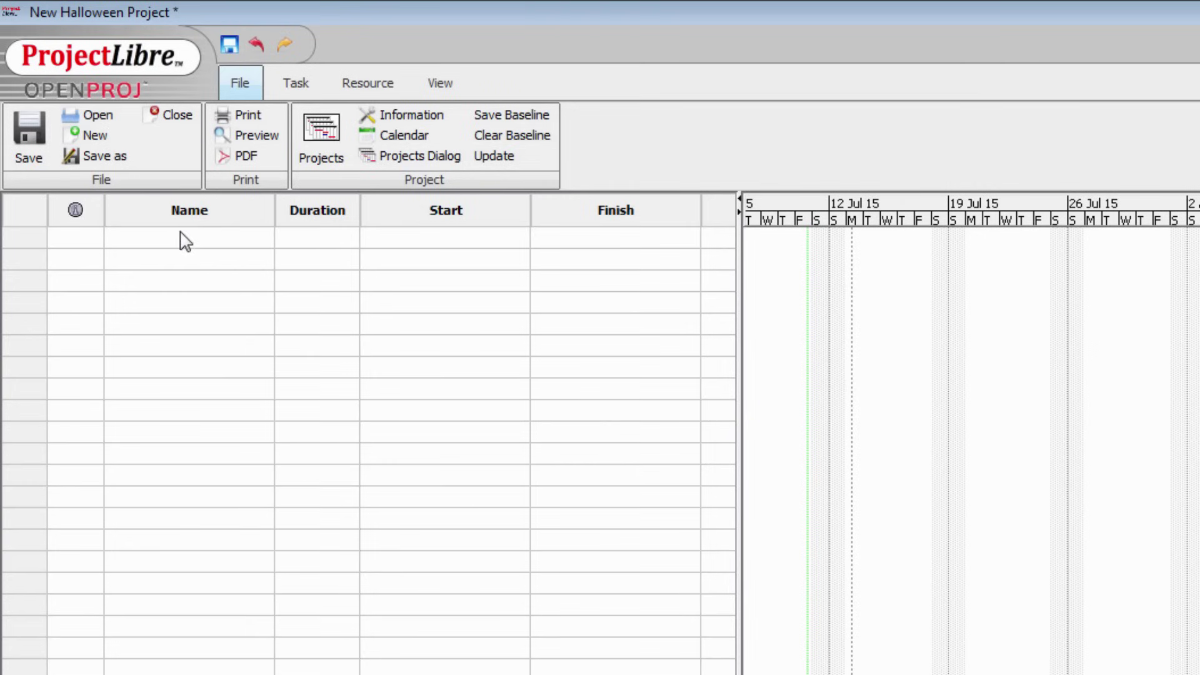
pyautogui.moveTo(303, 340)
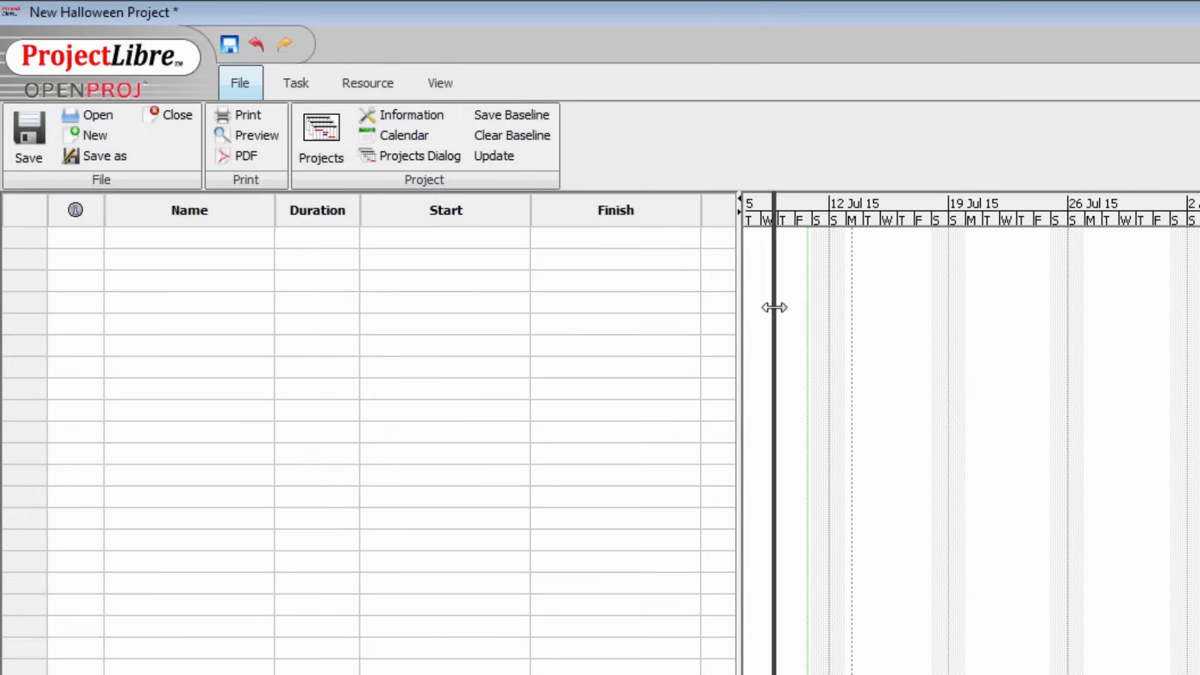
# Step: Drag the table/Gantt splitter right until the Predecessors column appears
pyautogui.moveTo(774, 307); pyautogui.dragTo(901, 331)
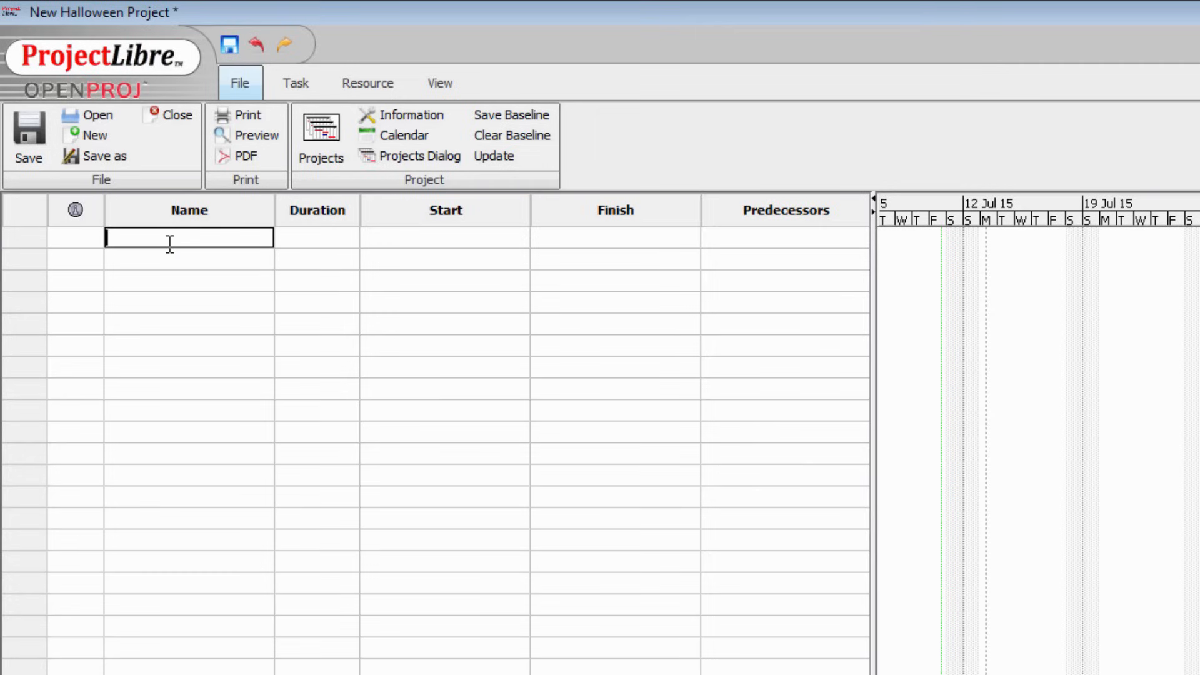
# Step: Enter R & D, Packaging, Production and Delivery as one-day tasks
pyautogui.write('R & D')
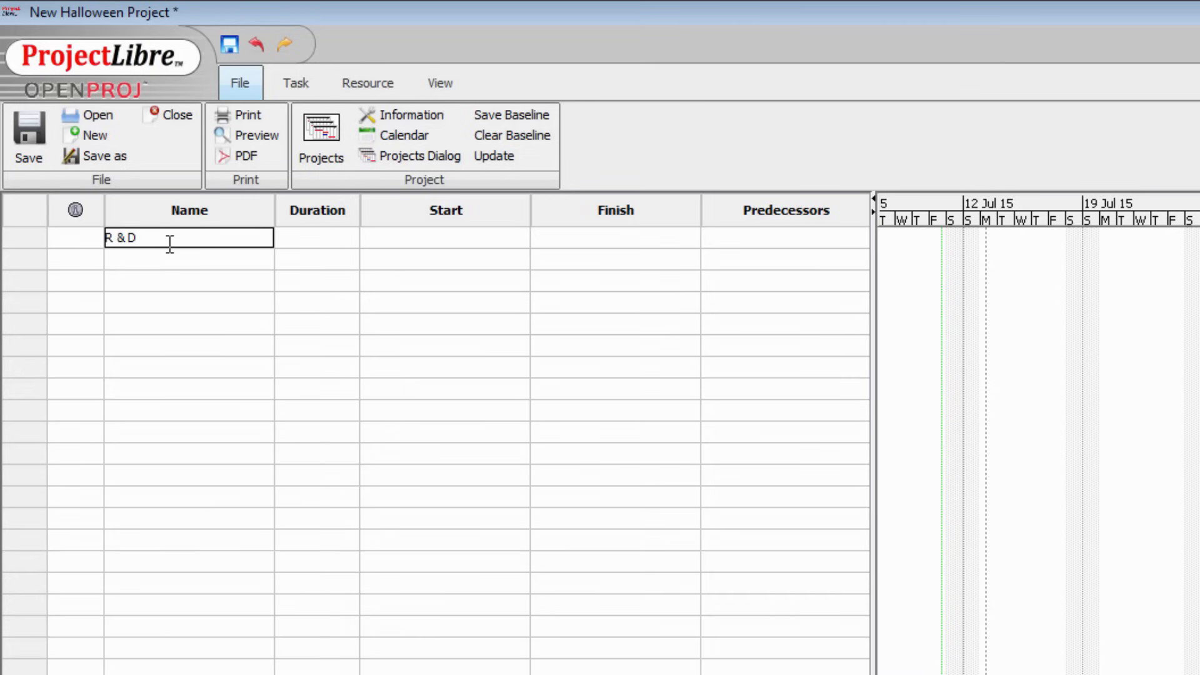
pyautogui.write('Packaging')
pyautogui.click(188, 280)
pyautogui.write('Production')
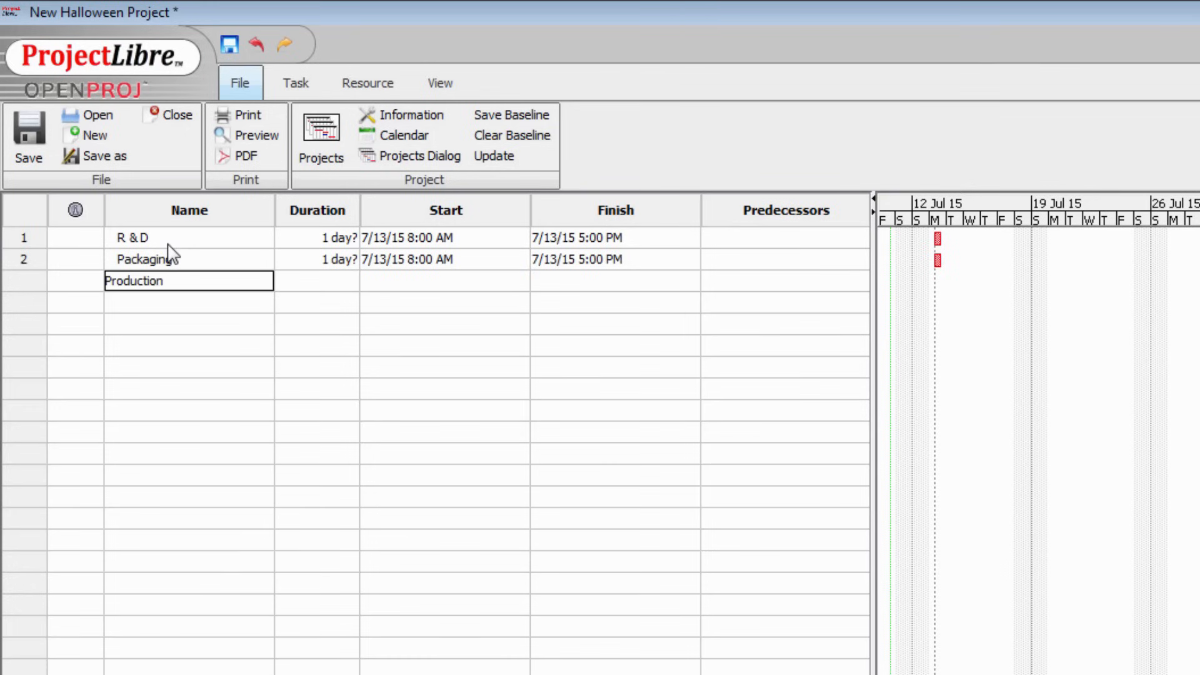
pyautogui.write('Delivery')
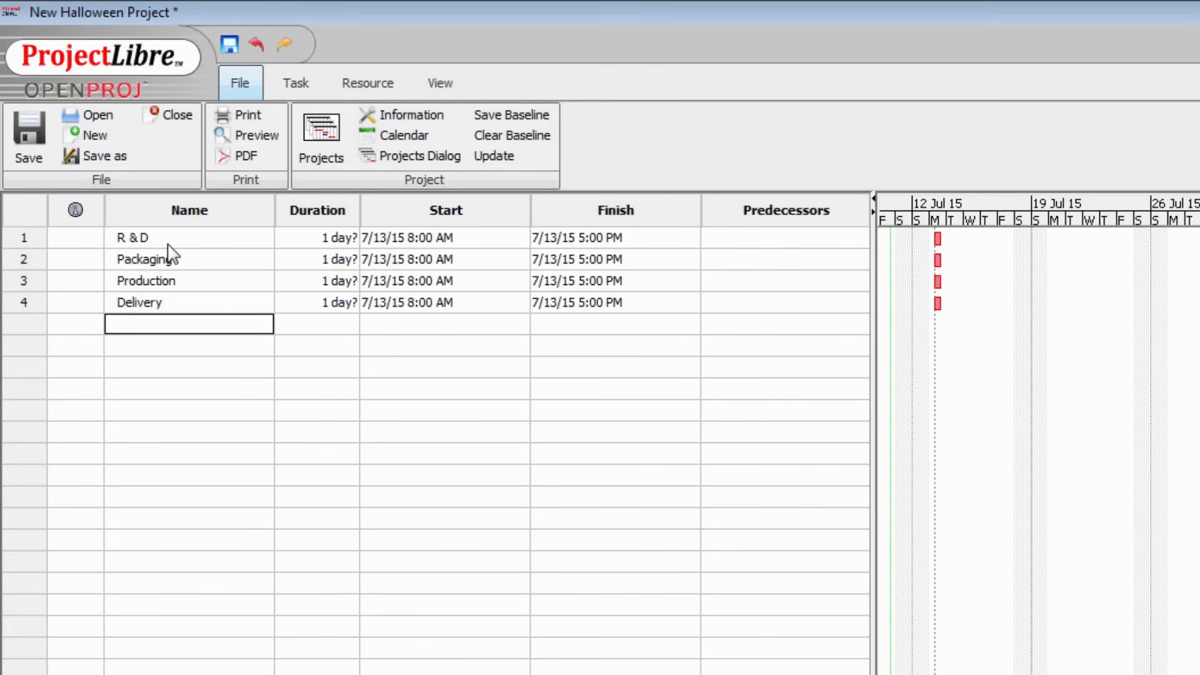
pyautogui.moveTo(142, 235)
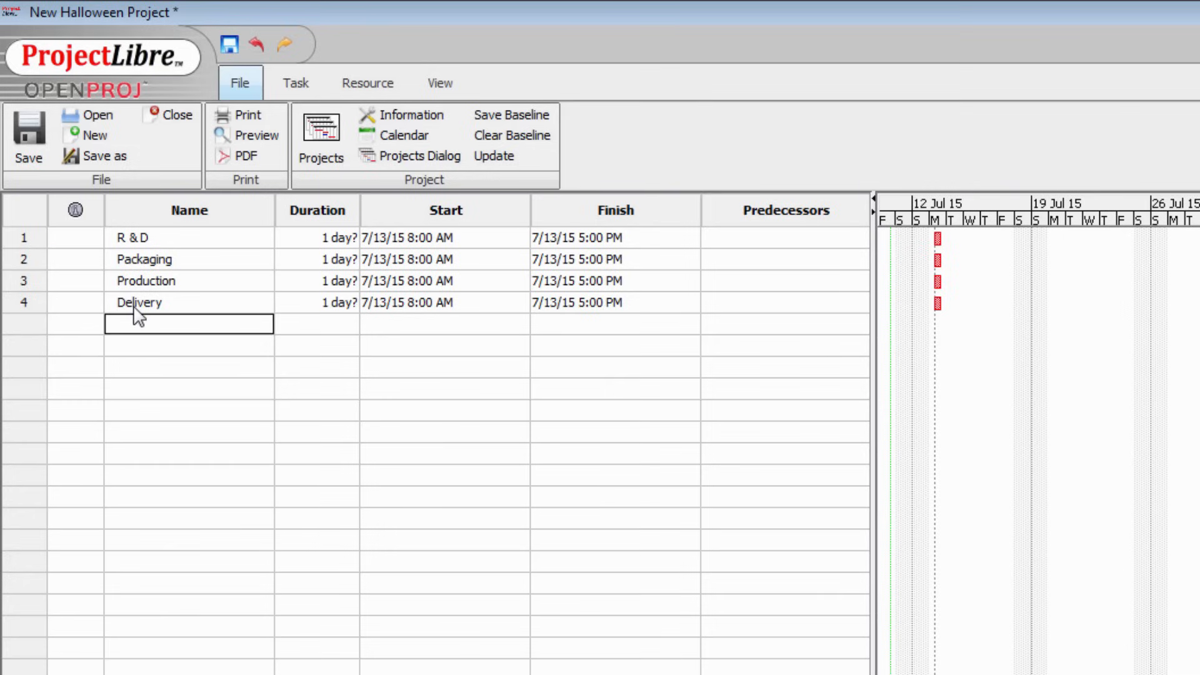
pyautogui.moveTo(156, 244)
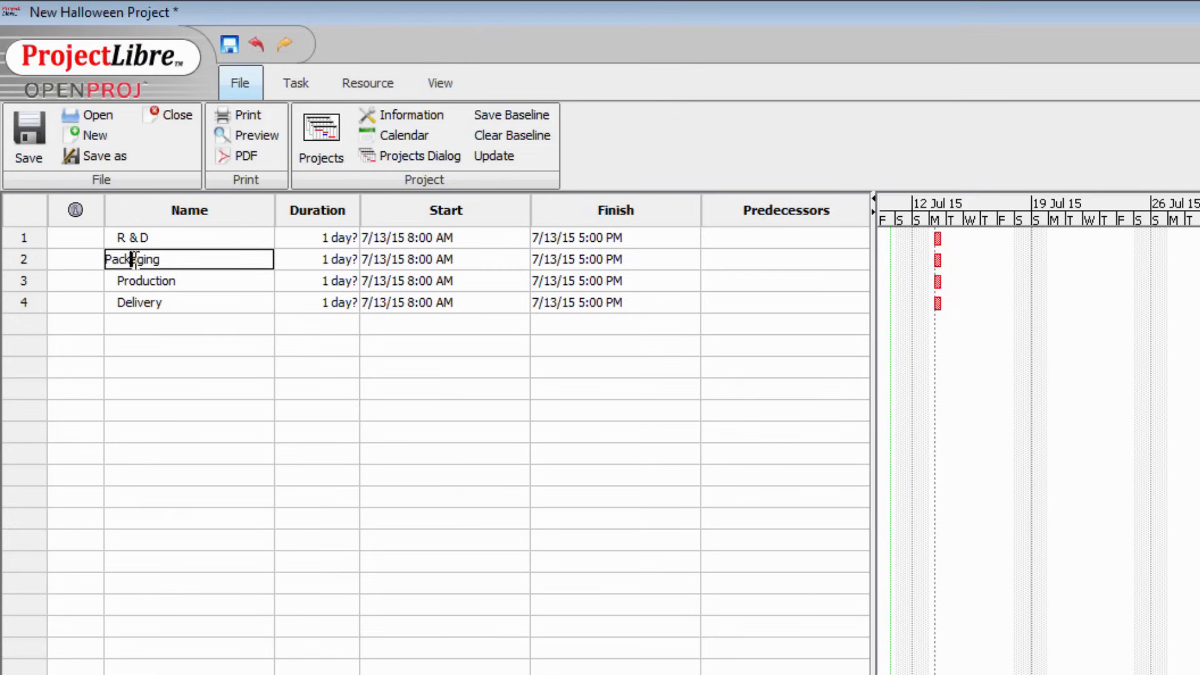
# Step: Insert rows above Packaging for Brainstorm Ideas, Determine Product, Design Product and Test and Fix
pyautogui.doubleClick(131, 260)
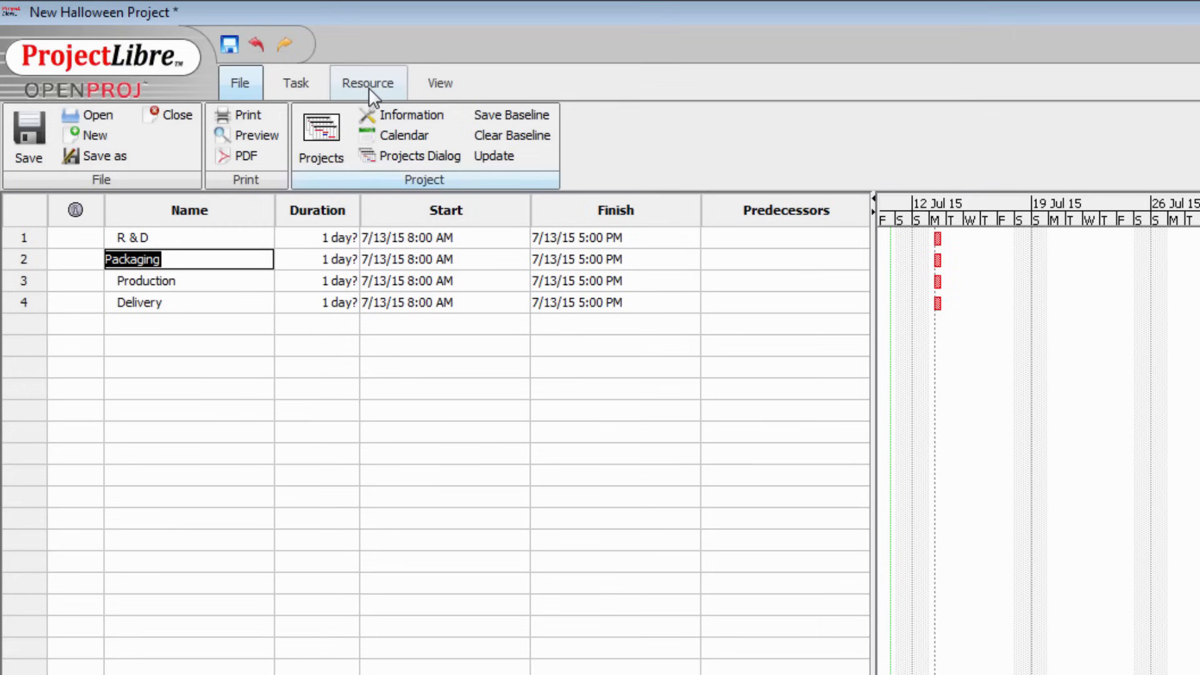
pyautogui.click(367, 82)
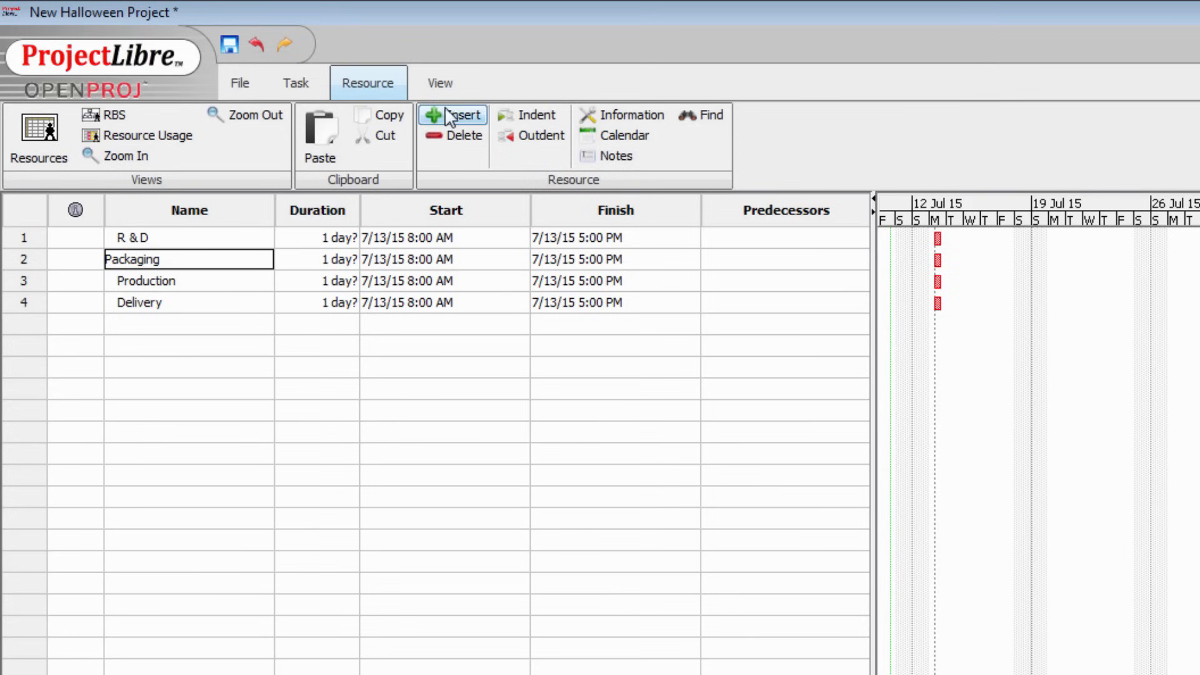
pyautogui.click(451, 115)
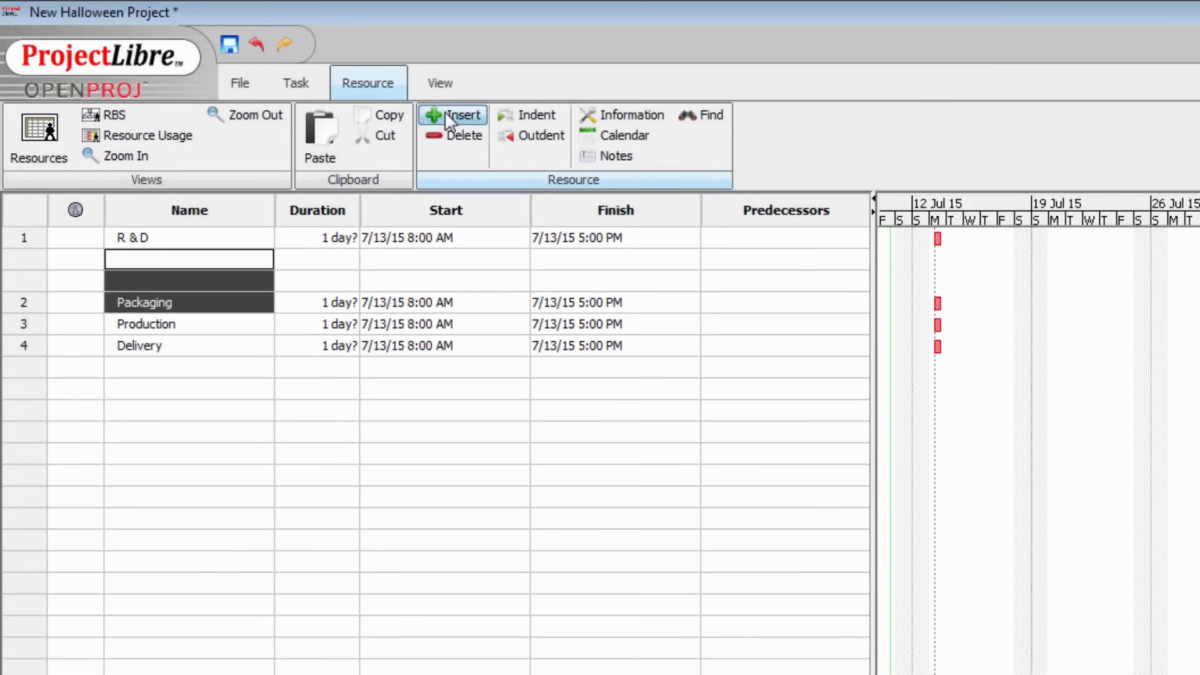
pyautogui.click(452, 115)
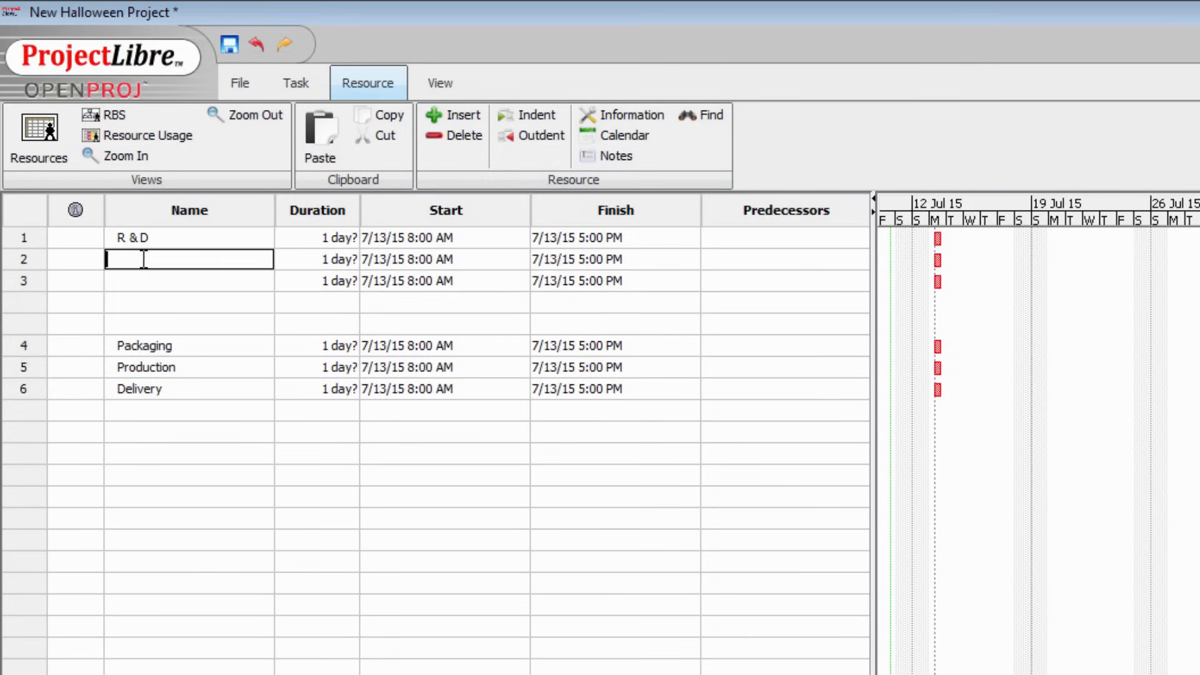
pyautogui.write('Brainstorm Ide')
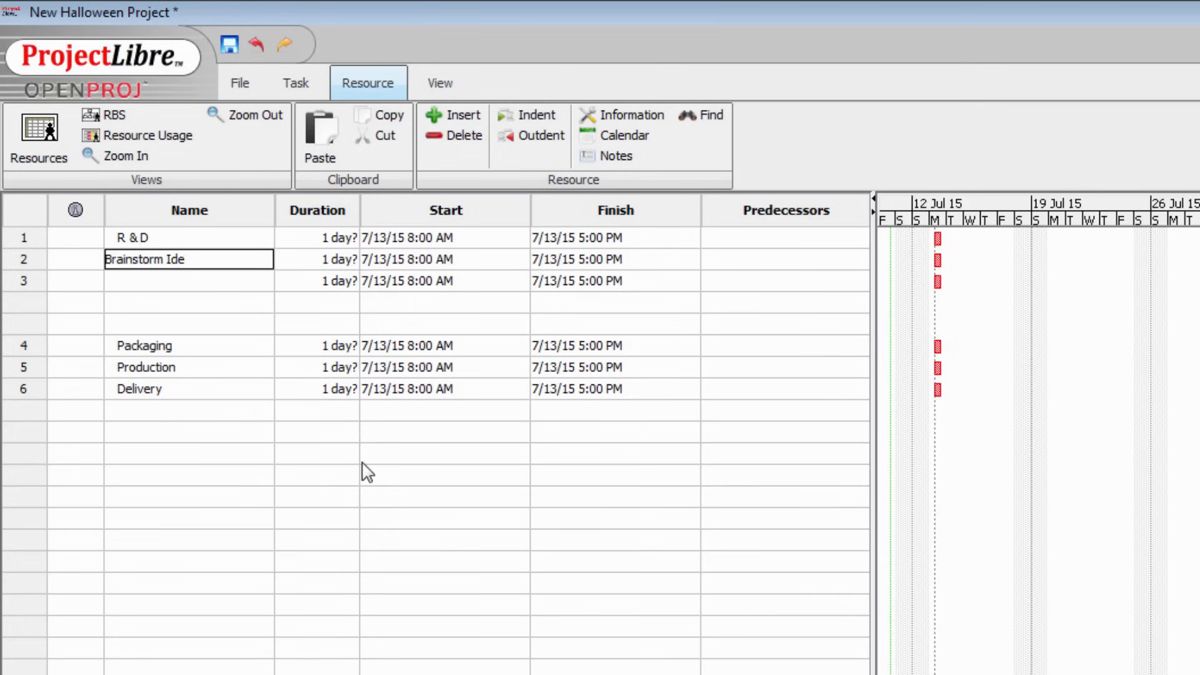
pyautogui.write('Determine Product')
pyautogui.click(189, 324)
pyautogui.write('Test and Fix')
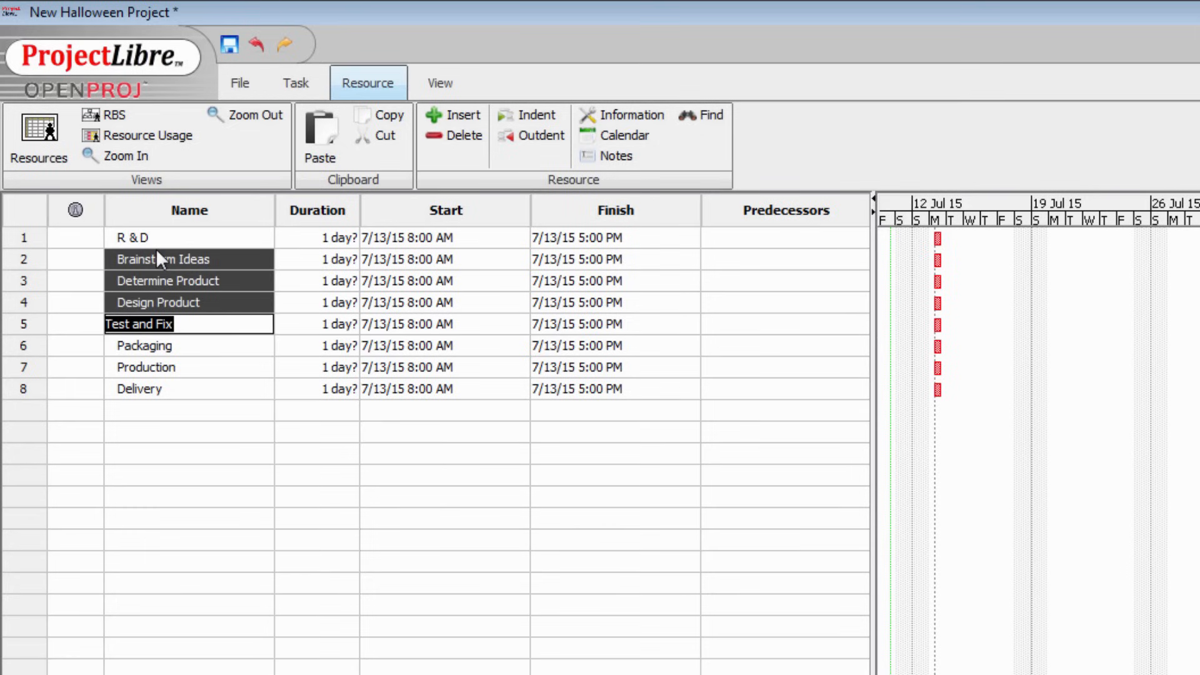
pyautogui.moveTo(112, 259)
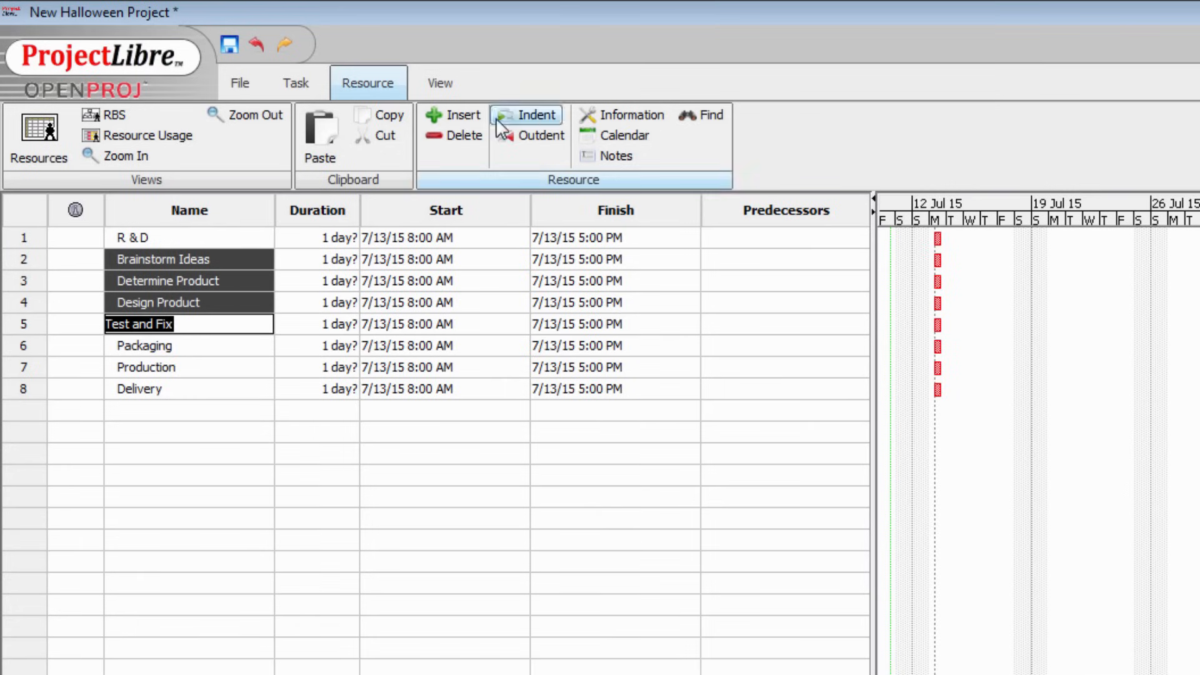
# Step: Indent Brainstorm Ideas through Test and Fix beneath R & D, then select R & D
pyautogui.click(527, 115)
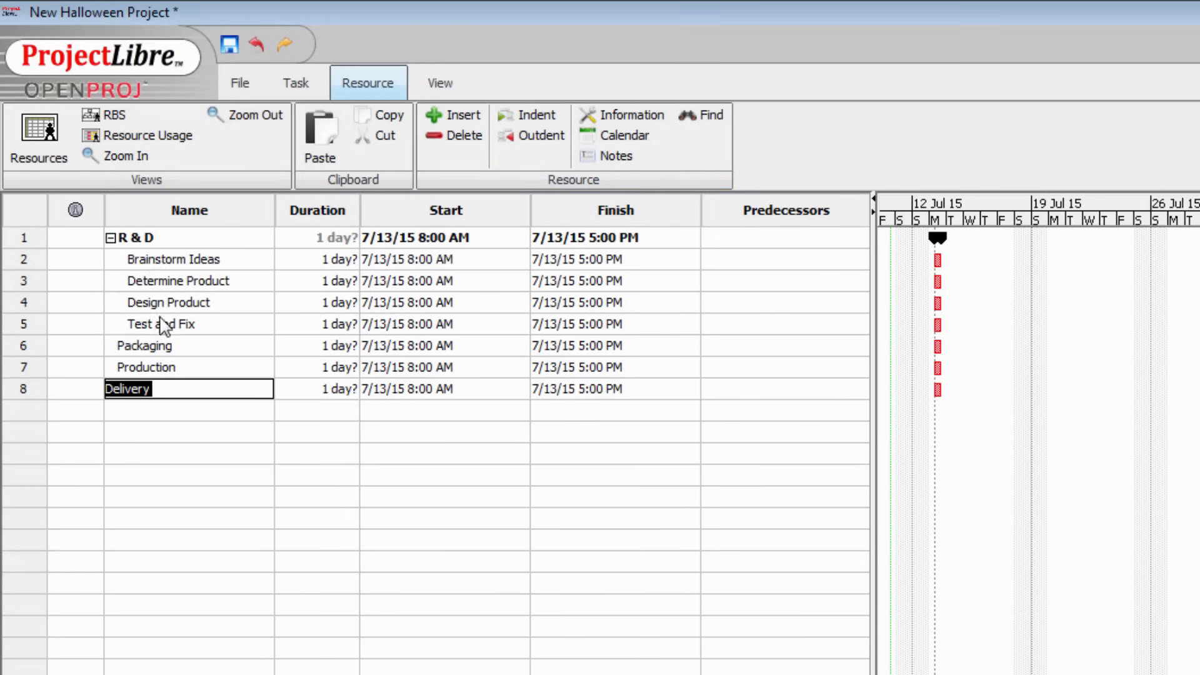
pyautogui.moveTo(162, 318)
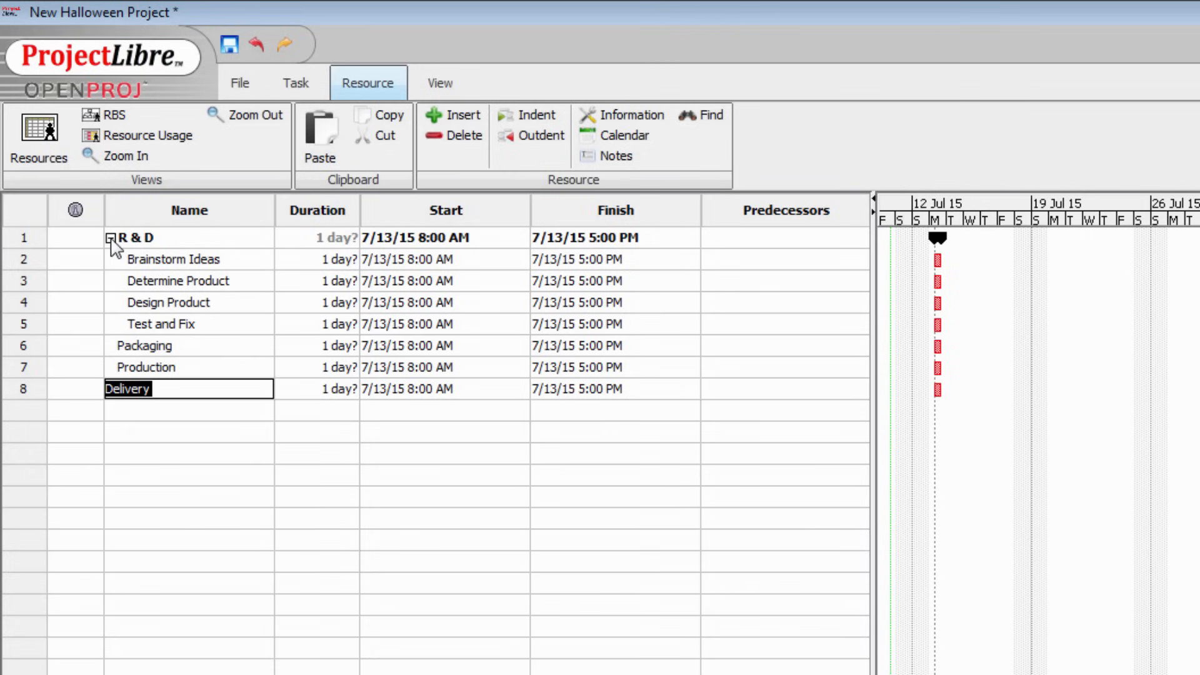
pyautogui.click(143, 237)
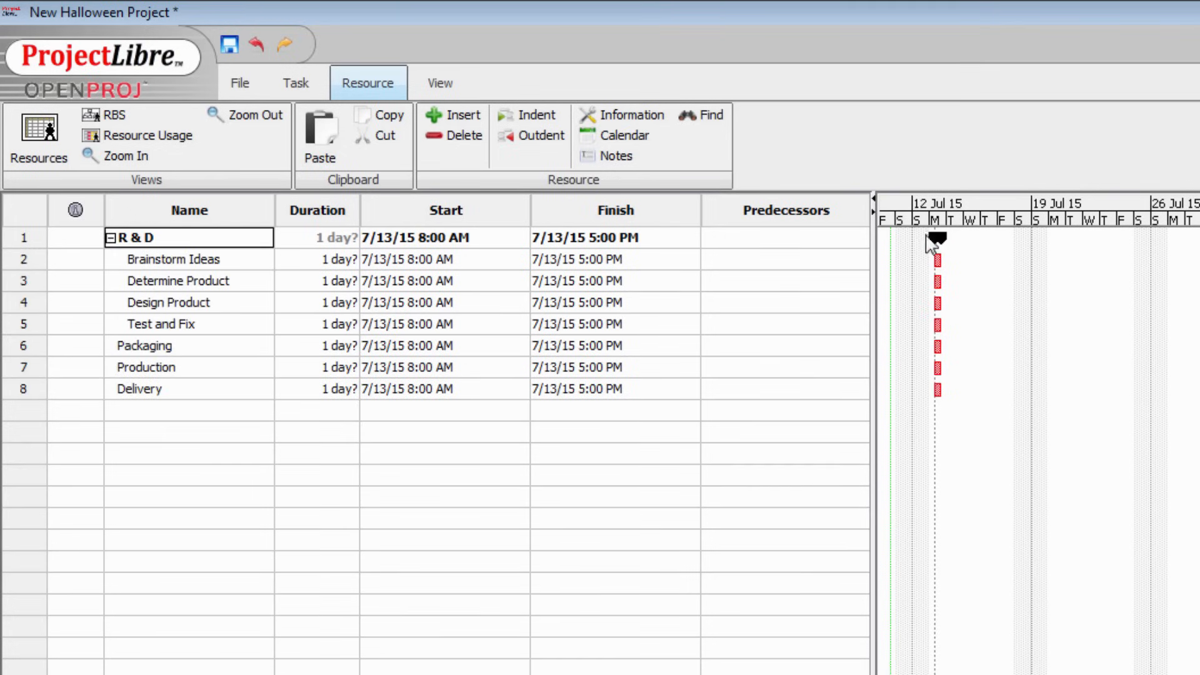
pyautogui.moveTo(153, 357)
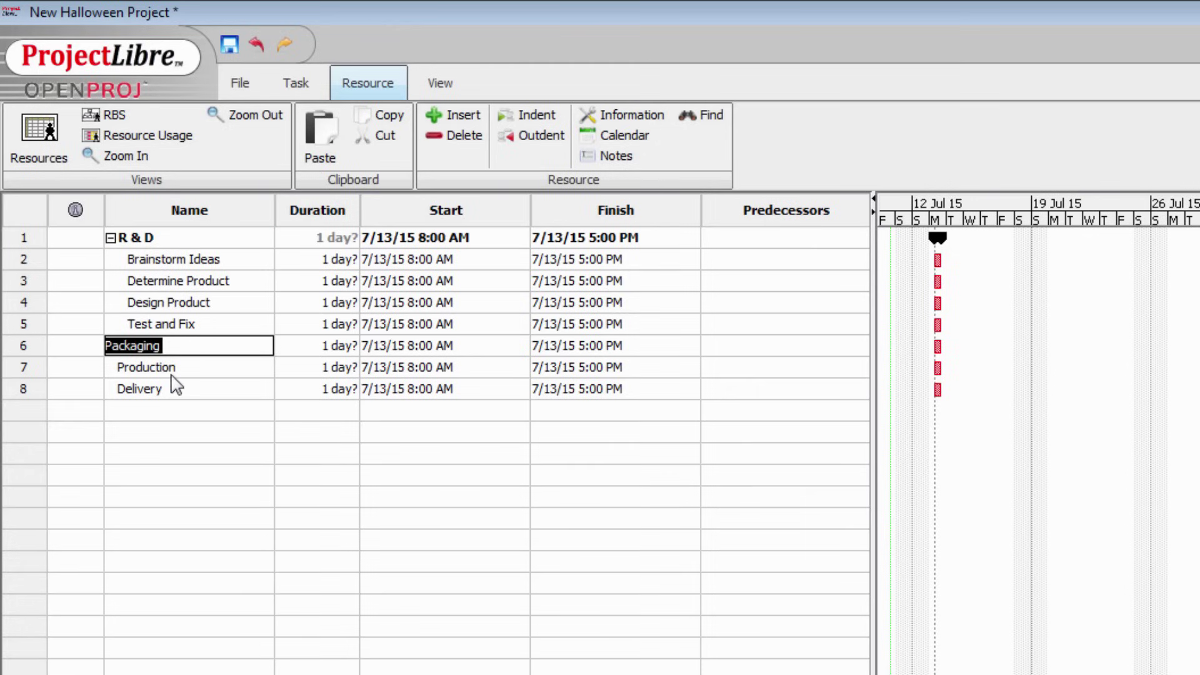
pyautogui.moveTo(183, 375)
pyautogui.write('Design')
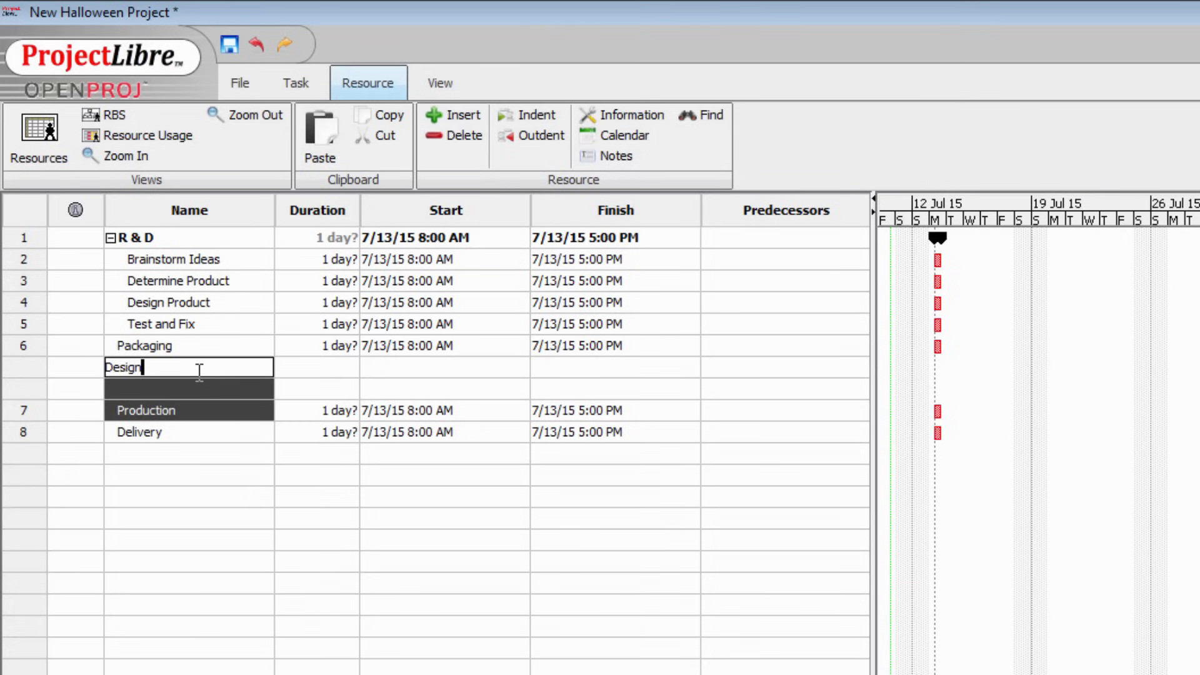
# Step: Add the tasks Manufacture, Tool Up, Manufacture Initial Product and Packing
pyautogui.write('Manufacture')
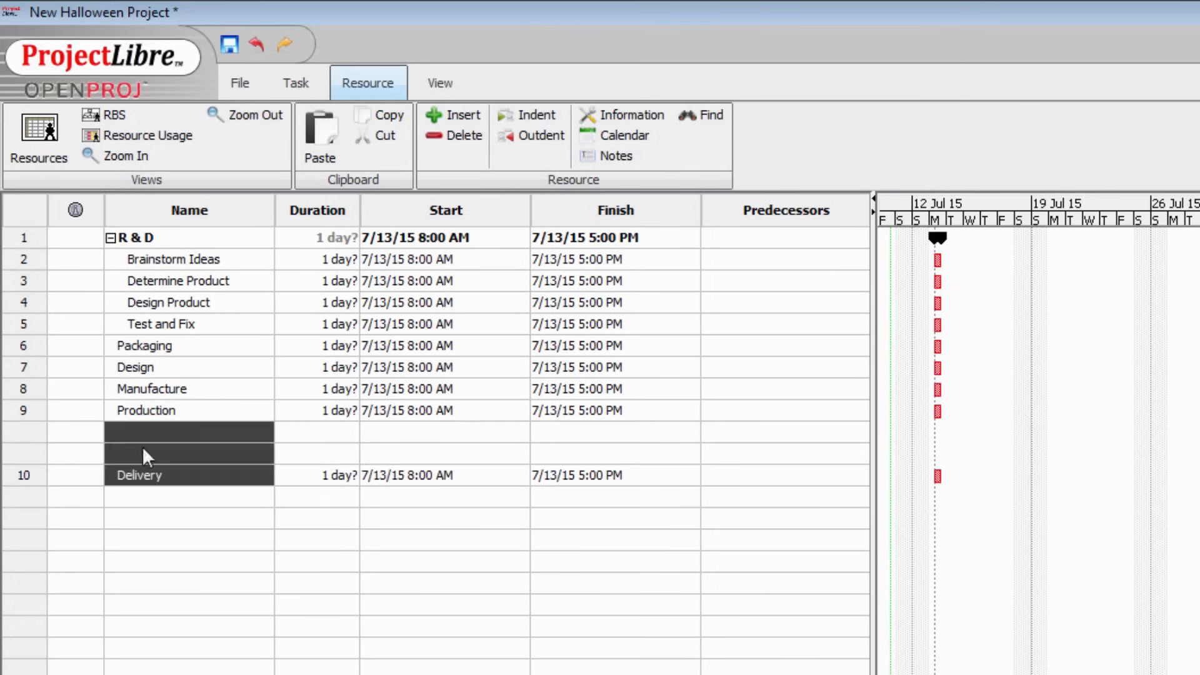
pyautogui.write('Tool Up')
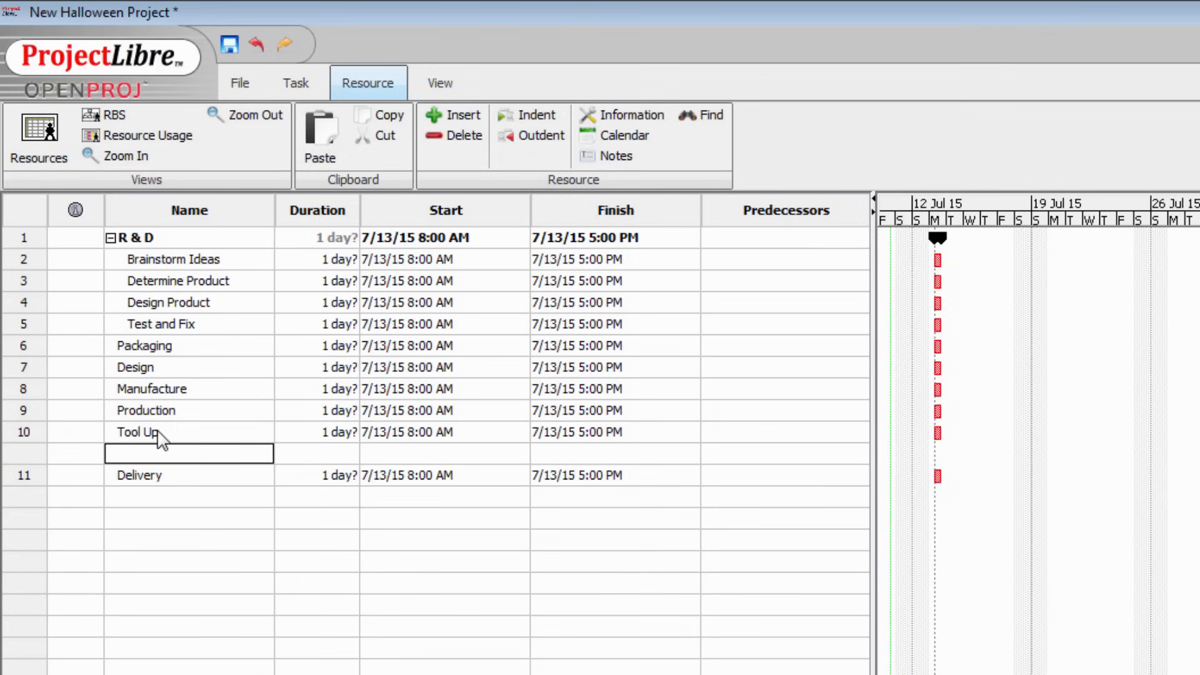
pyautogui.write('Manufacture Initial Product')
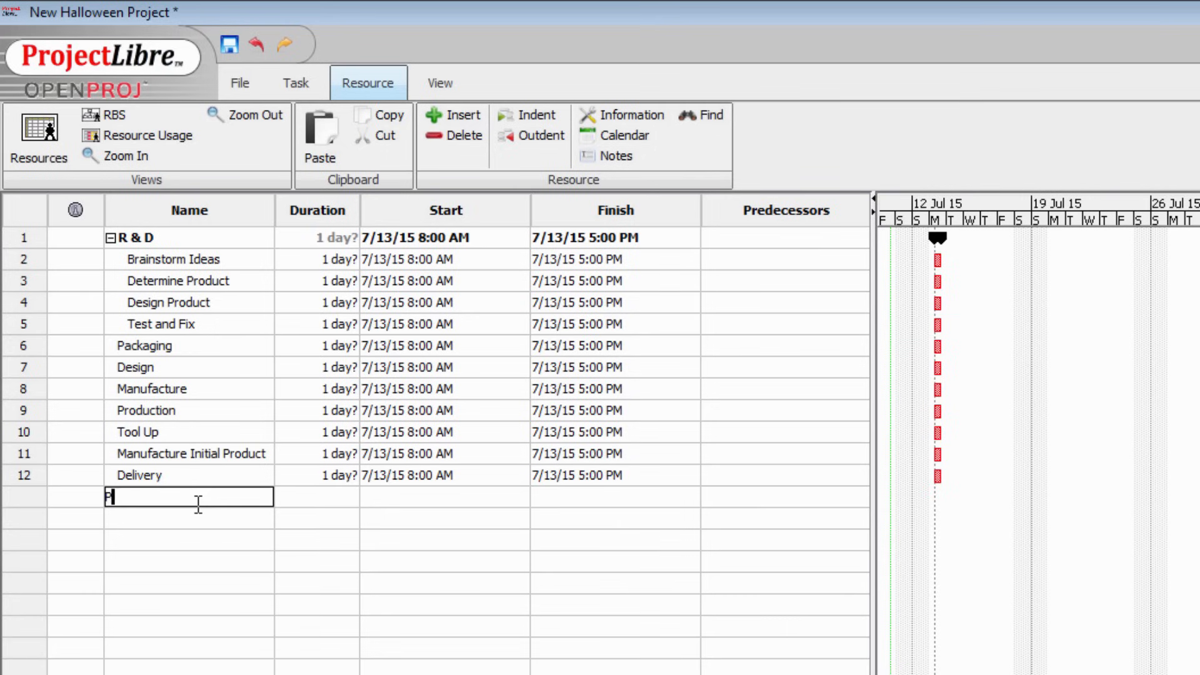
pyautogui.write('Packing')
pyautogui.click(189, 518)
pyautogui.write('Shipping')
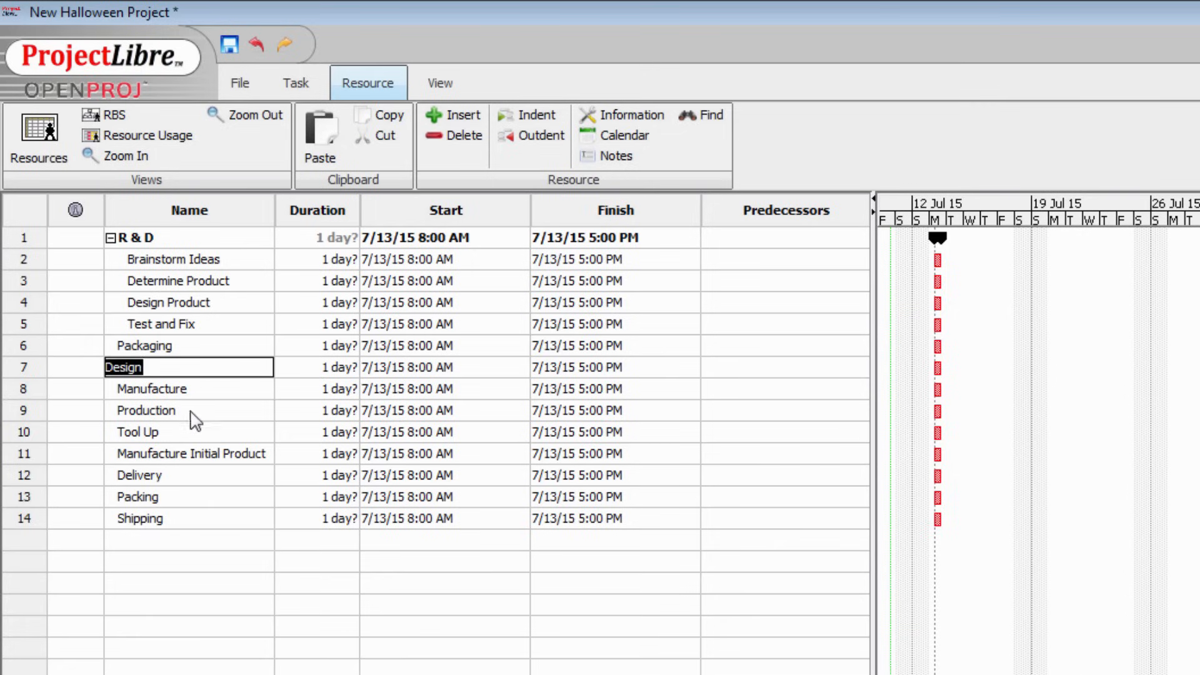
pyautogui.moveTo(203, 363)
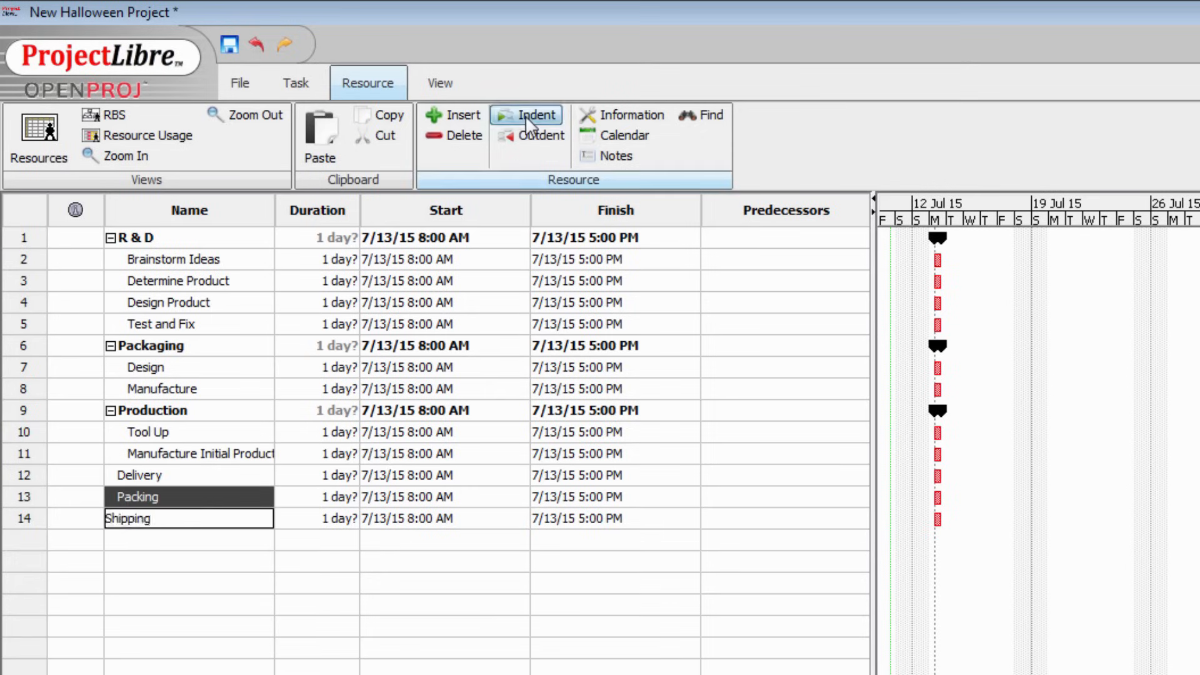
# Step: Indent Packing and Shipping beneath Delivery
pyautogui.click(531, 115)
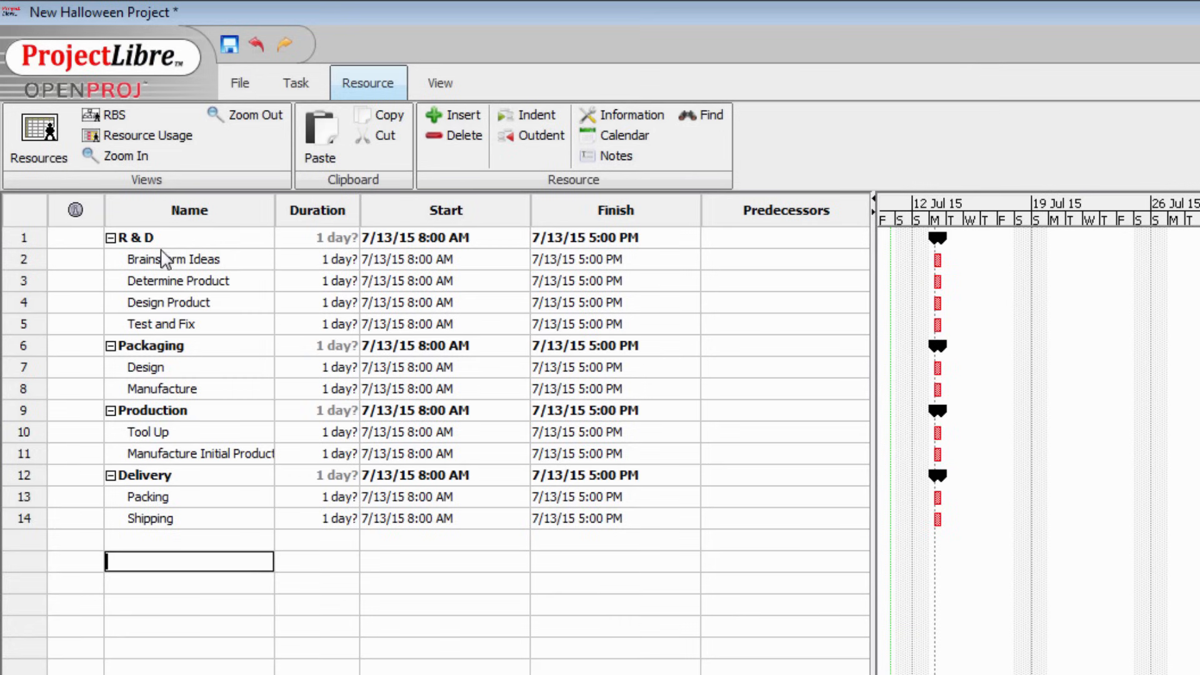
pyautogui.moveTo(171, 529)
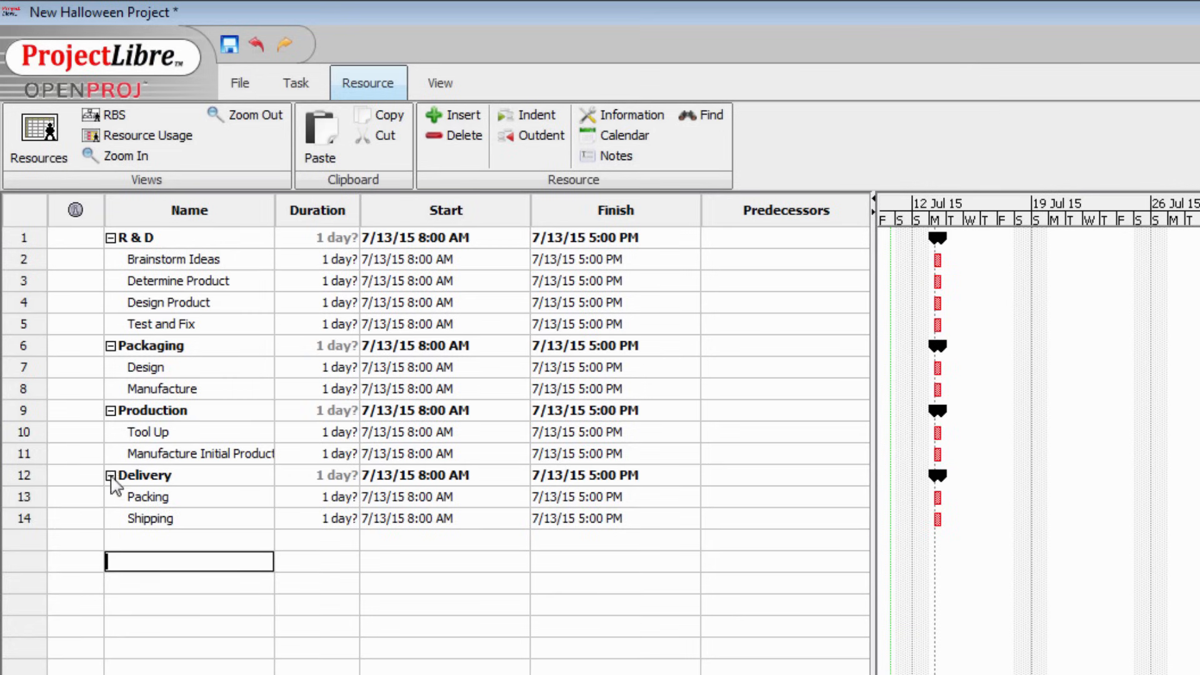
pyautogui.click(156, 475)
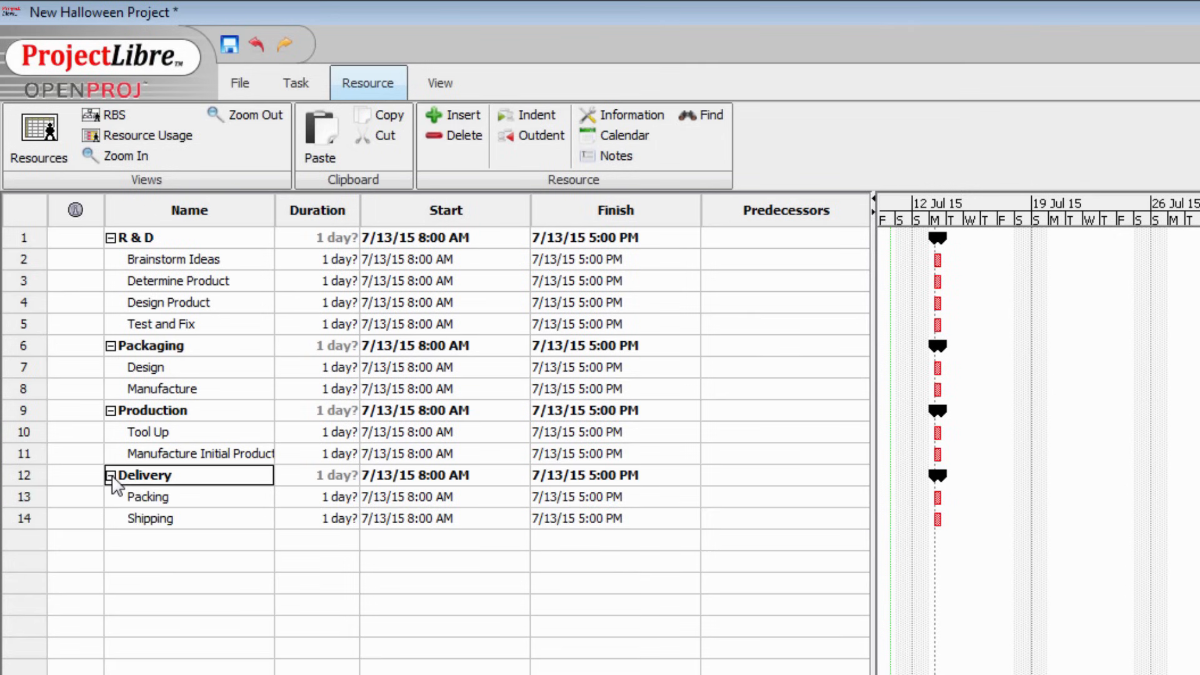
pyautogui.click(150, 410)
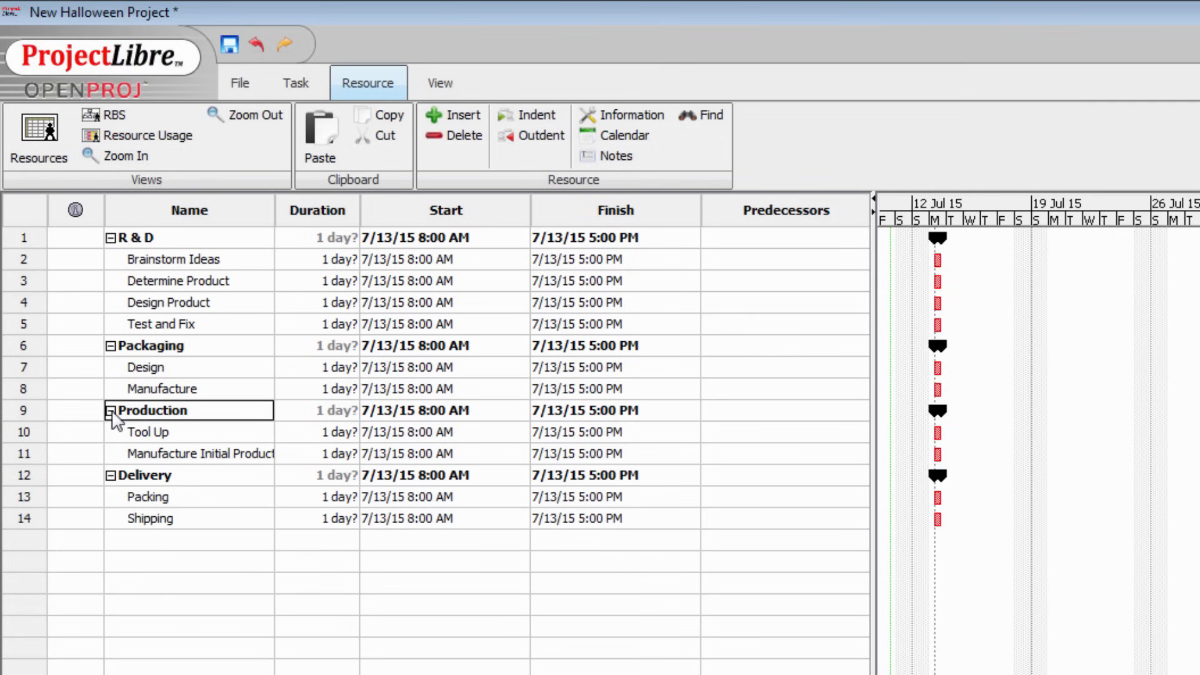
pyautogui.moveTo(961, 291)
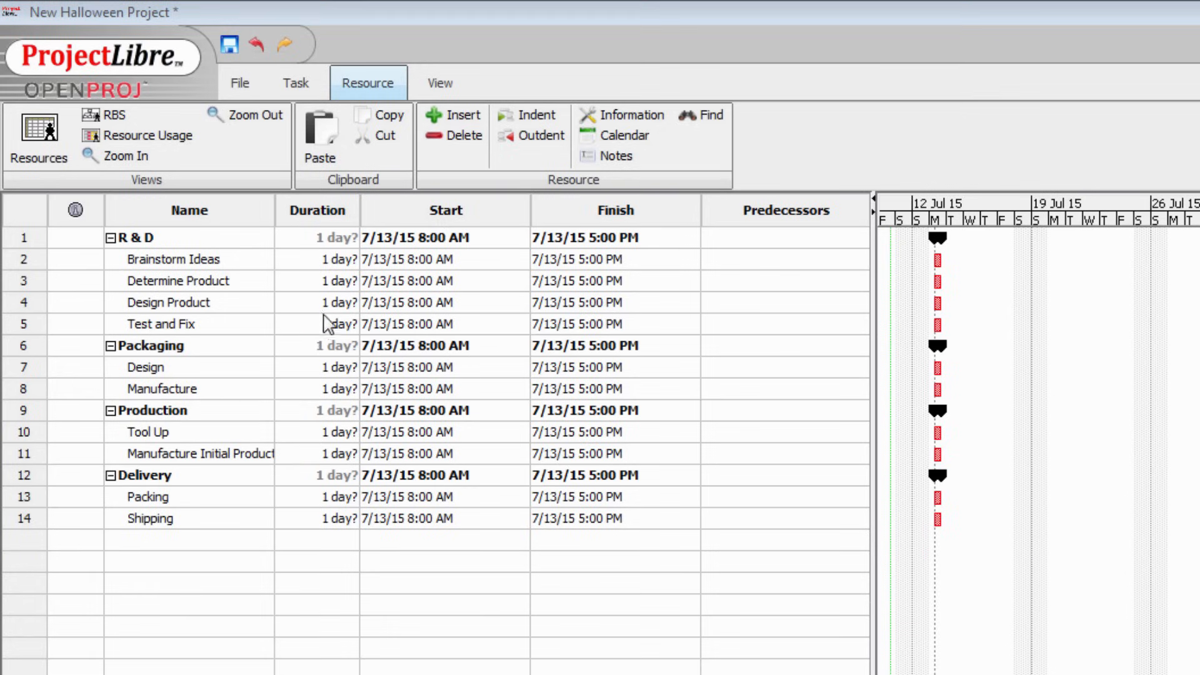
pyautogui.moveTo(320, 232)
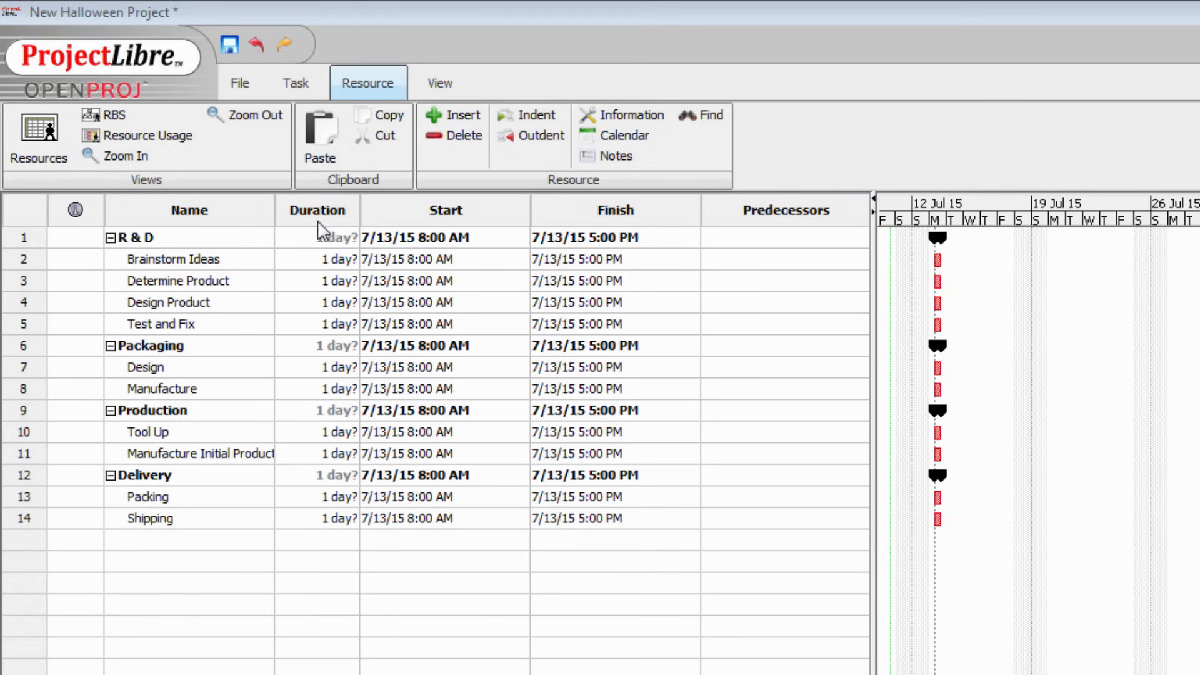
pyautogui.moveTo(321, 342)
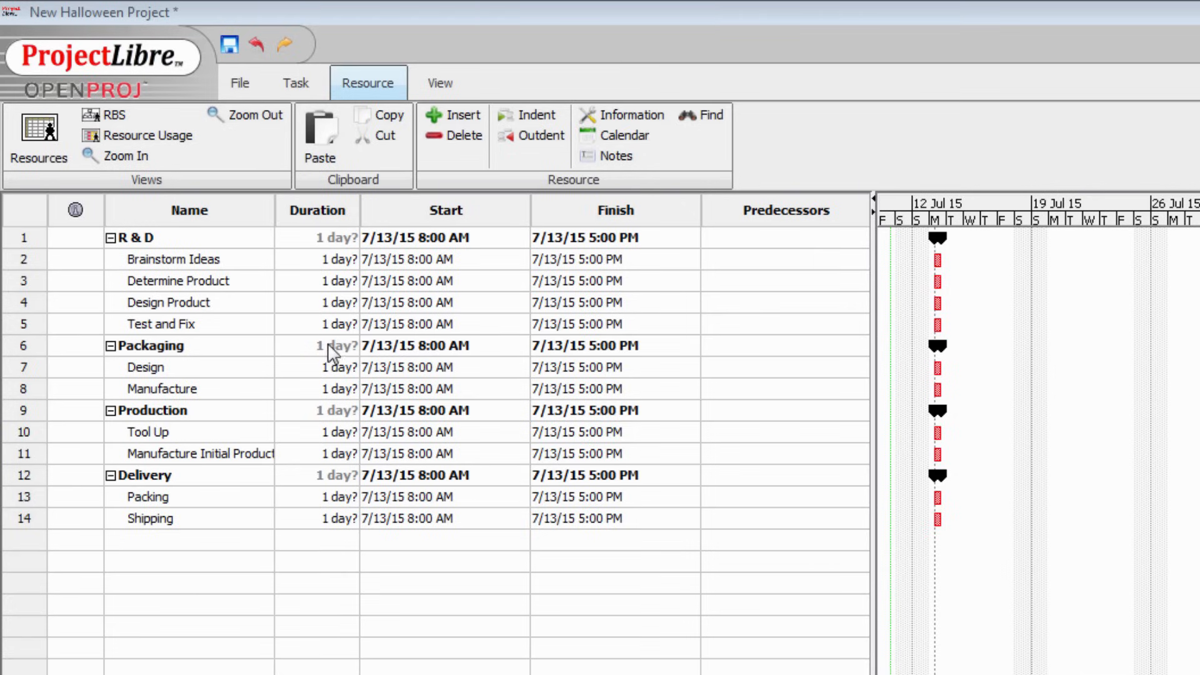
pyautogui.moveTo(331, 273)
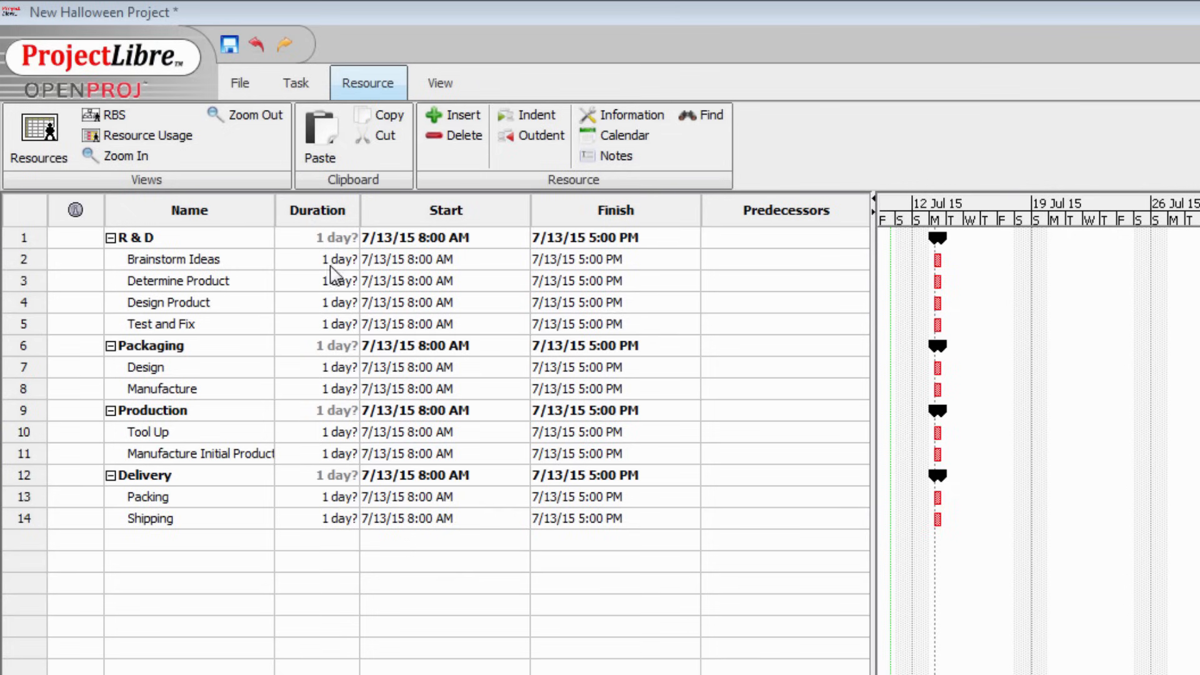
# Step: Give Brainstorm Ideas, Determine Product, Design Product and Test and Fix durations 2, 1, 6, 3 days
pyautogui.click(335, 259)
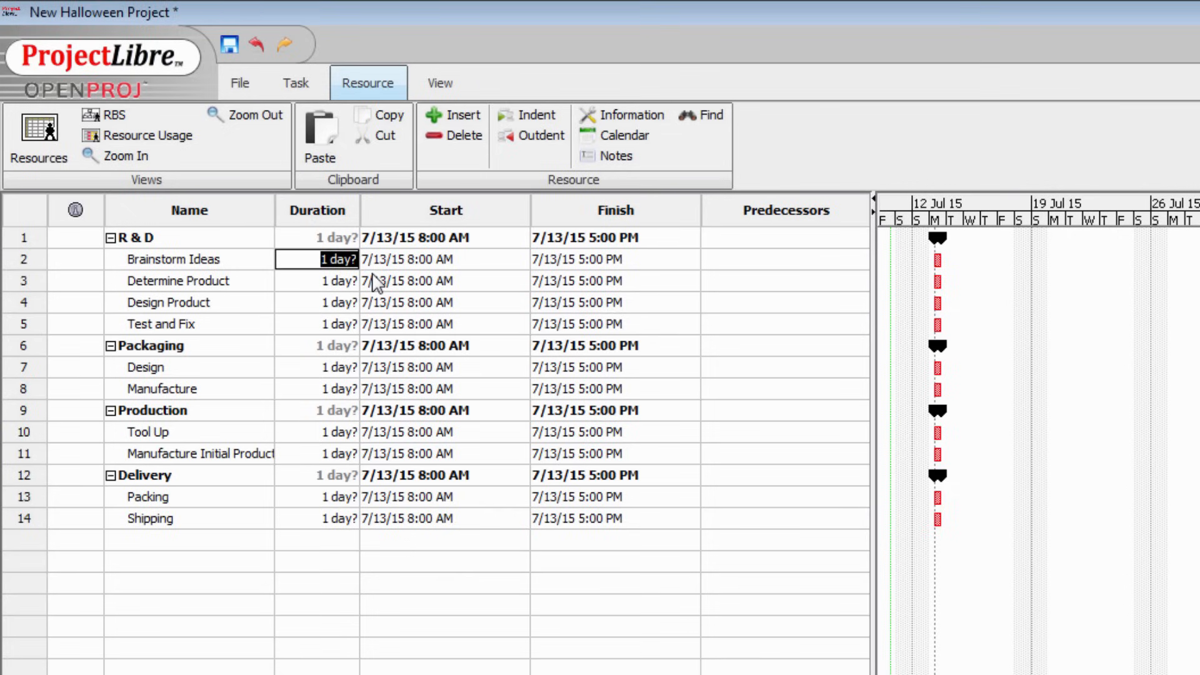
pyautogui.write('22')
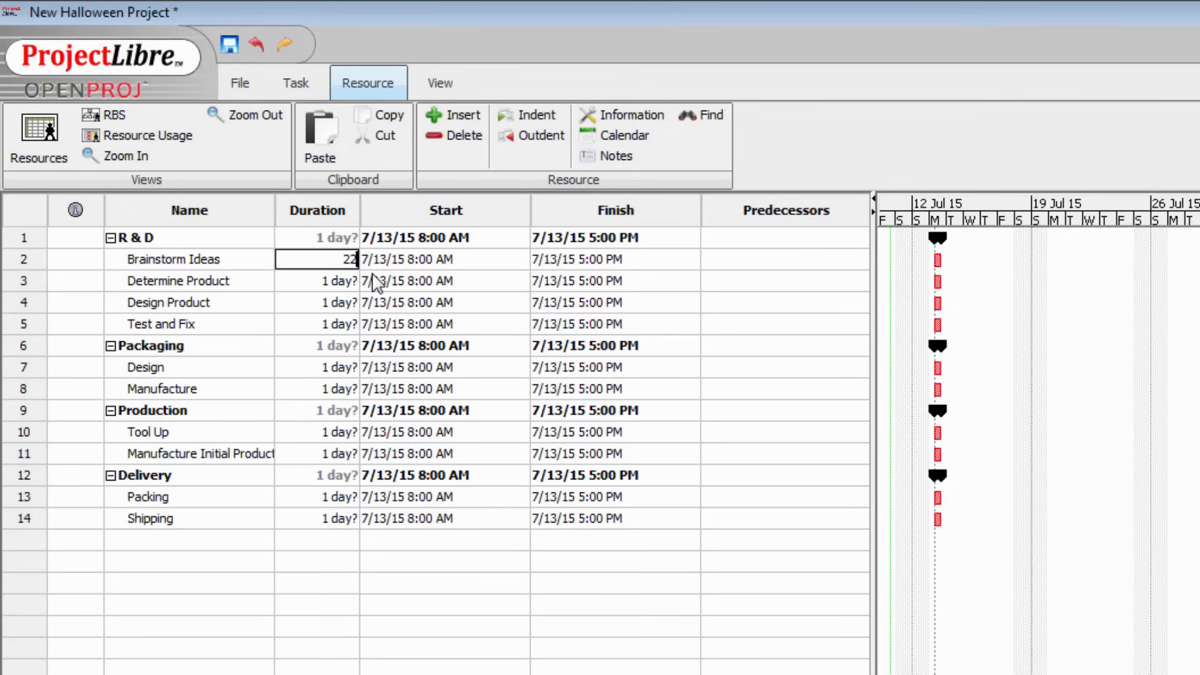
pyautogui.press('Backspace')
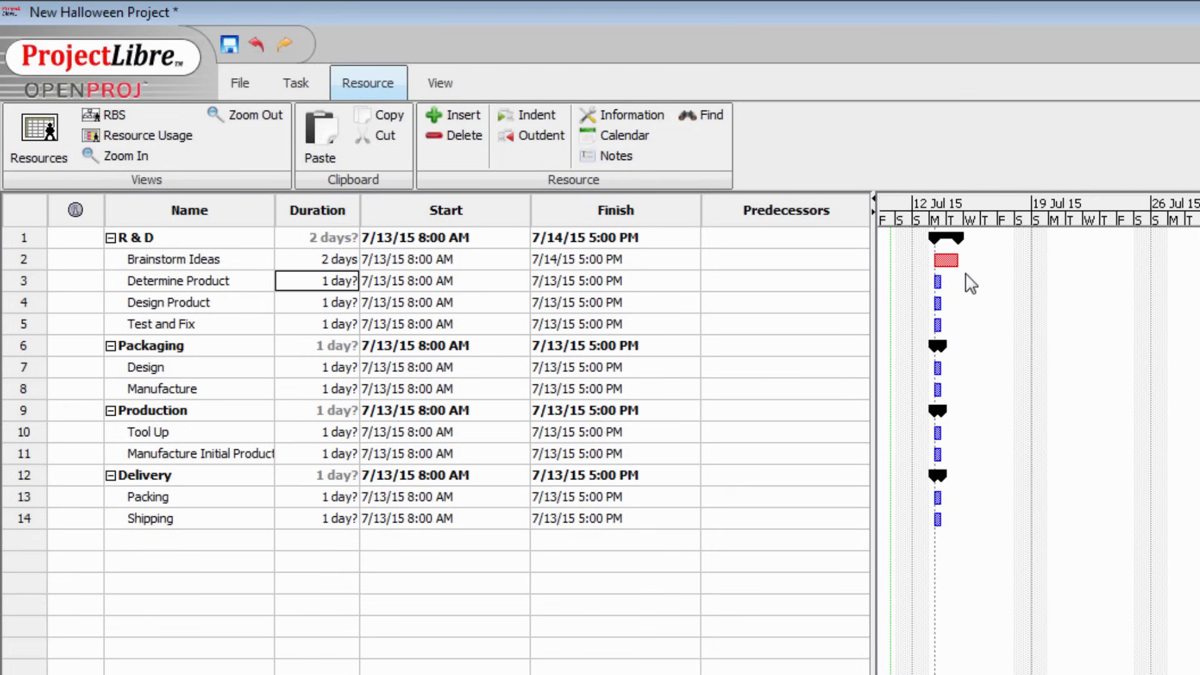
pyautogui.moveTo(964, 289)
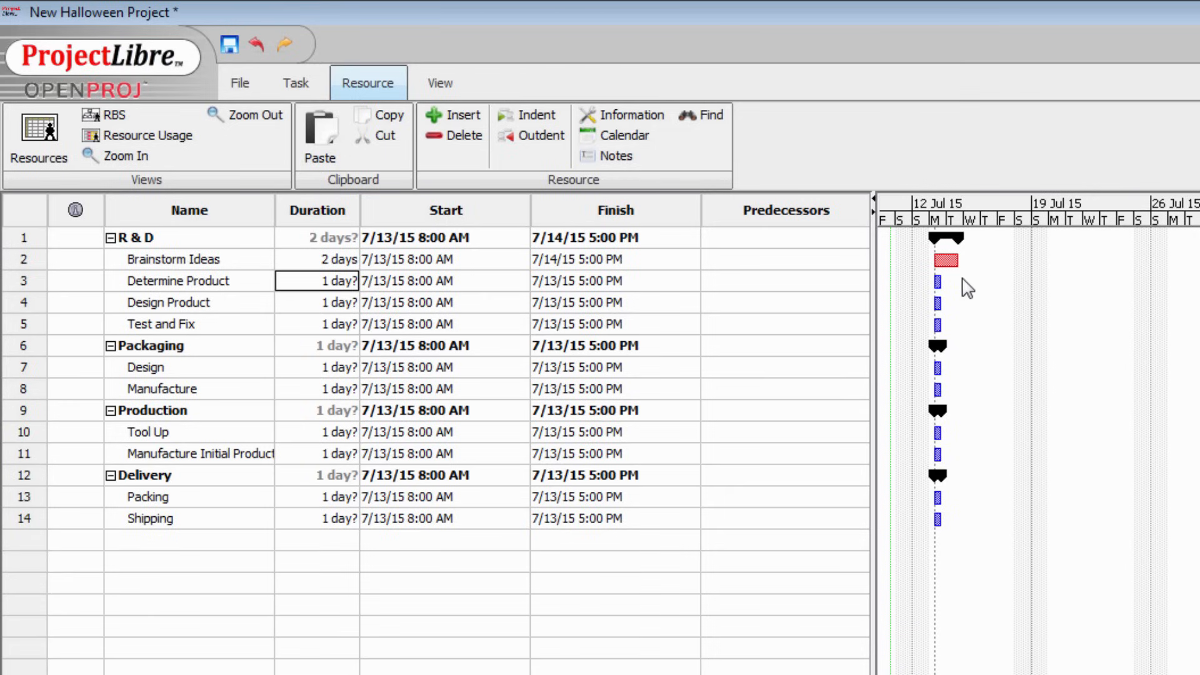
pyautogui.moveTo(939, 236)
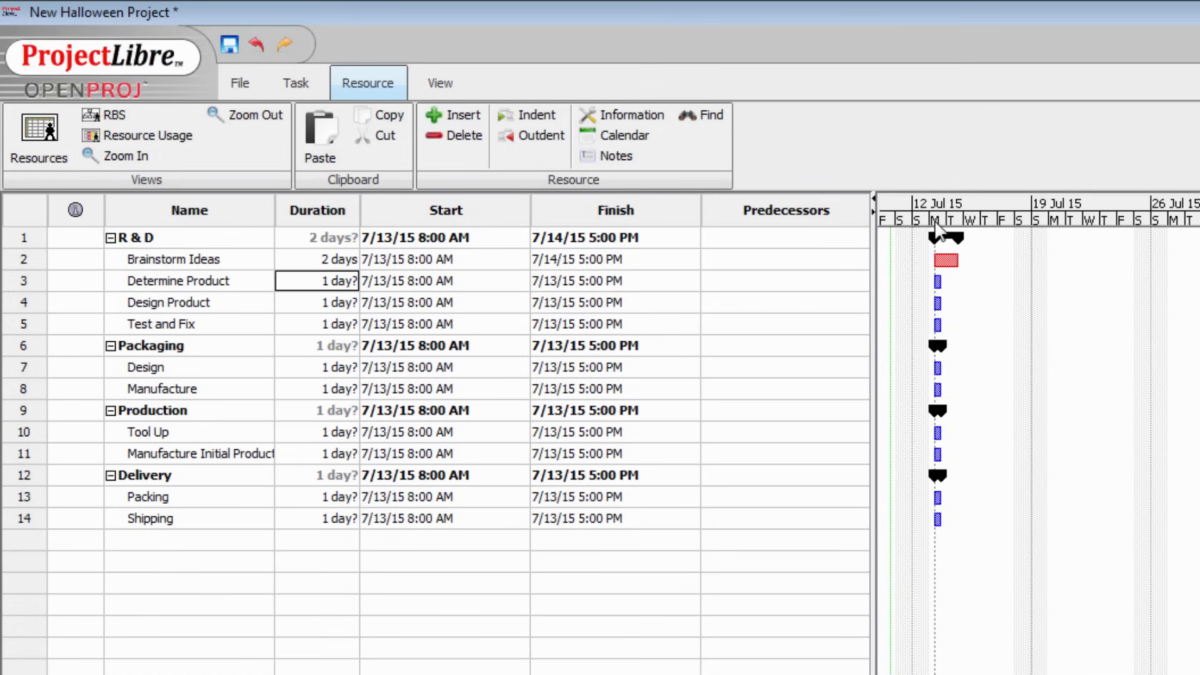
pyautogui.moveTo(960, 242)
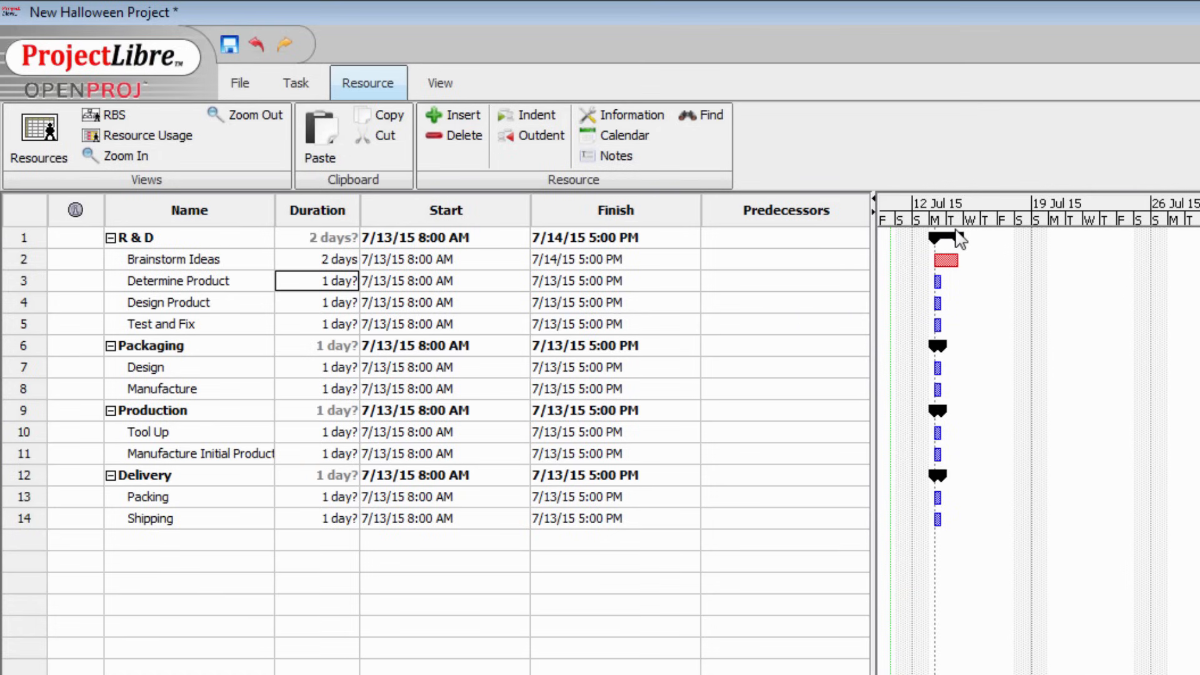
pyautogui.moveTo(318, 296)
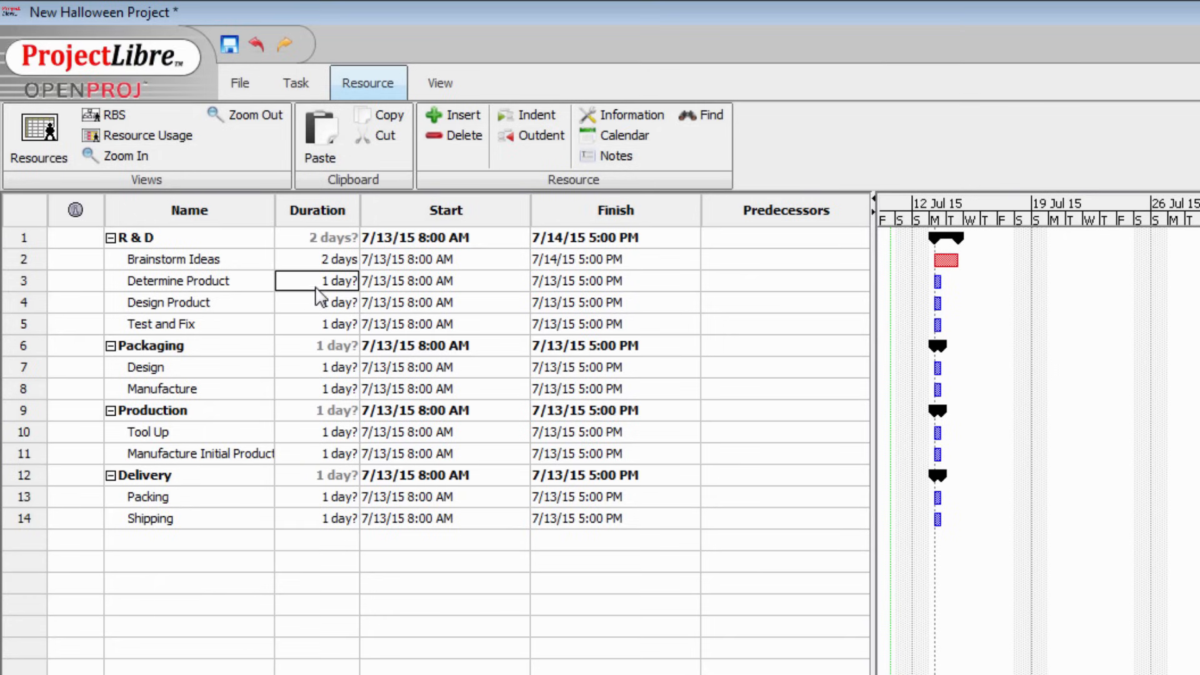
pyautogui.moveTo(339, 308)
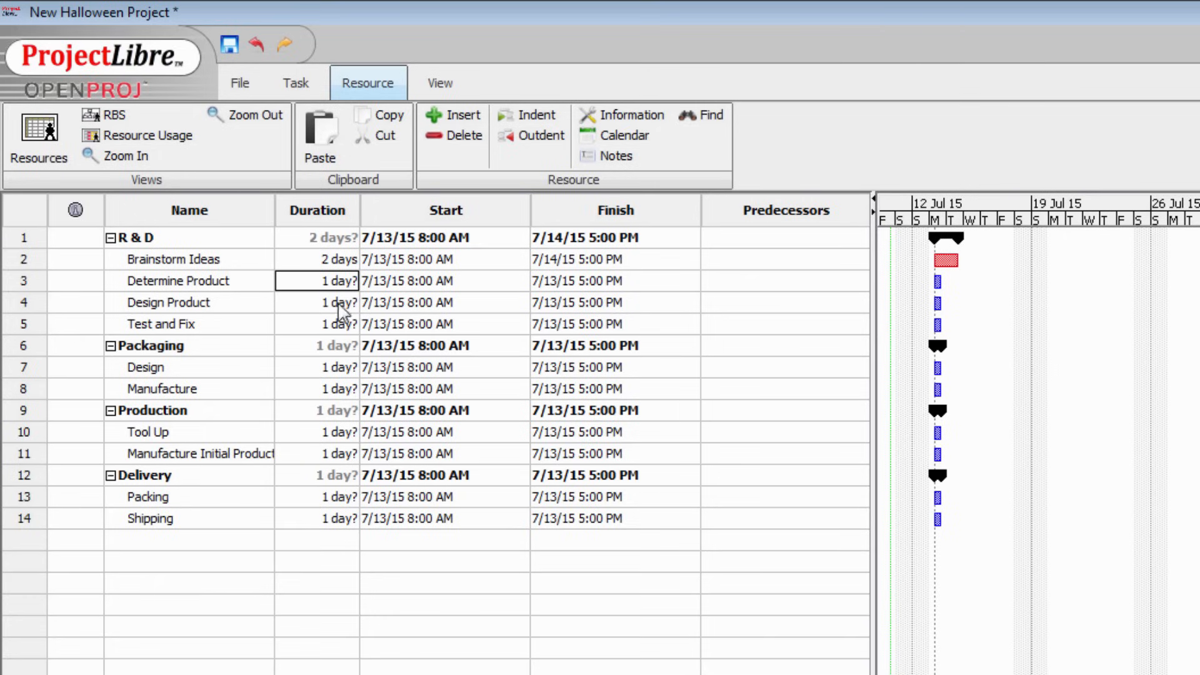
pyautogui.write('1')
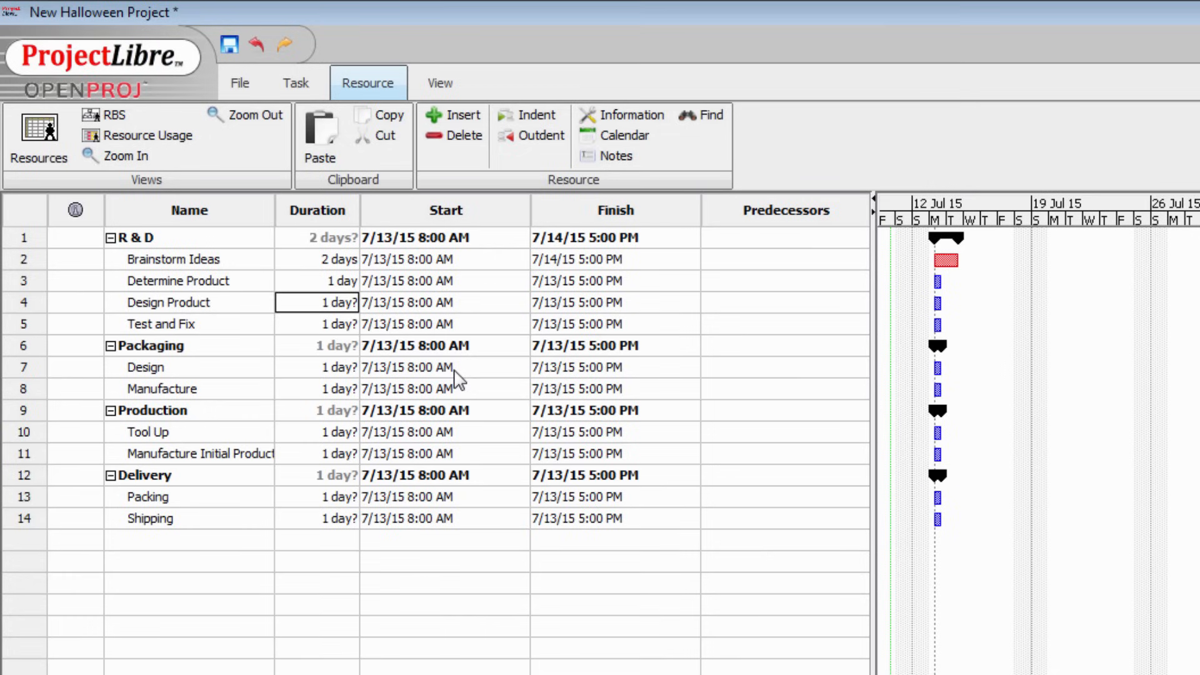
pyautogui.write('6')
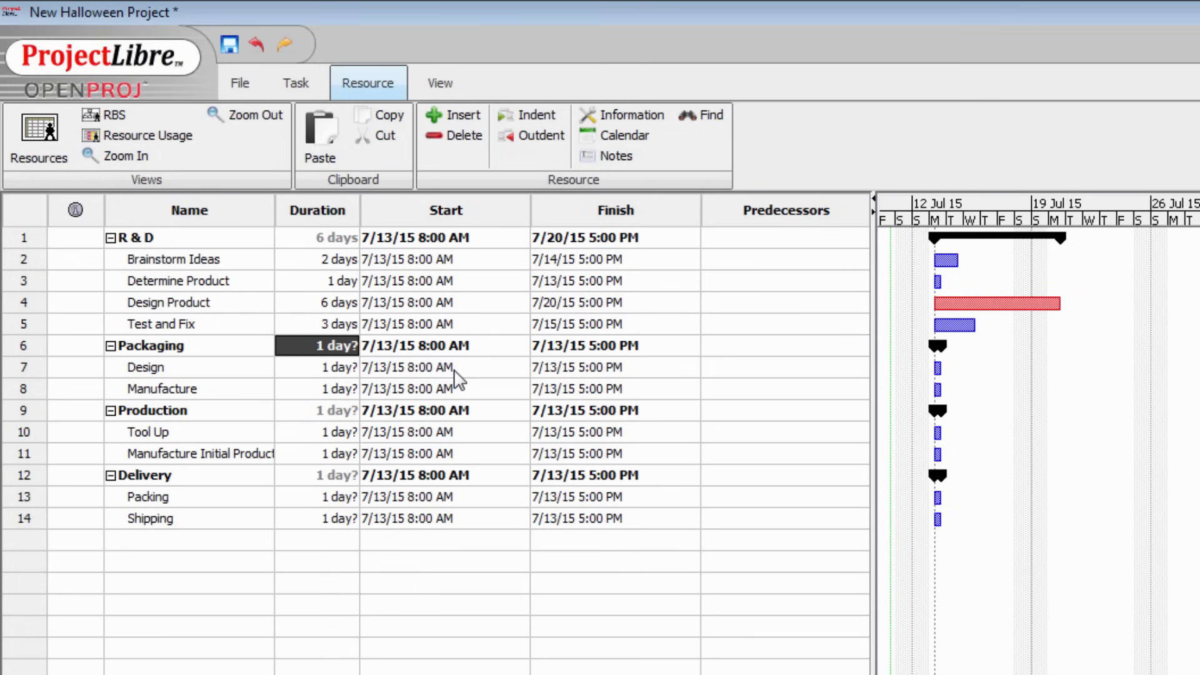
# Step: Enter durations: Design 2, Manufacture 10, Tool Up 3, Manufacture Initial Product 2, Packing 1, Shipping 4
pyautogui.click(326, 367)
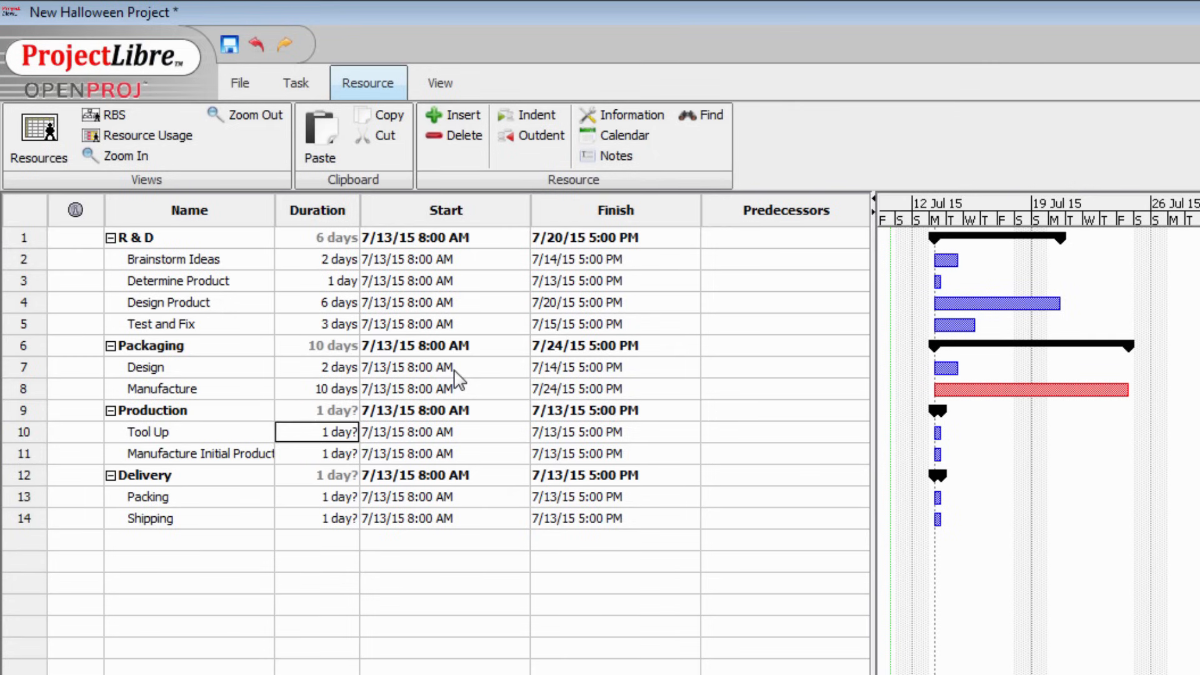
pyautogui.write('3')
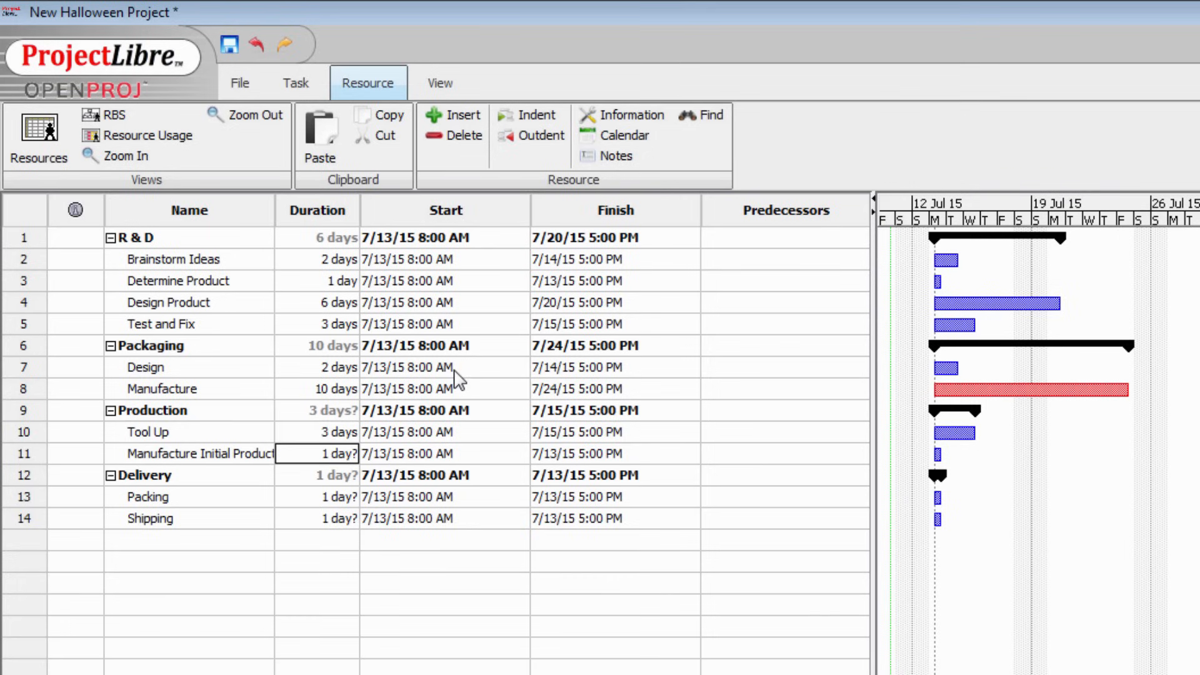
pyautogui.write('2')
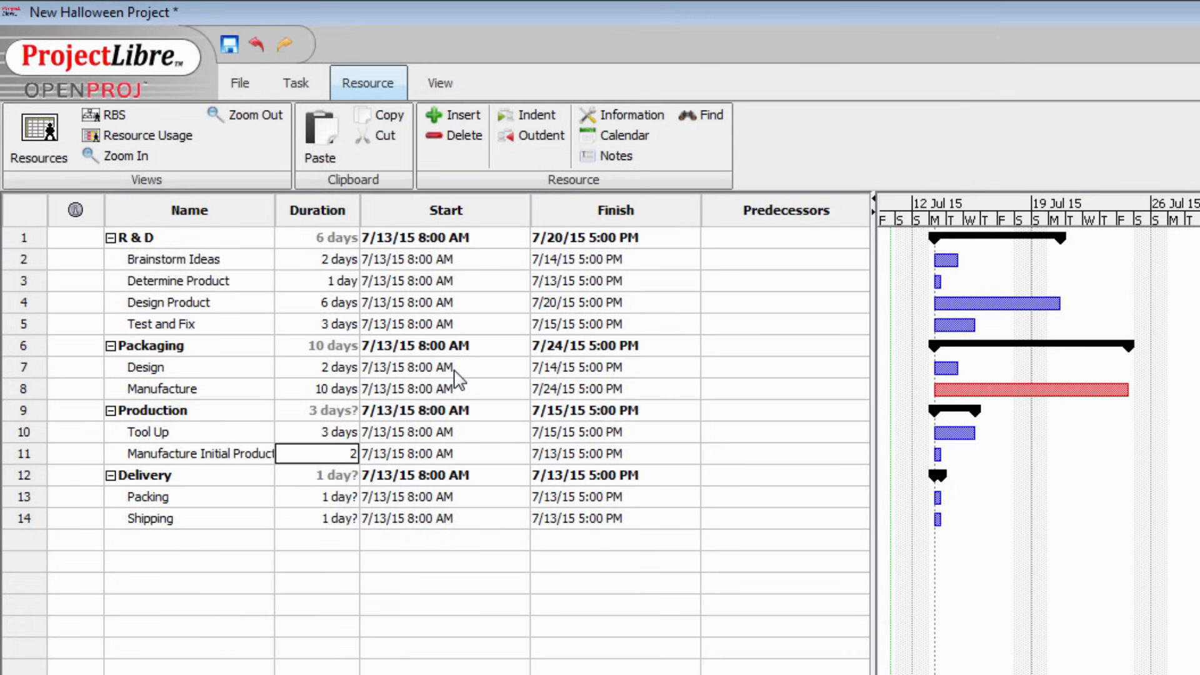
pyautogui.press('Enter')
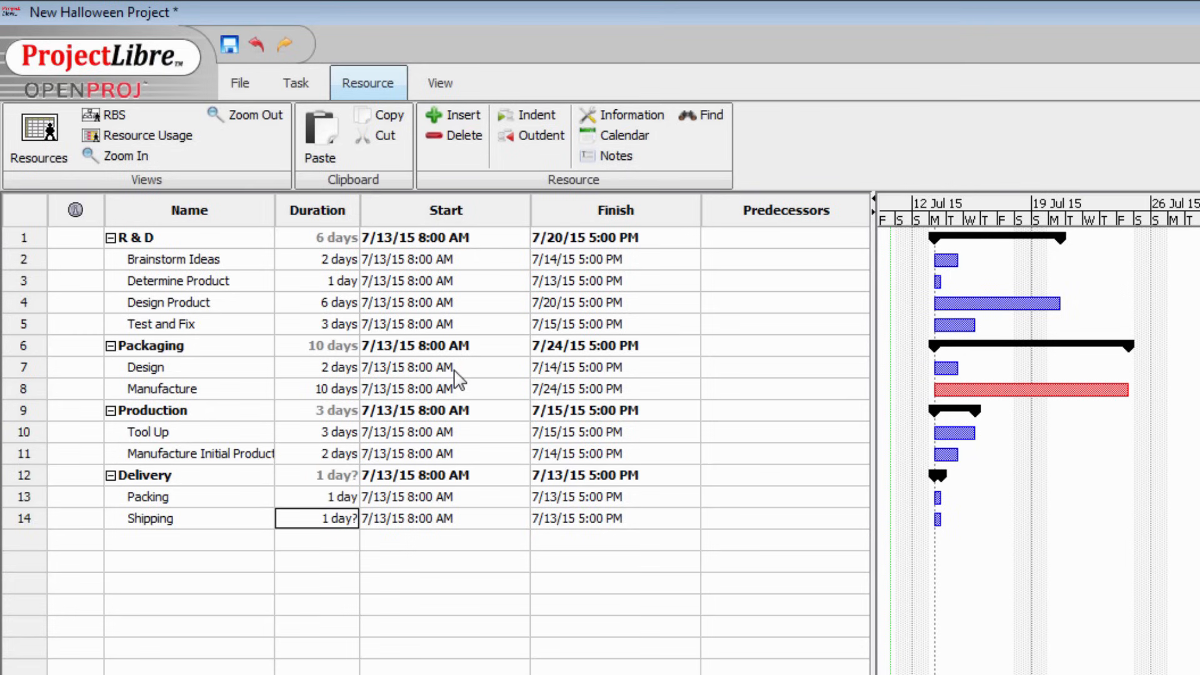
pyautogui.write('4 days')
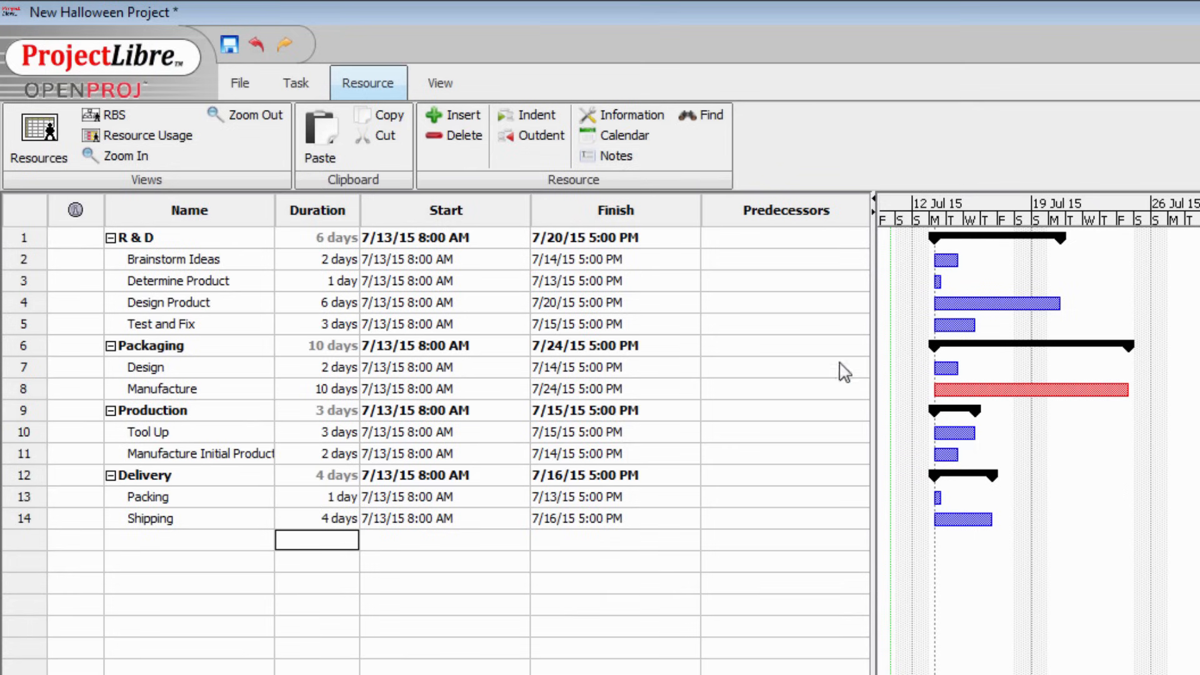
pyautogui.moveTo(940, 586)
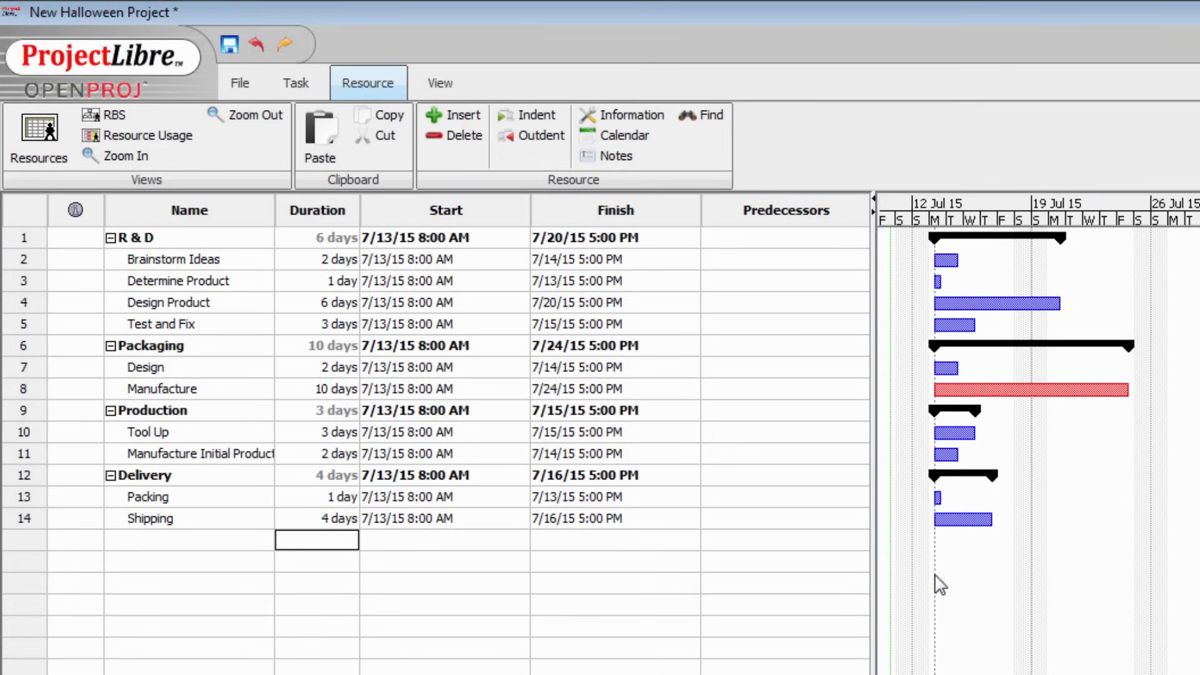
pyautogui.moveTo(948, 297)
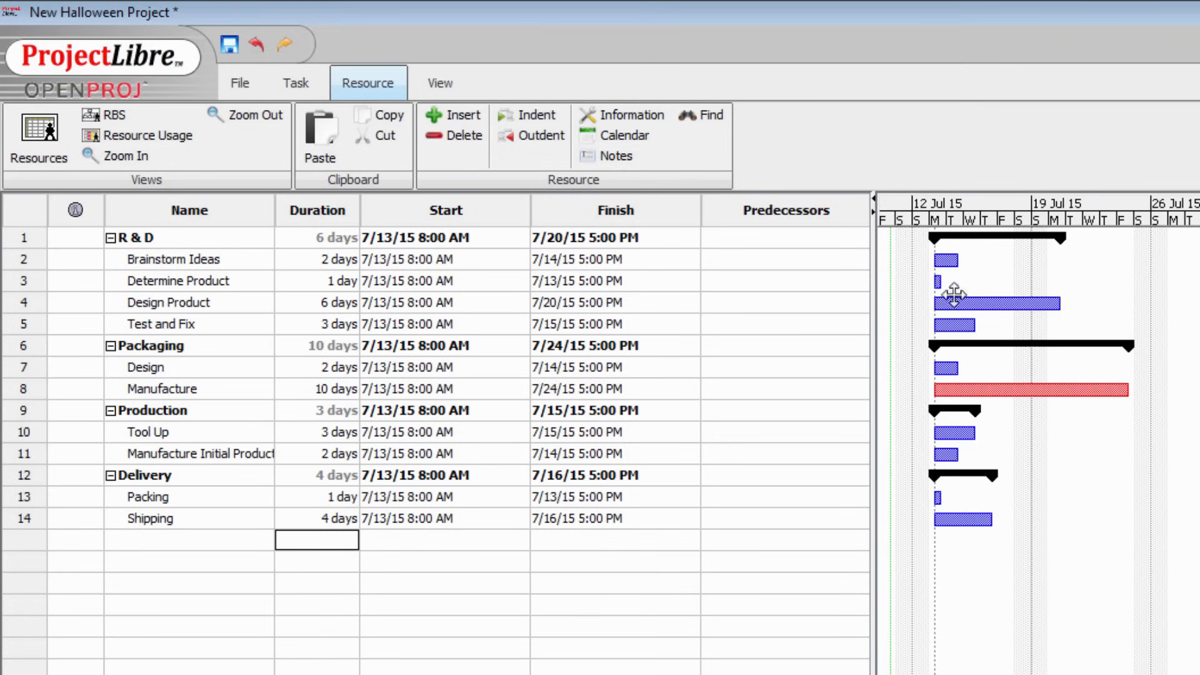
pyautogui.moveTo(924, 336)
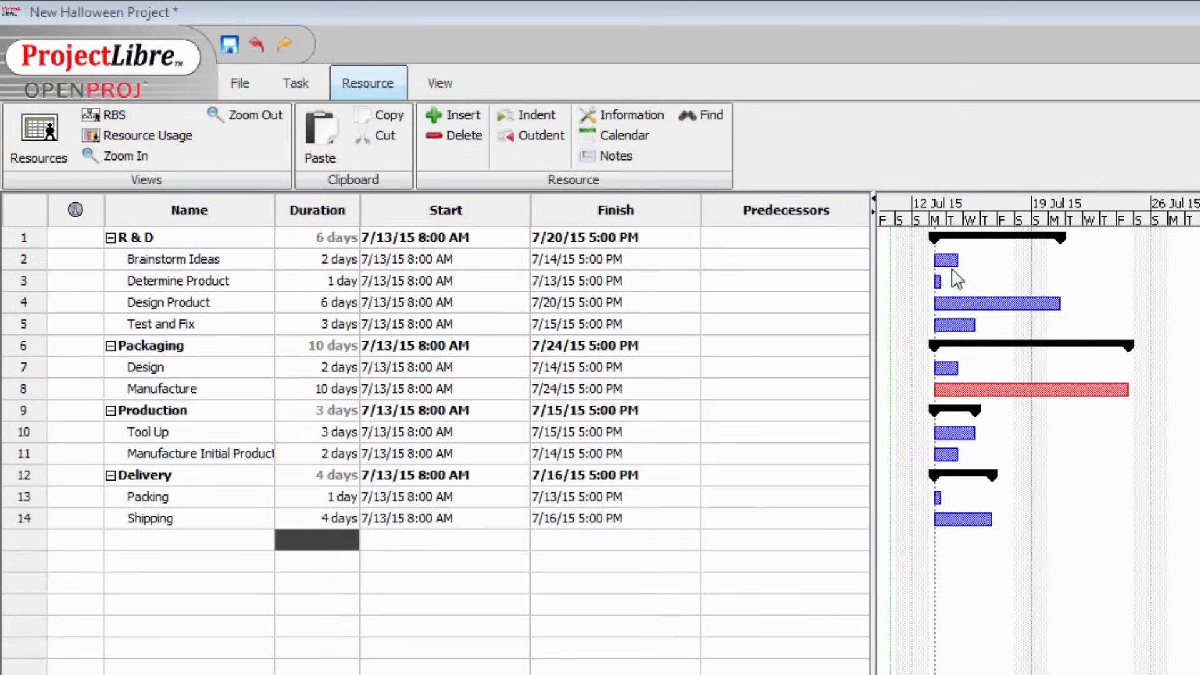
pyautogui.moveTo(936, 291)
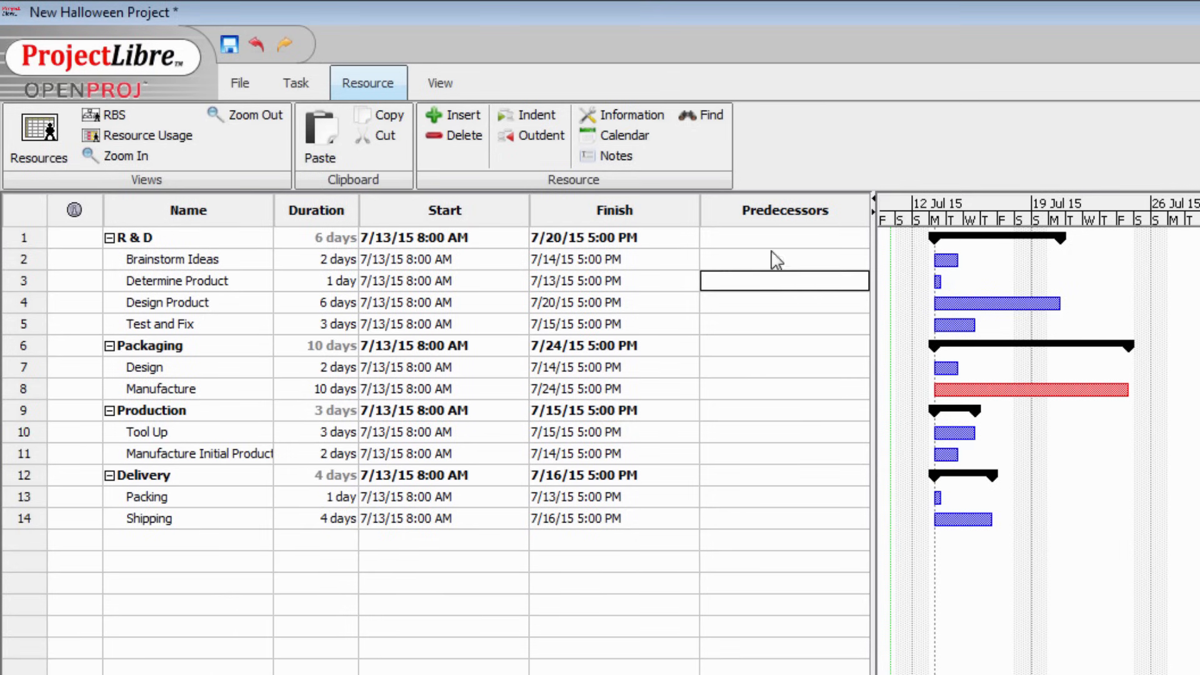
pyautogui.moveTo(585, 304)
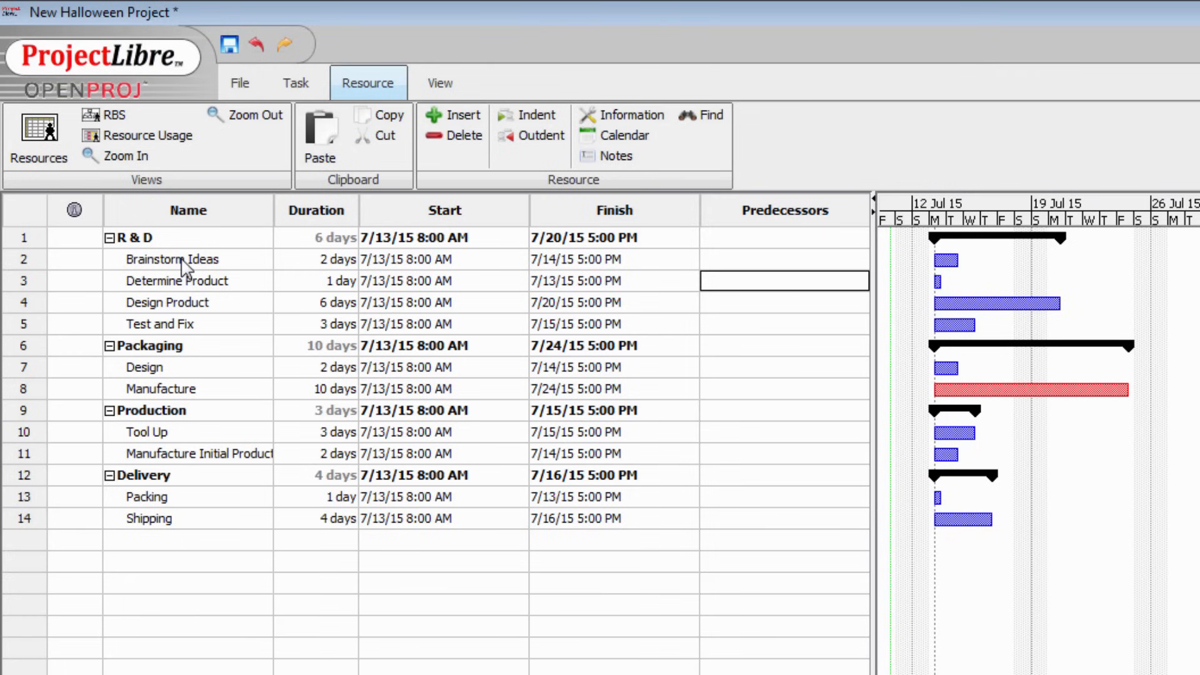
pyautogui.moveTo(91, 273)
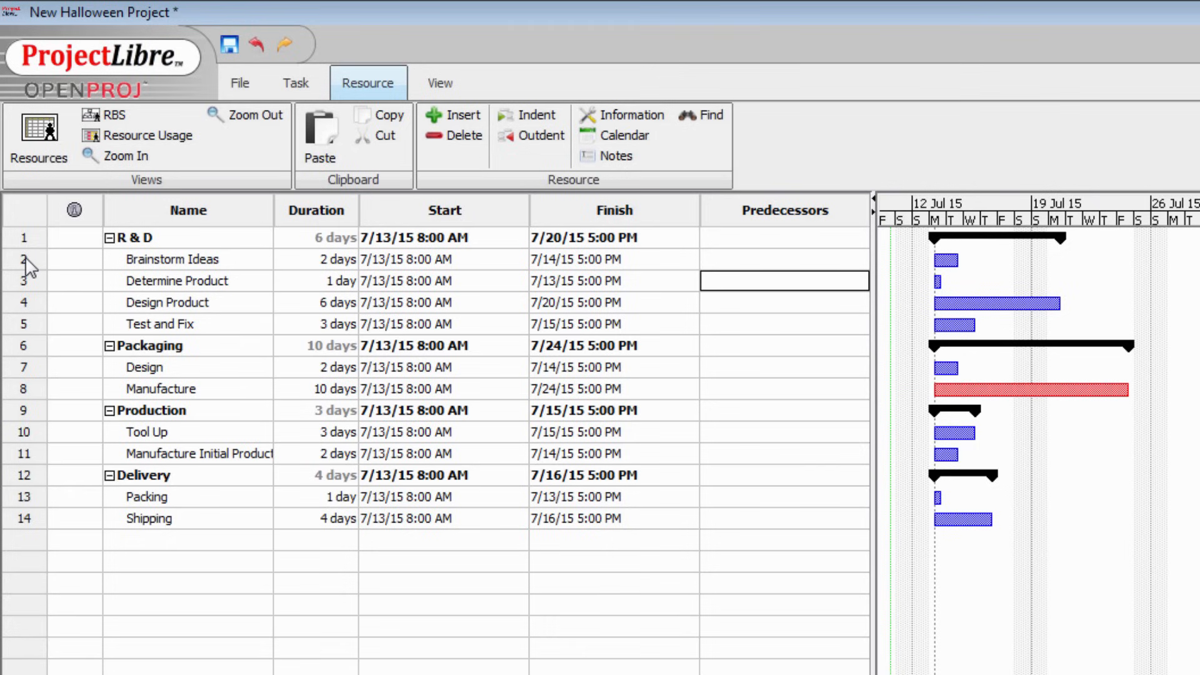
pyautogui.moveTo(360, 341)
pyautogui.write('2')
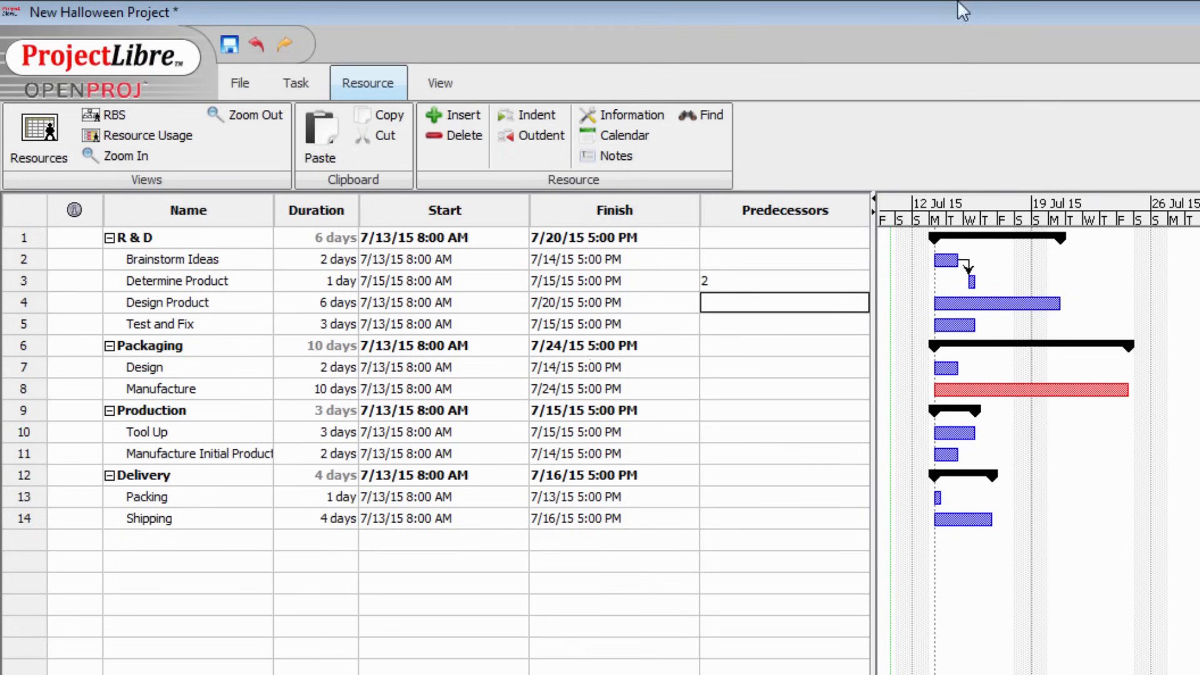
pyautogui.moveTo(1026, 297)
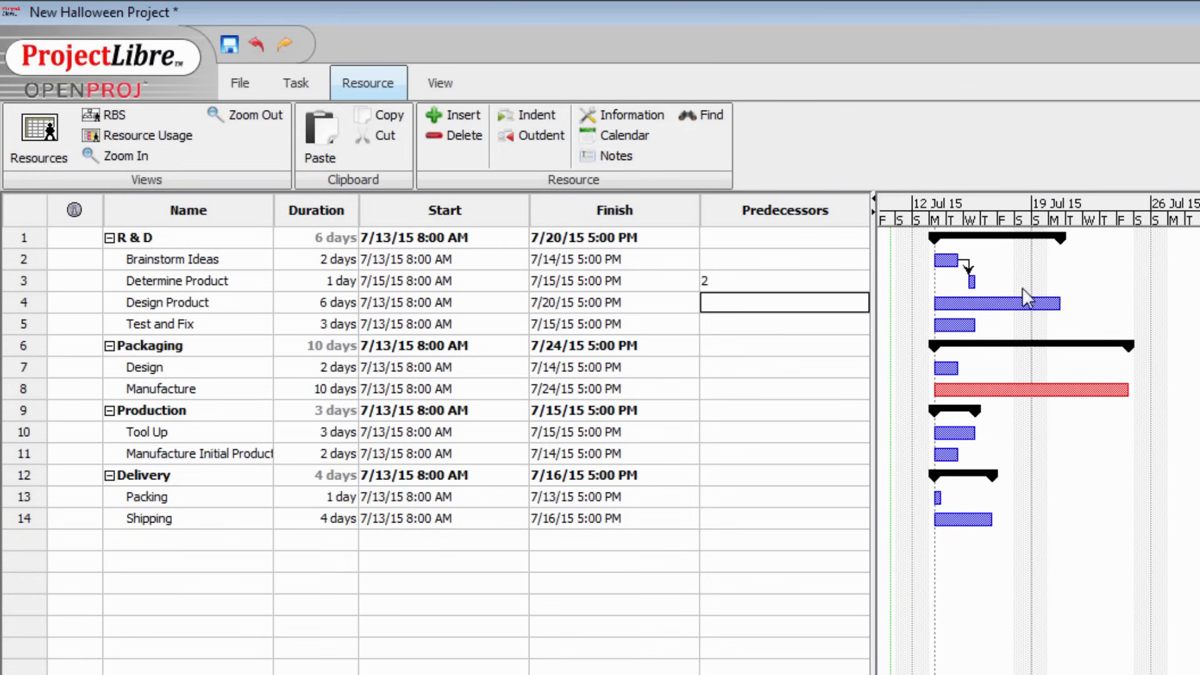
pyautogui.moveTo(983, 278)
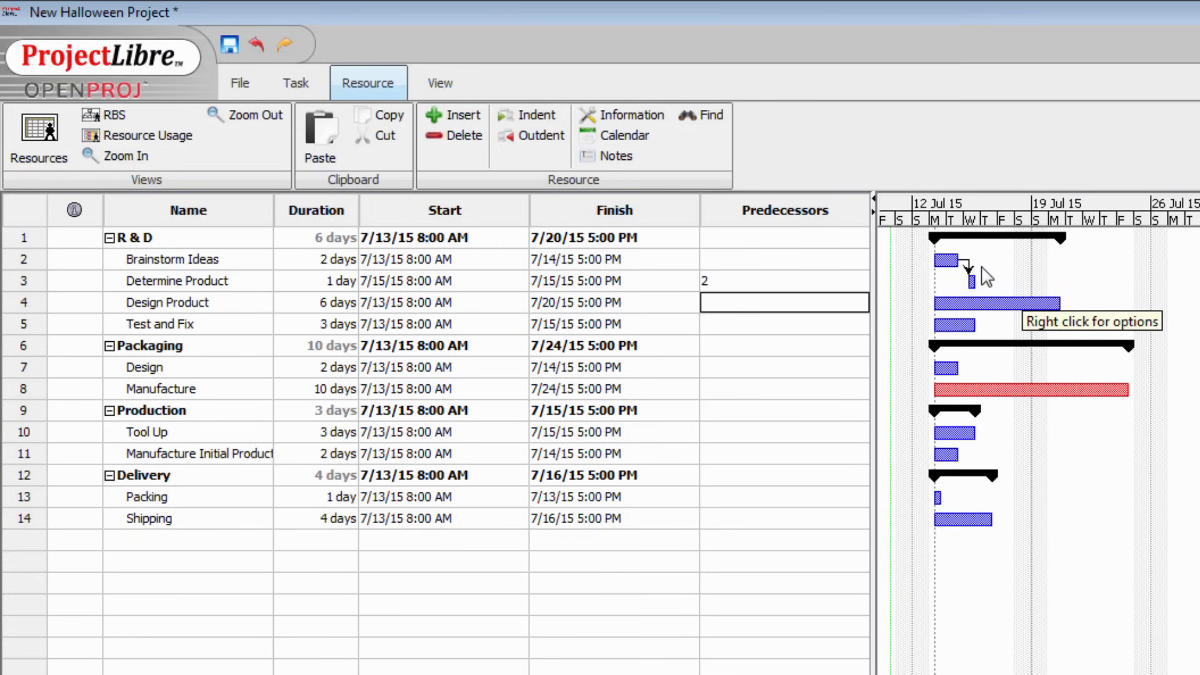
pyautogui.moveTo(954, 280)
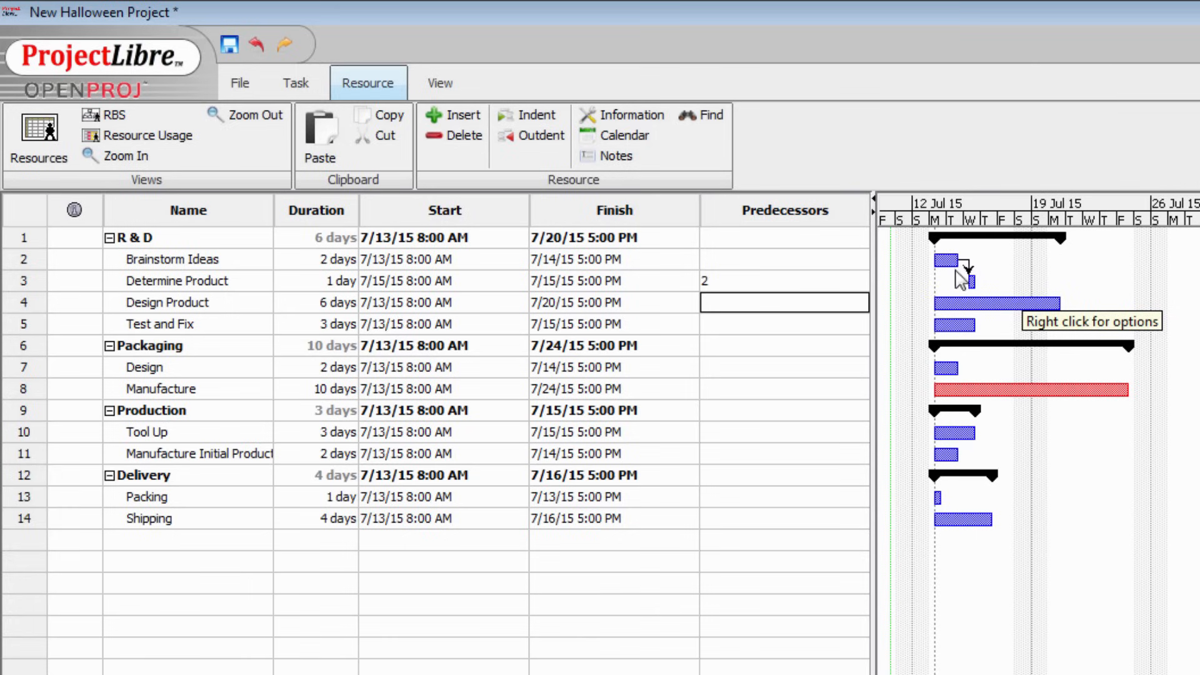
pyautogui.moveTo(993, 295)
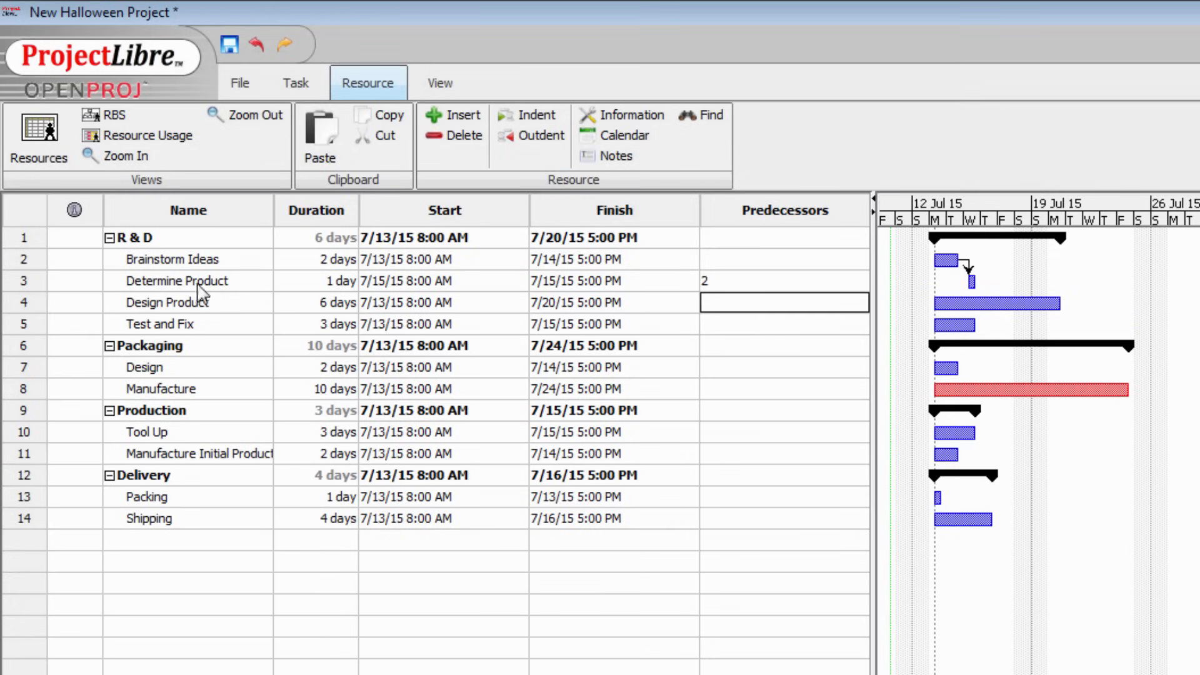
pyautogui.moveTo(424, 314)
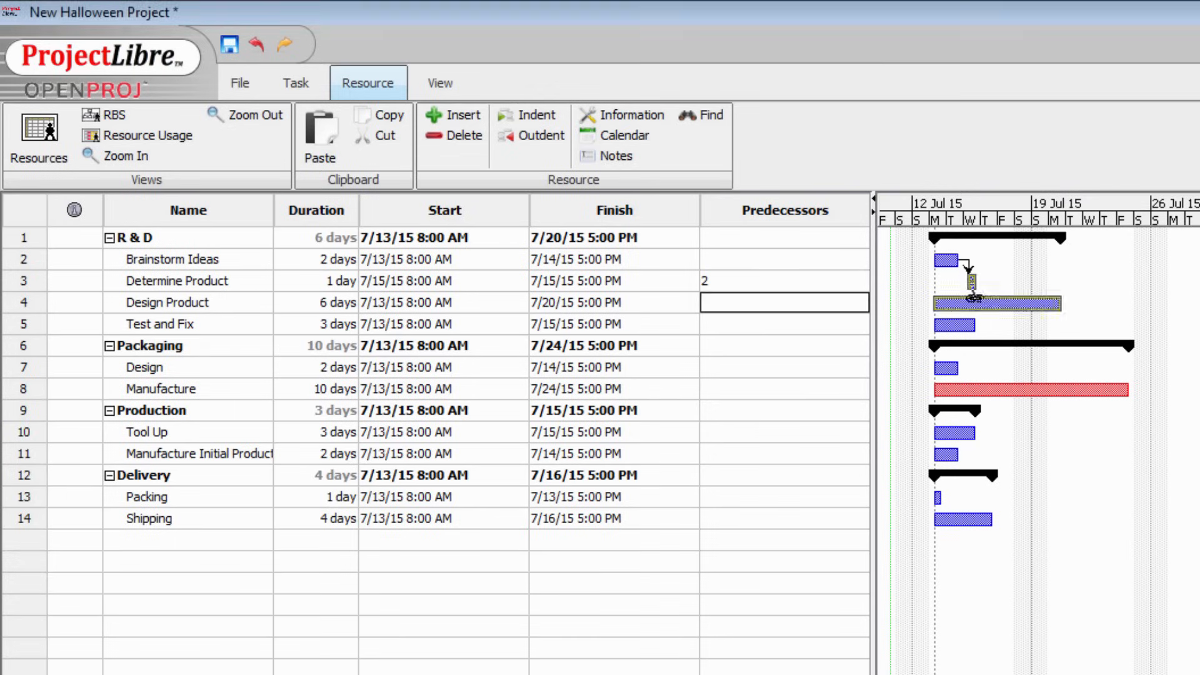
# Step: Set Design Product's predecessor to task 3, Determine Product
pyautogui.write('3')
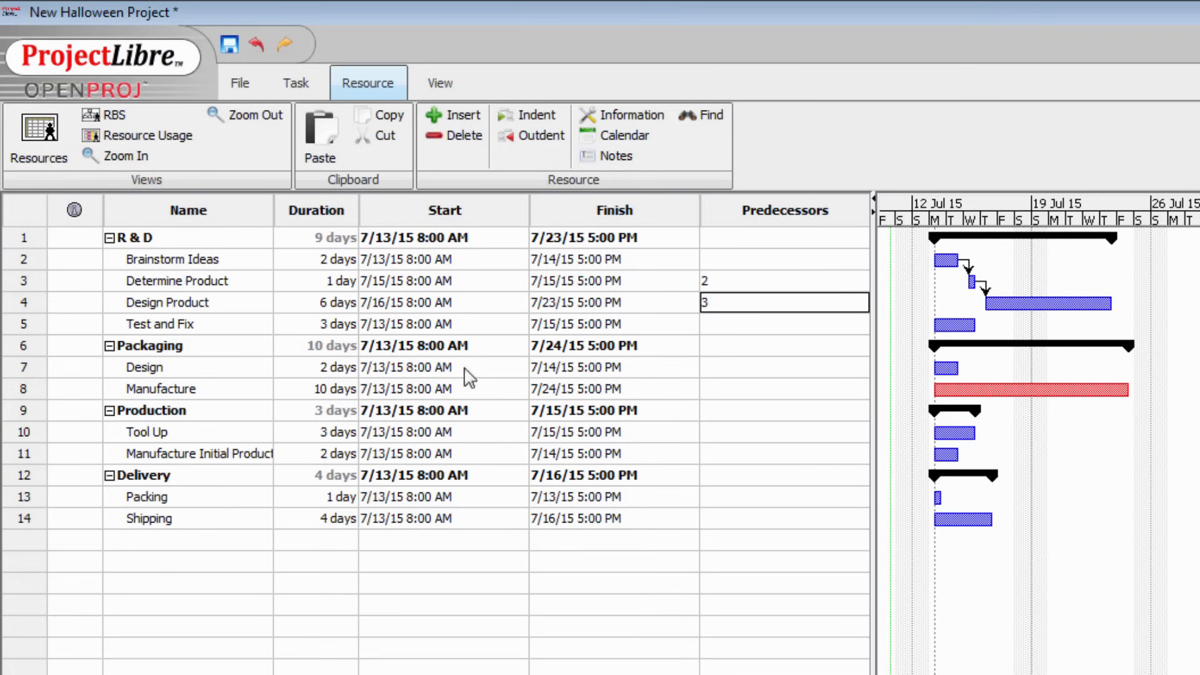
pyautogui.moveTo(1012, 304)
pyautogui.write('4')
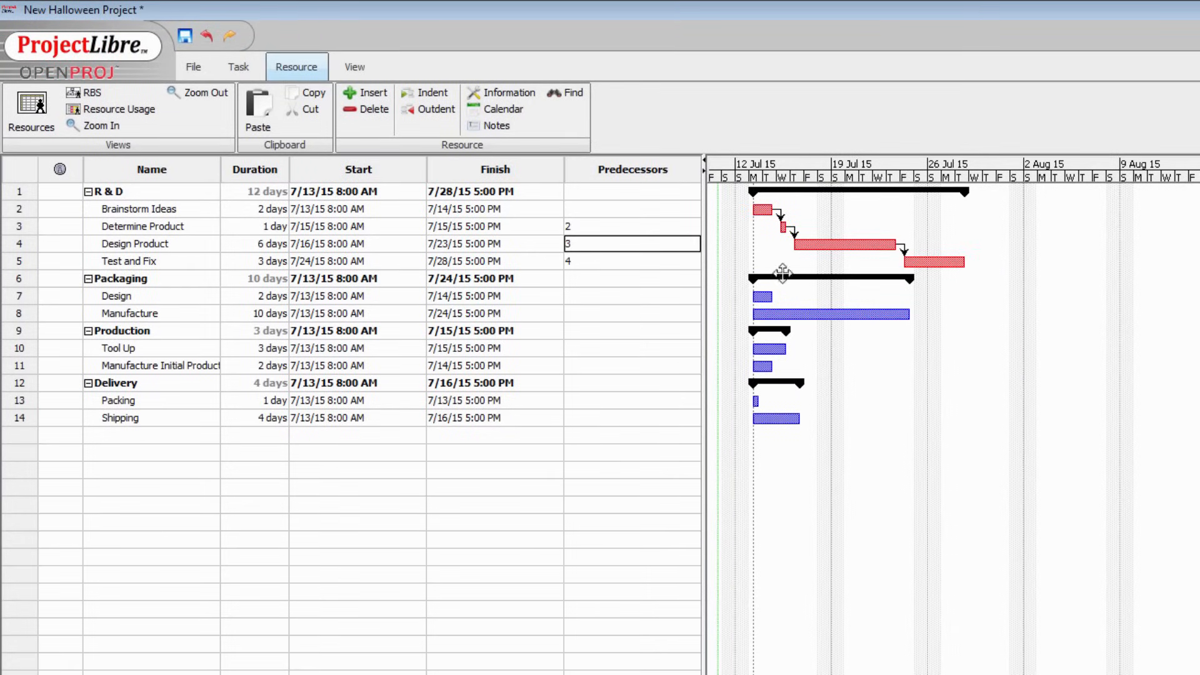
pyautogui.moveTo(827, 235)
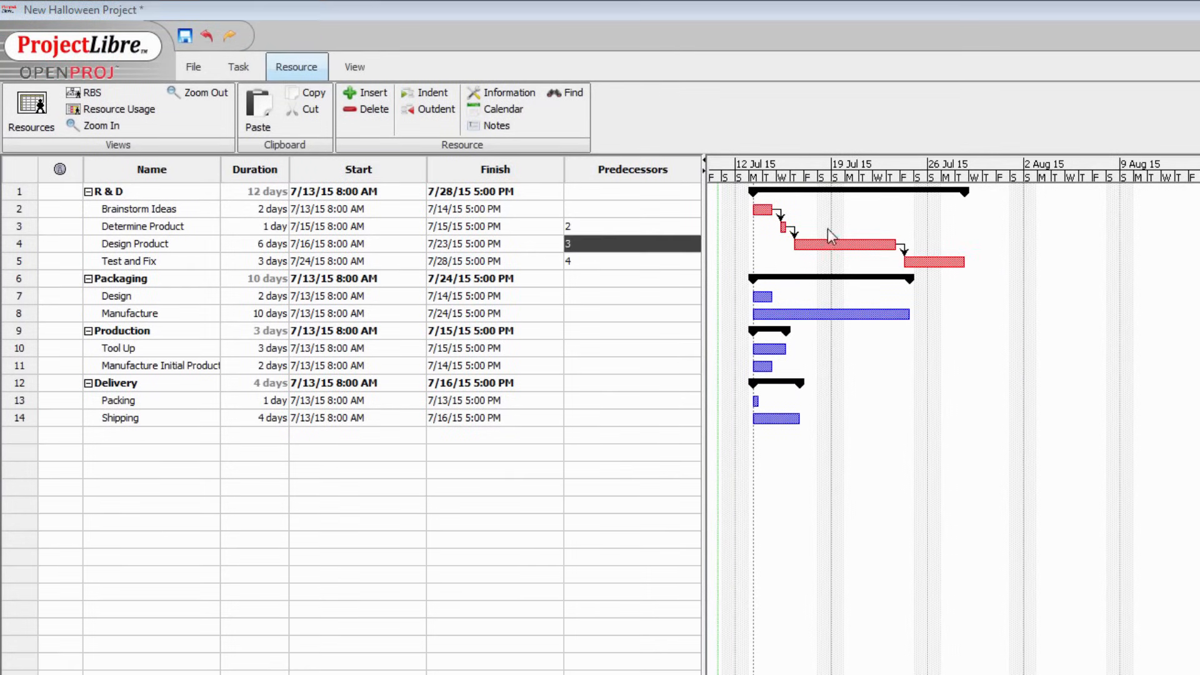
pyautogui.moveTo(948, 320)
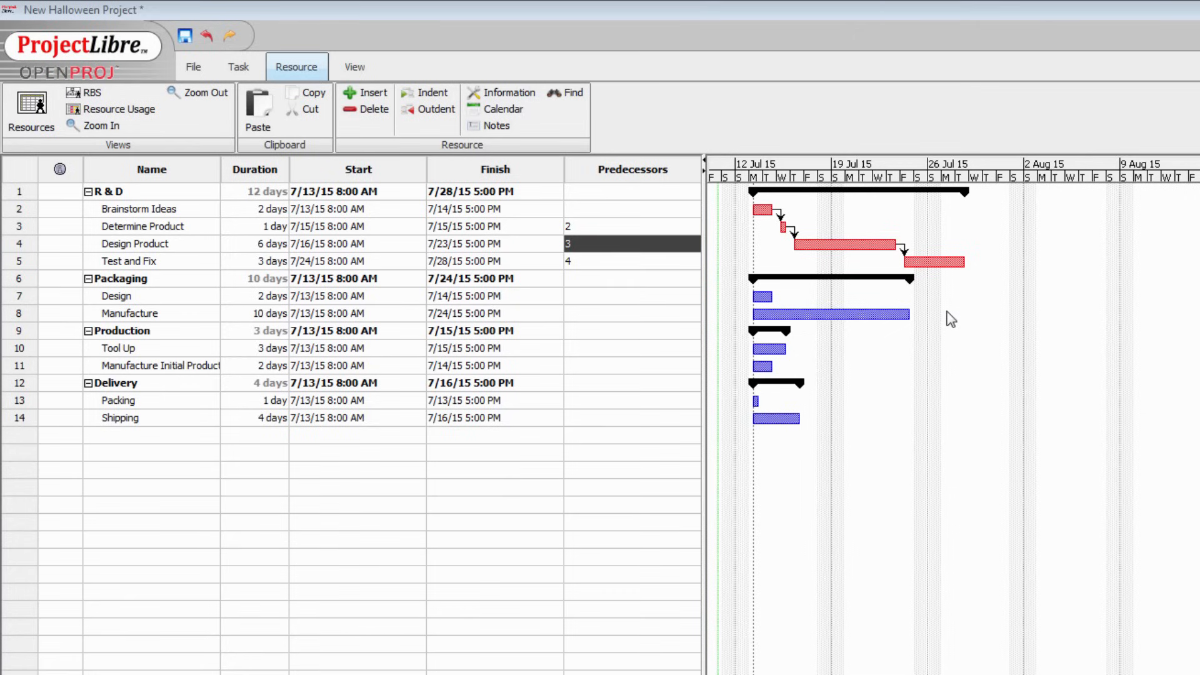
pyautogui.moveTo(890, 275)
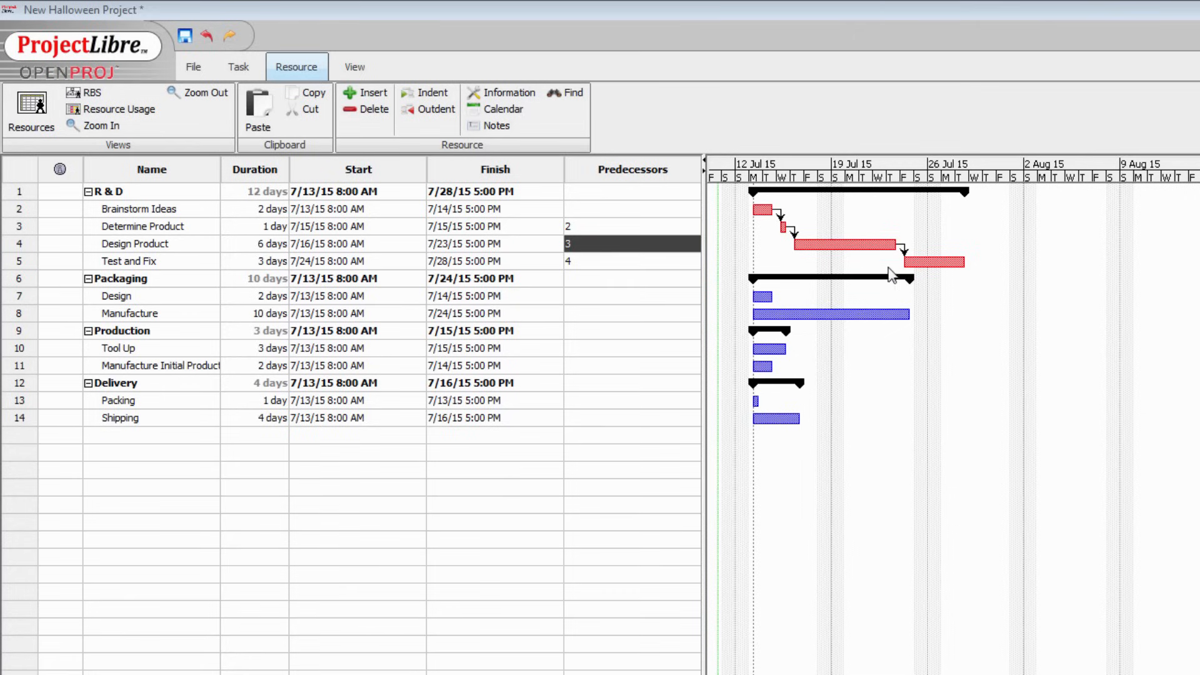
pyautogui.moveTo(949, 295)
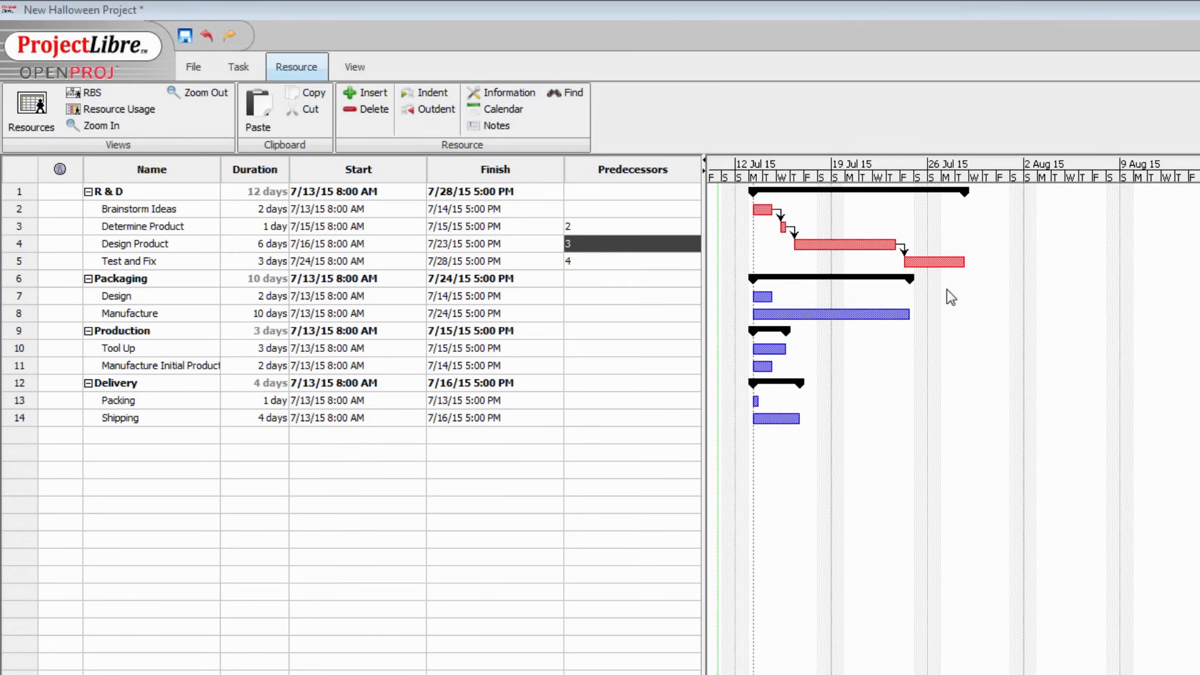
pyautogui.moveTo(919, 299)
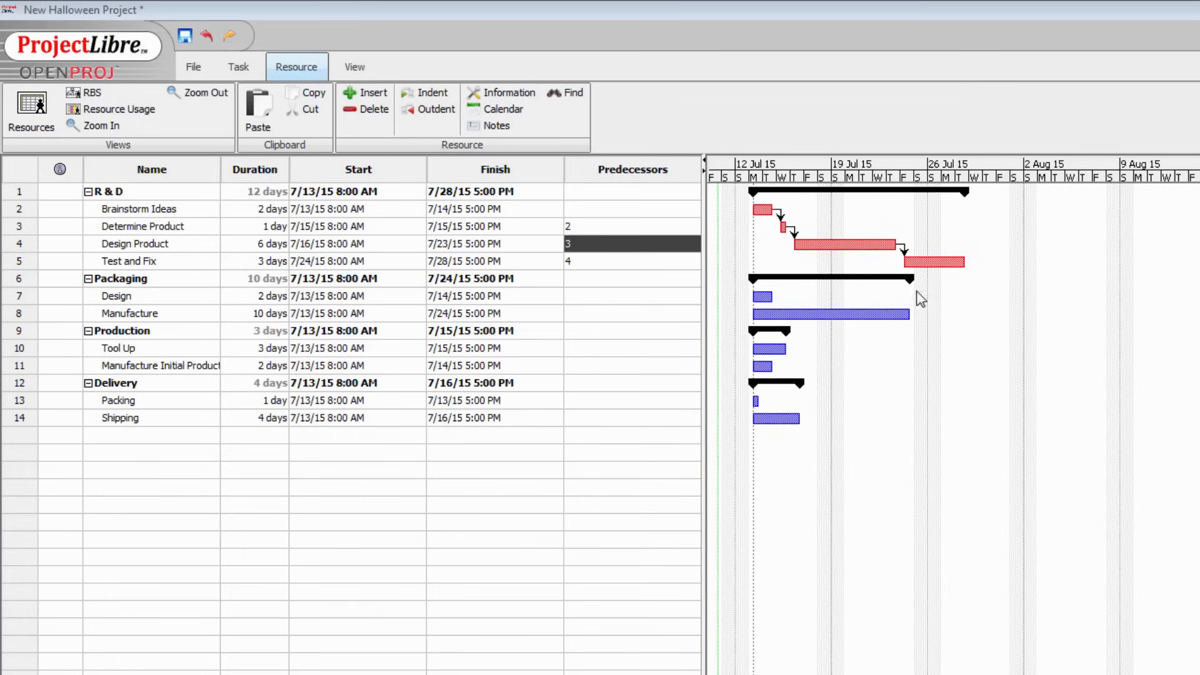
pyautogui.moveTo(978, 270)
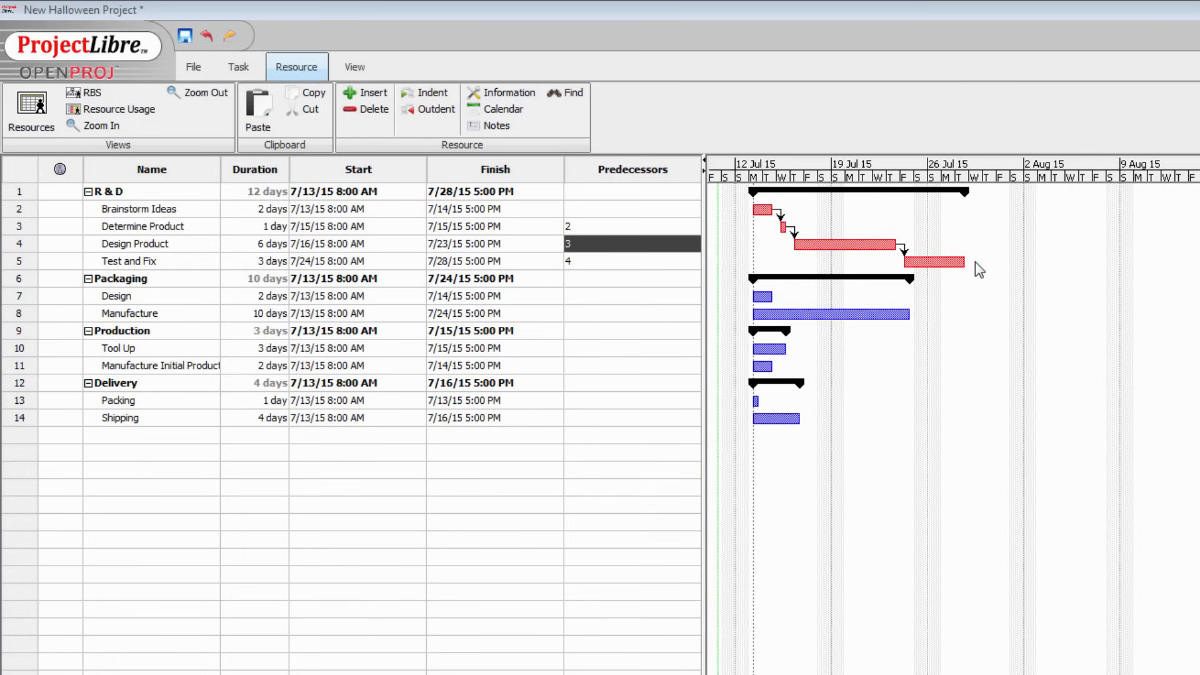
pyautogui.moveTo(763, 211)
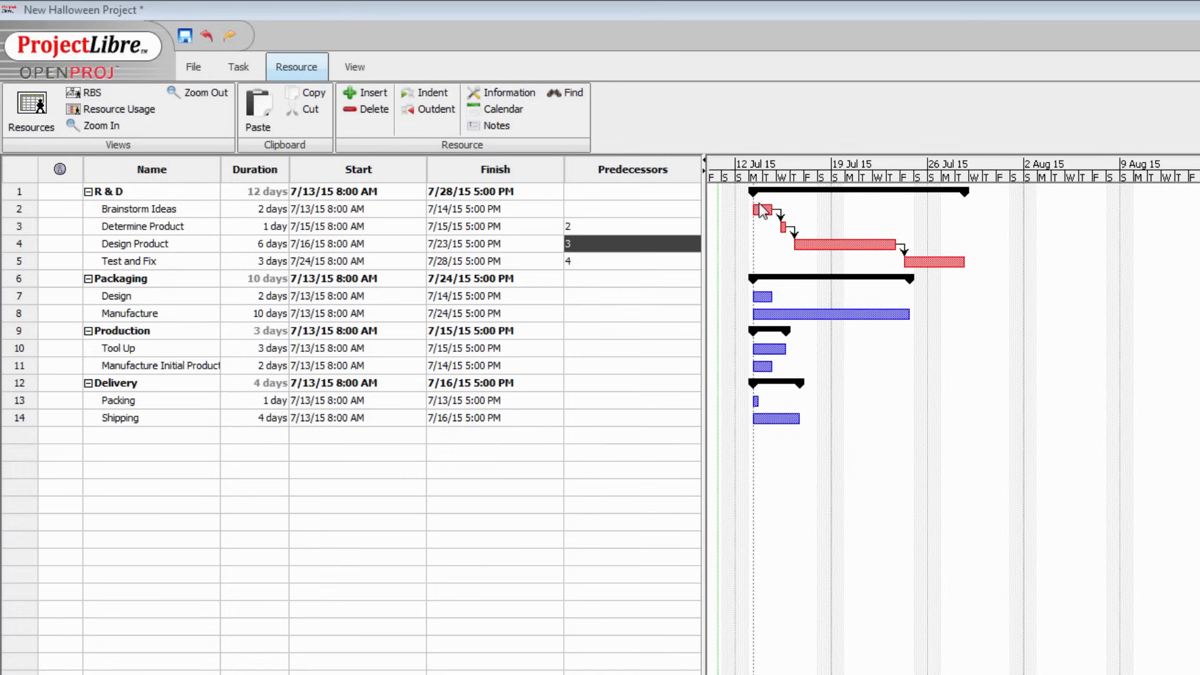
pyautogui.moveTo(825, 260)
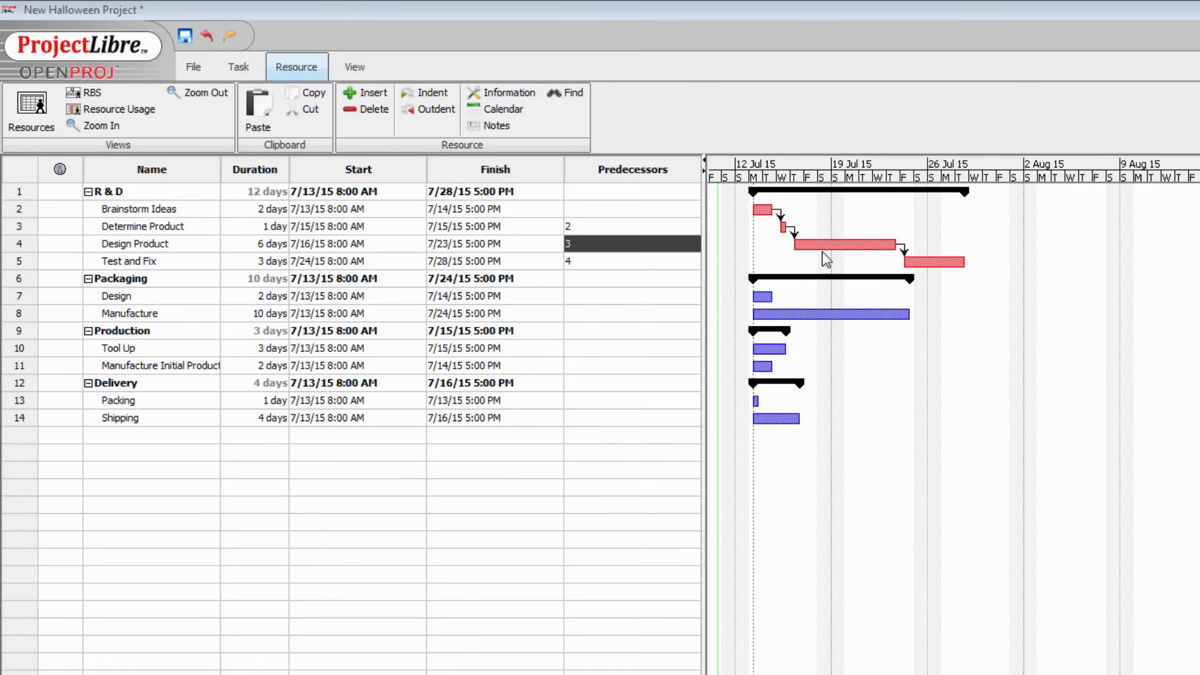
pyautogui.moveTo(964, 287)
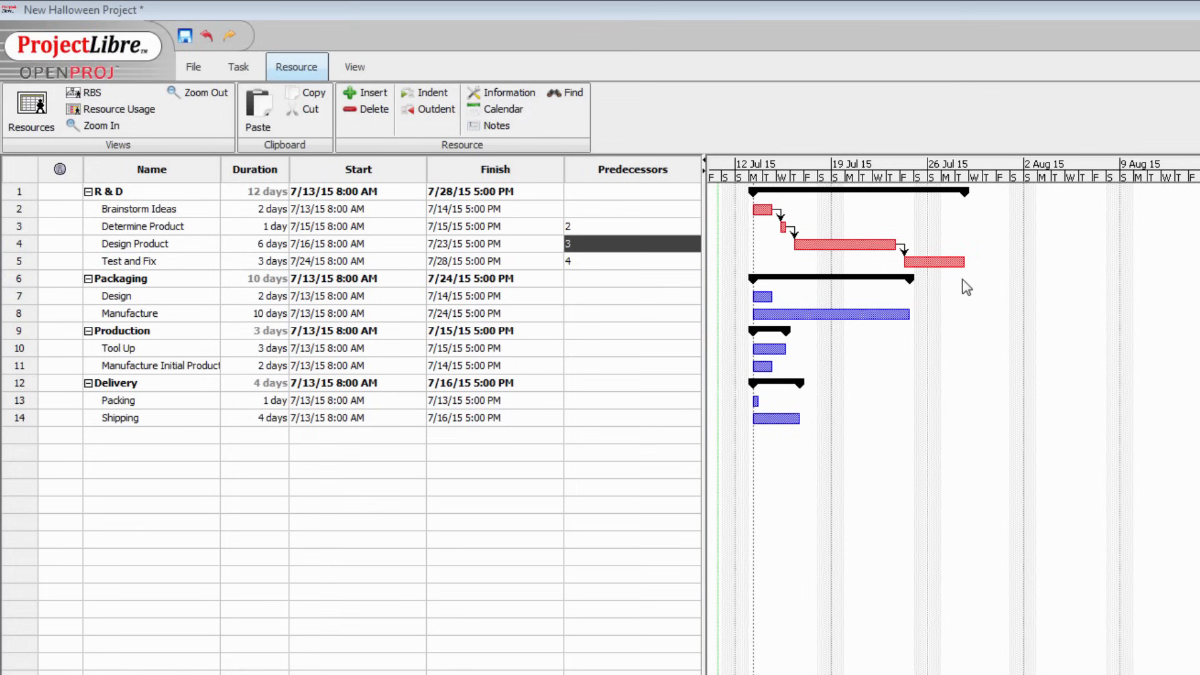
pyautogui.moveTo(960, 259)
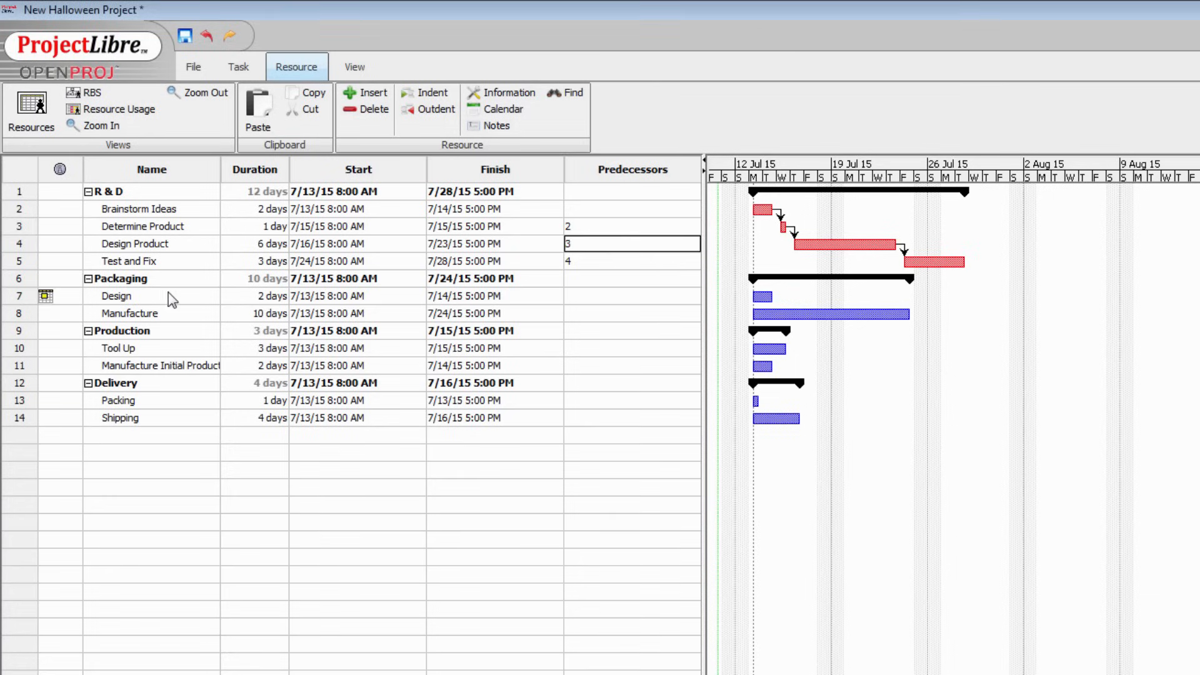
pyautogui.moveTo(158, 304)
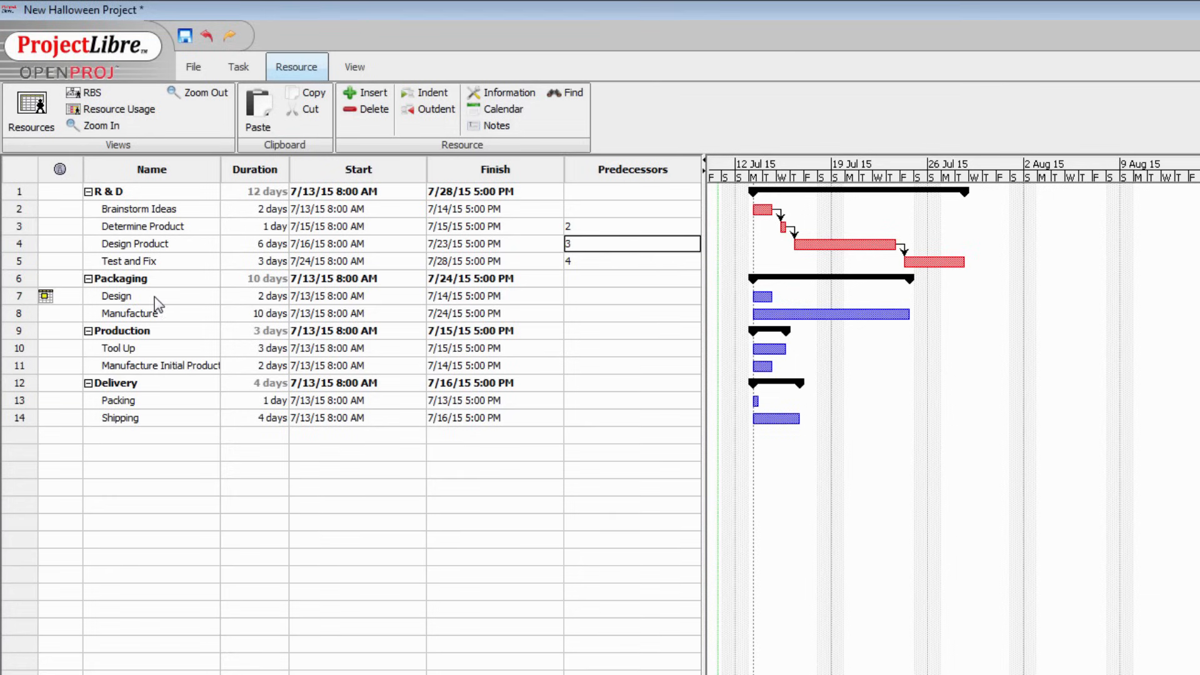
pyautogui.moveTo(166, 305)
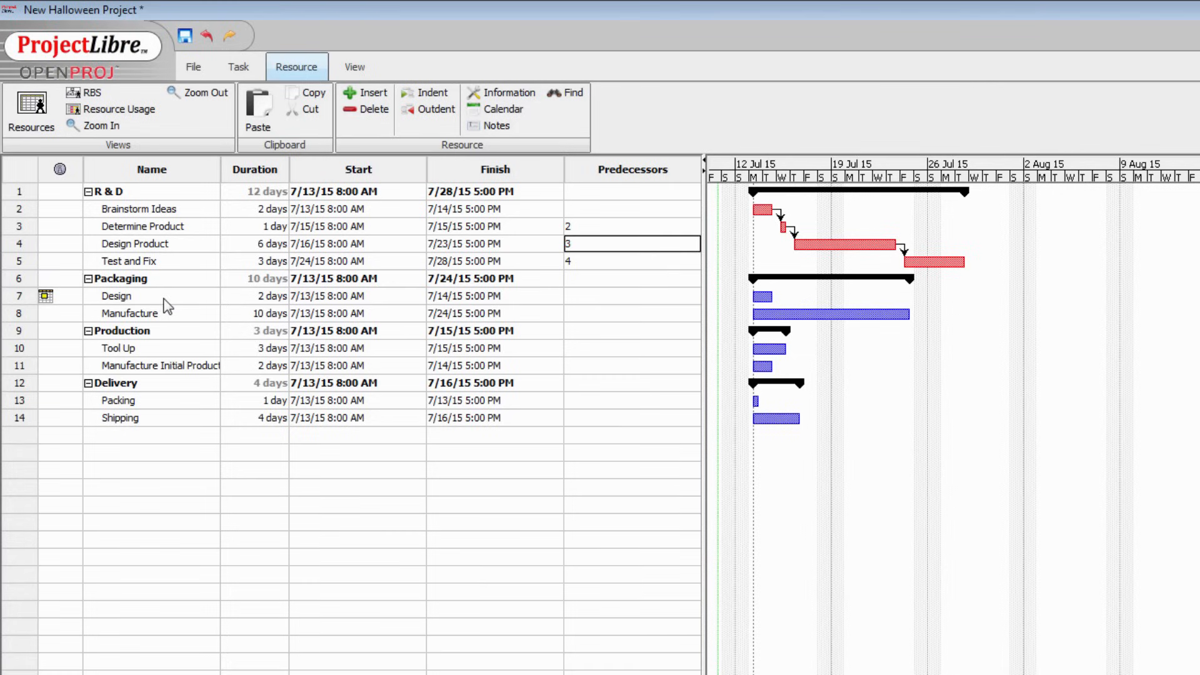
pyautogui.moveTo(164, 253)
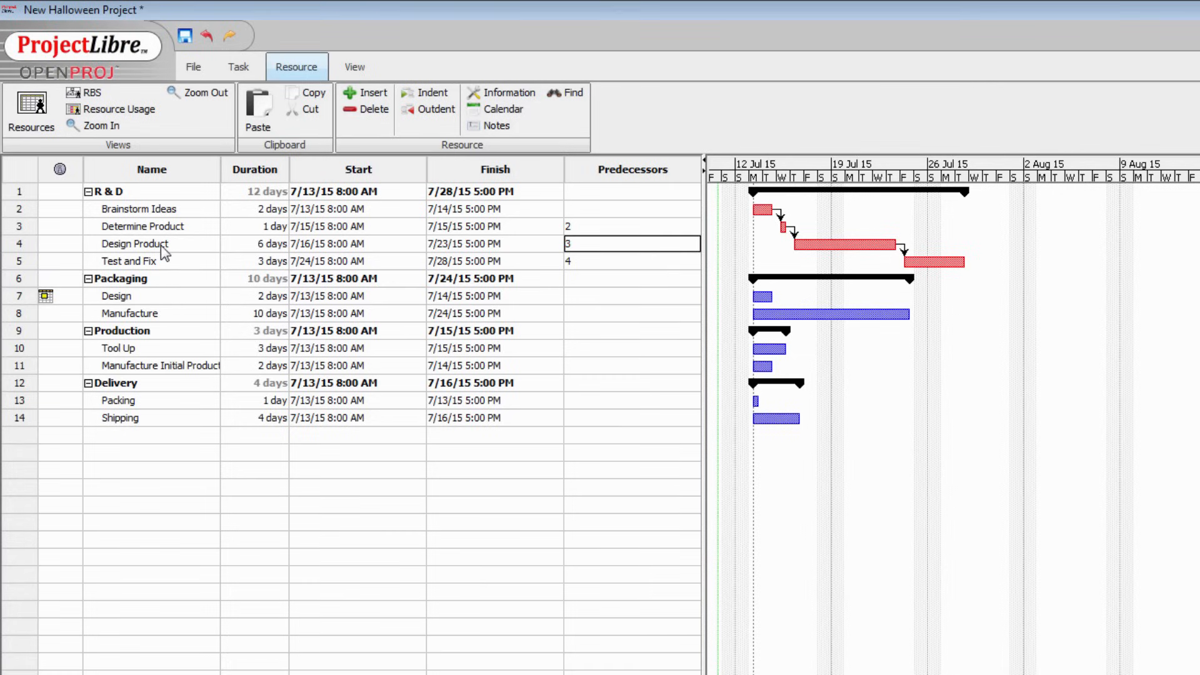
pyautogui.moveTo(162, 273)
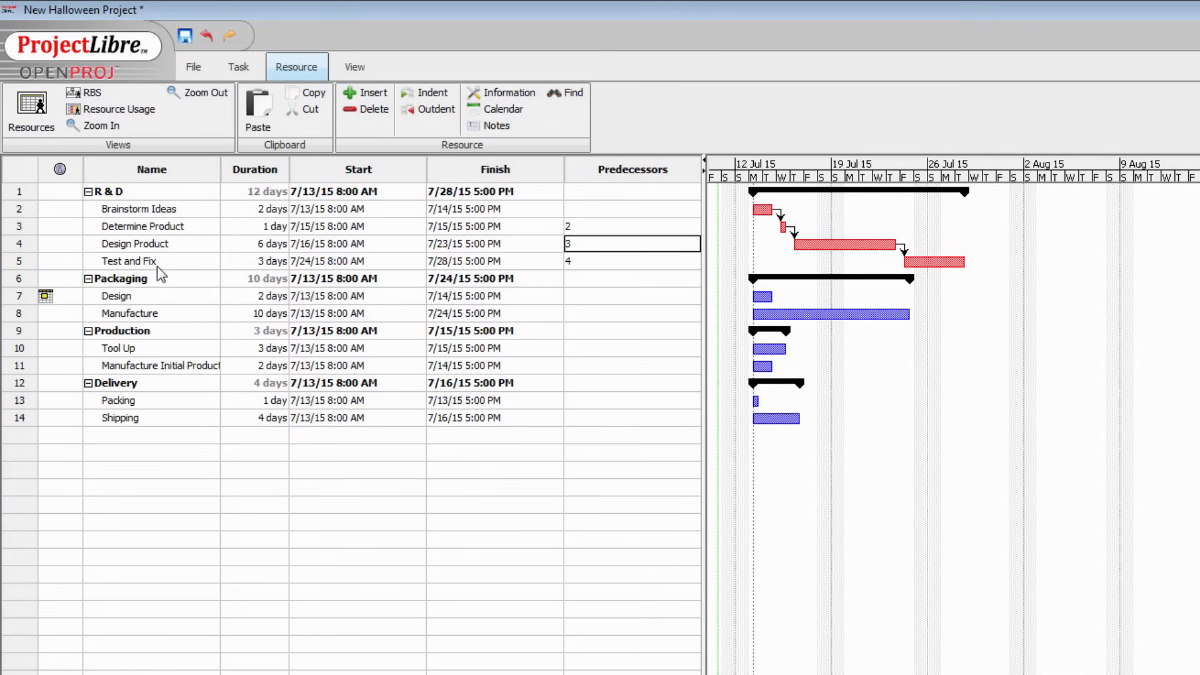
pyautogui.moveTo(157, 278)
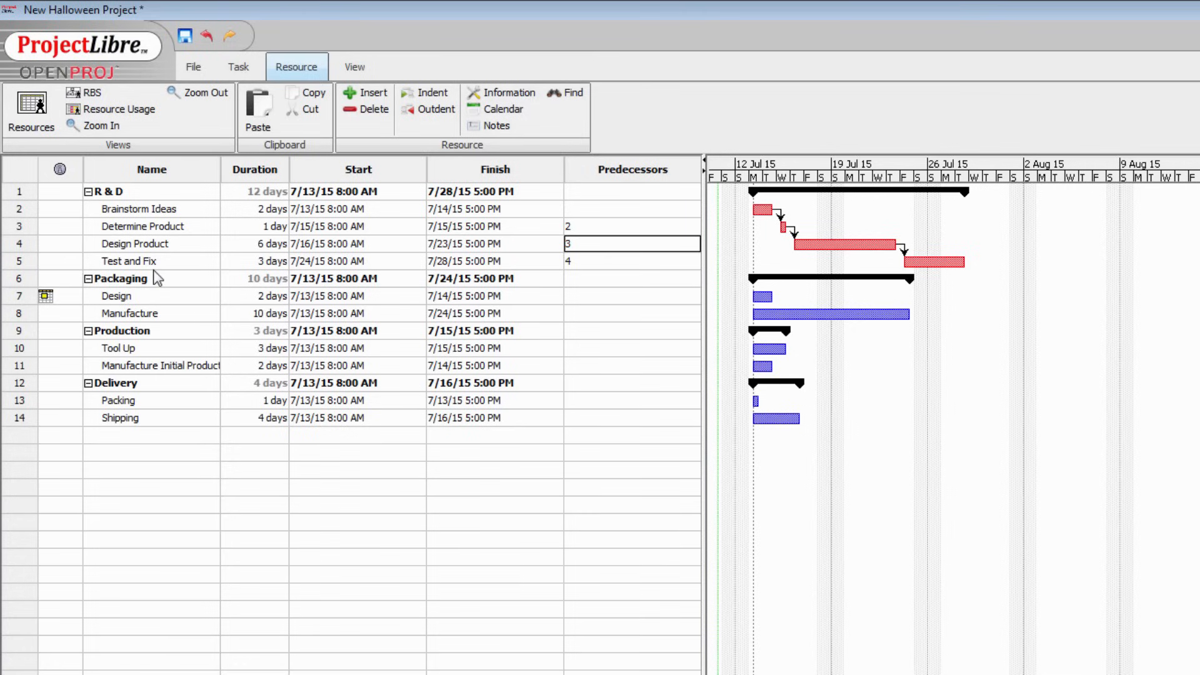
pyautogui.moveTo(663, 336)
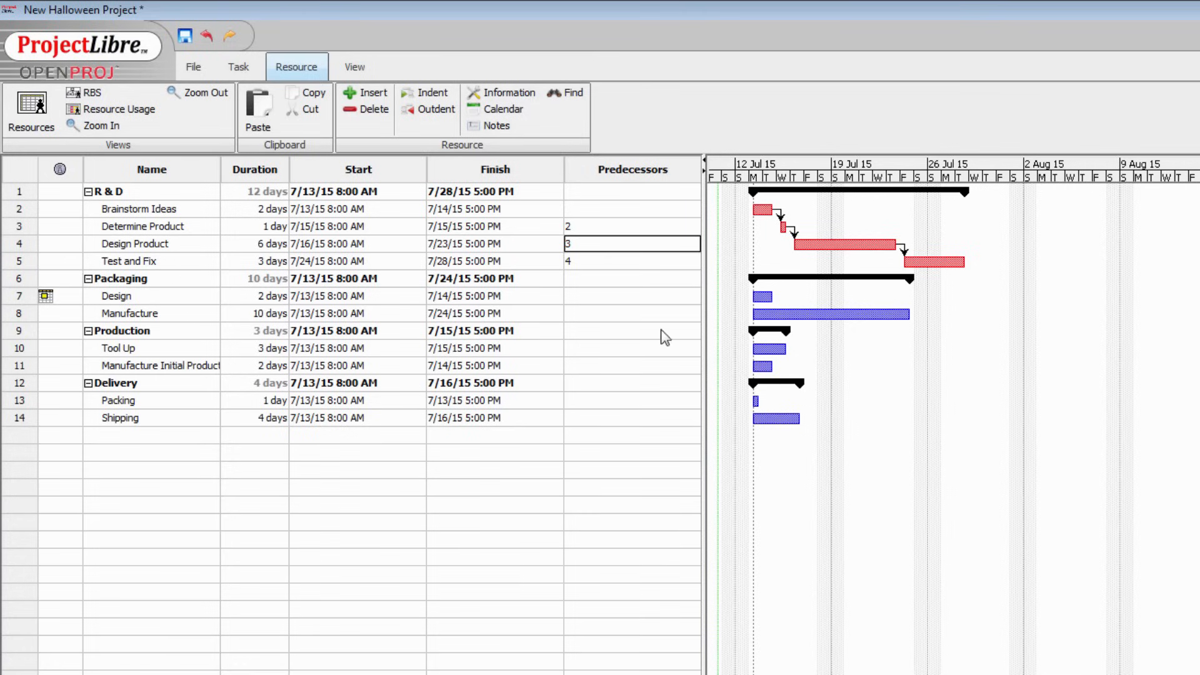
pyautogui.moveTo(726, 307)
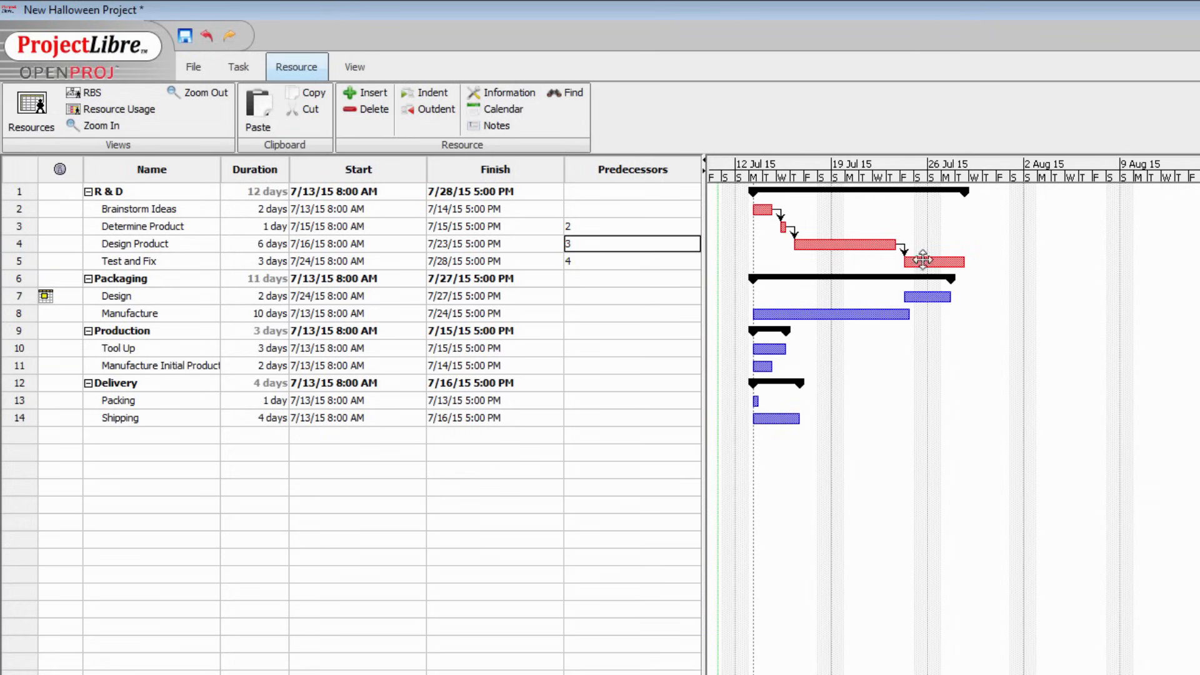
pyautogui.moveTo(906, 294)
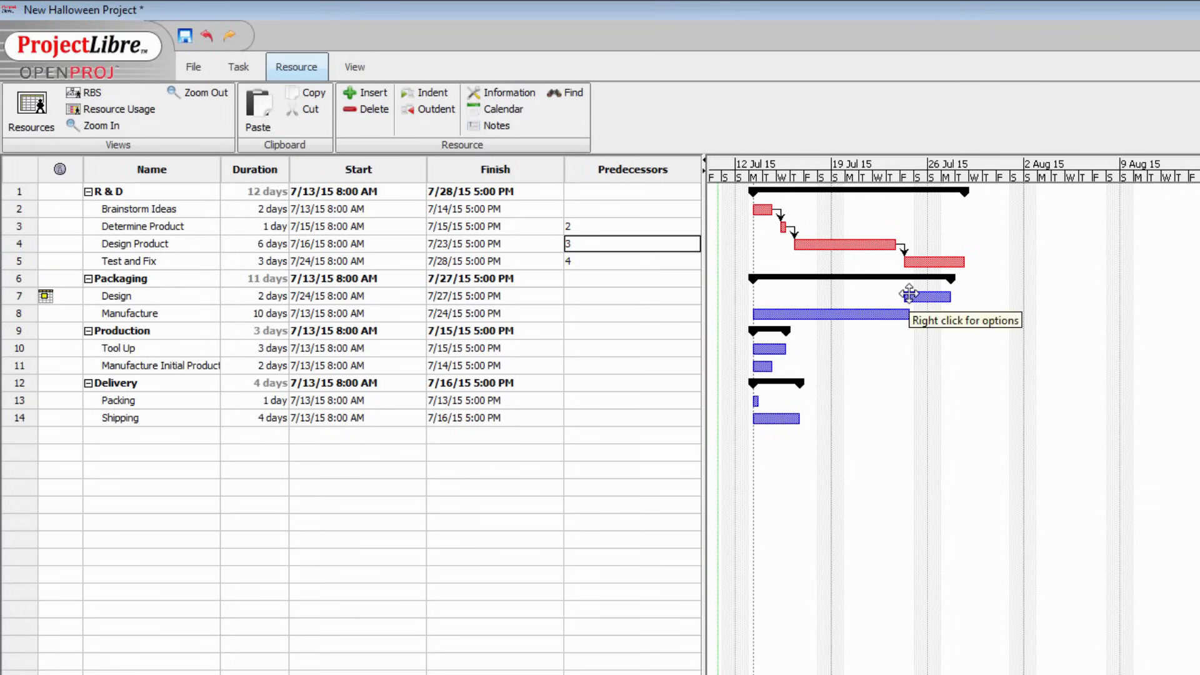
pyautogui.moveTo(857, 245)
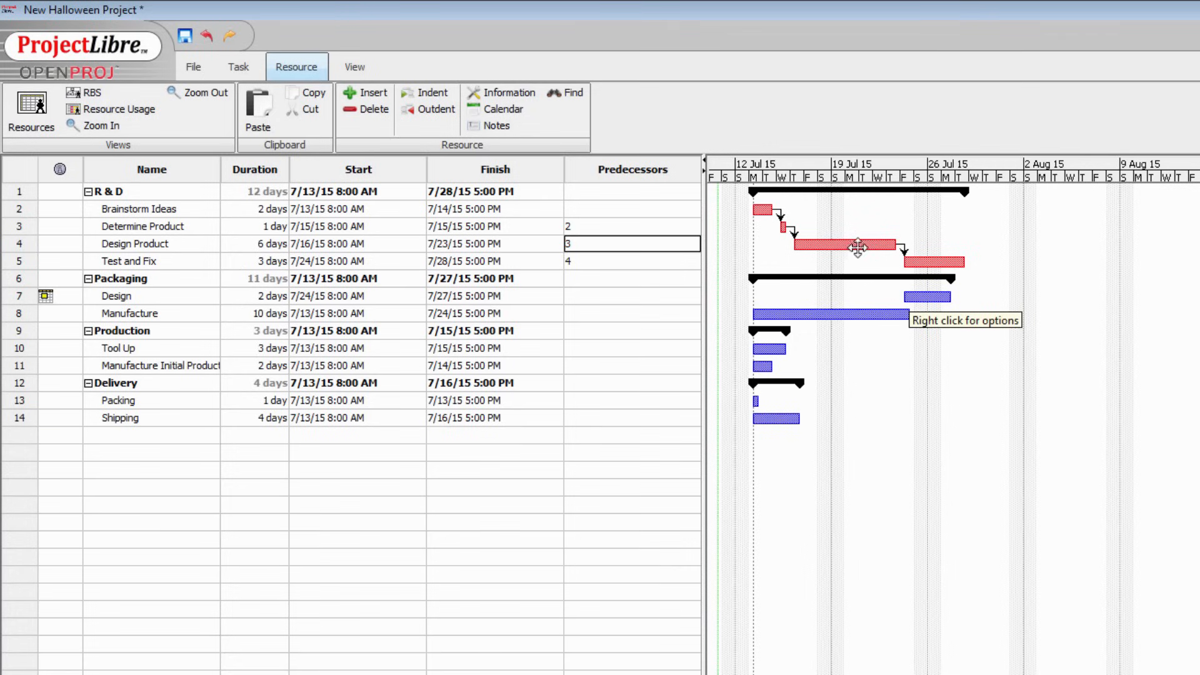
pyautogui.moveTo(852, 246)
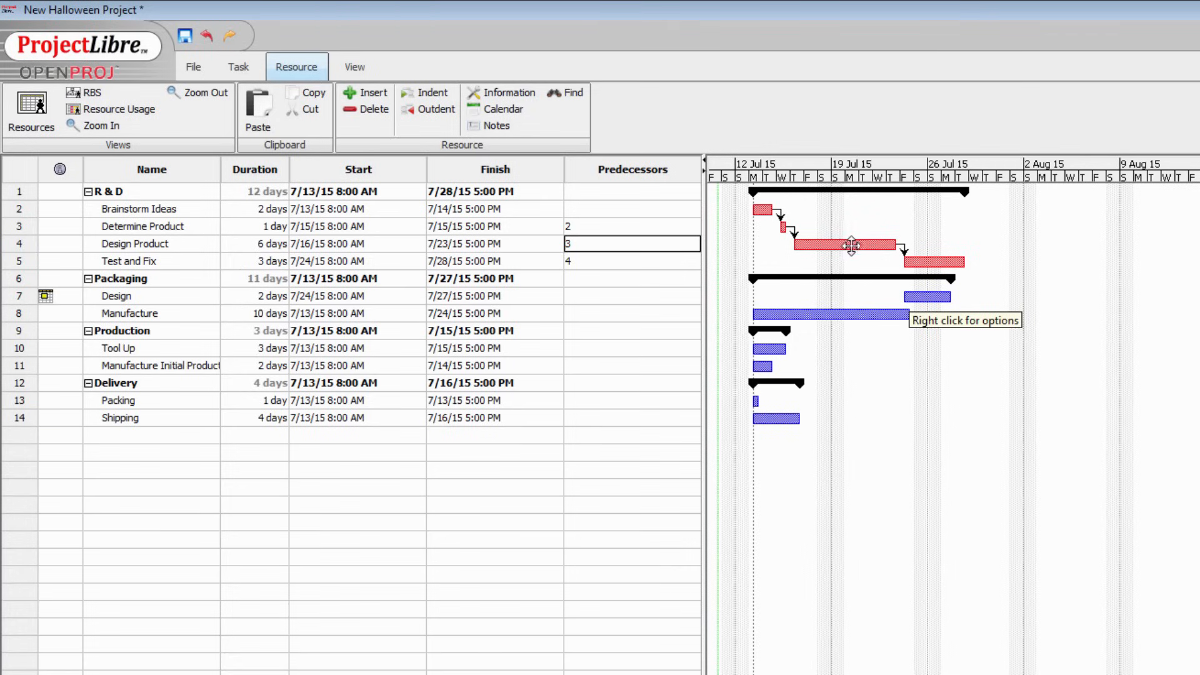
pyautogui.moveTo(862, 244)
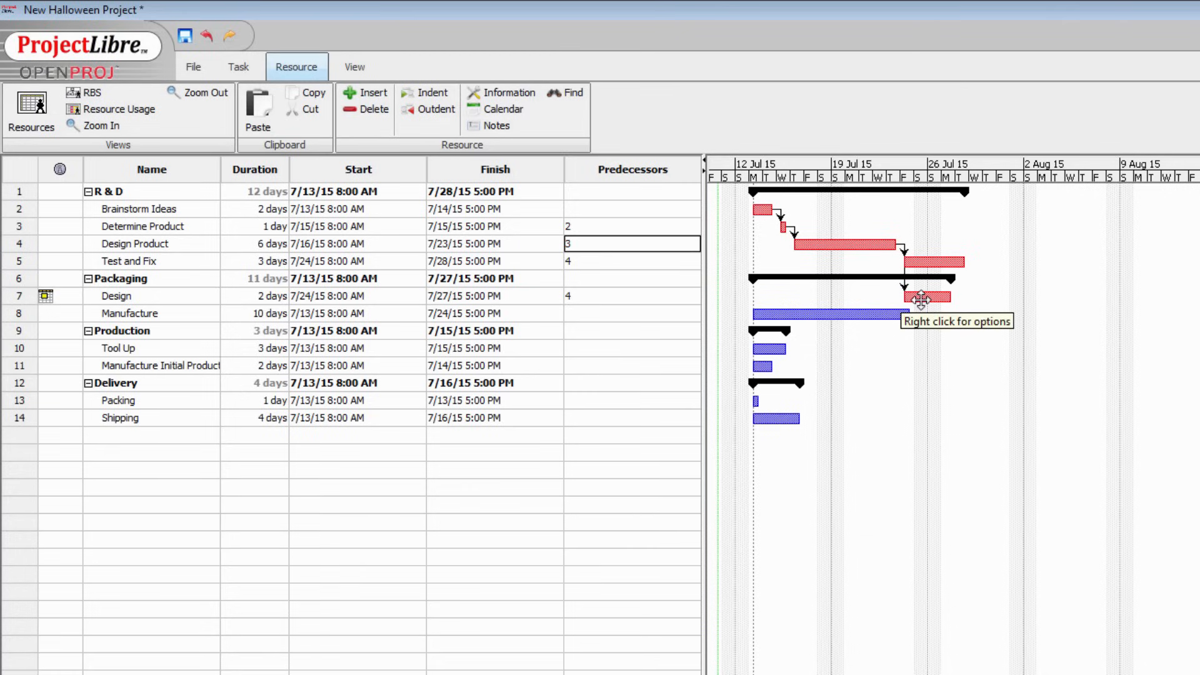
pyautogui.moveTo(867, 247)
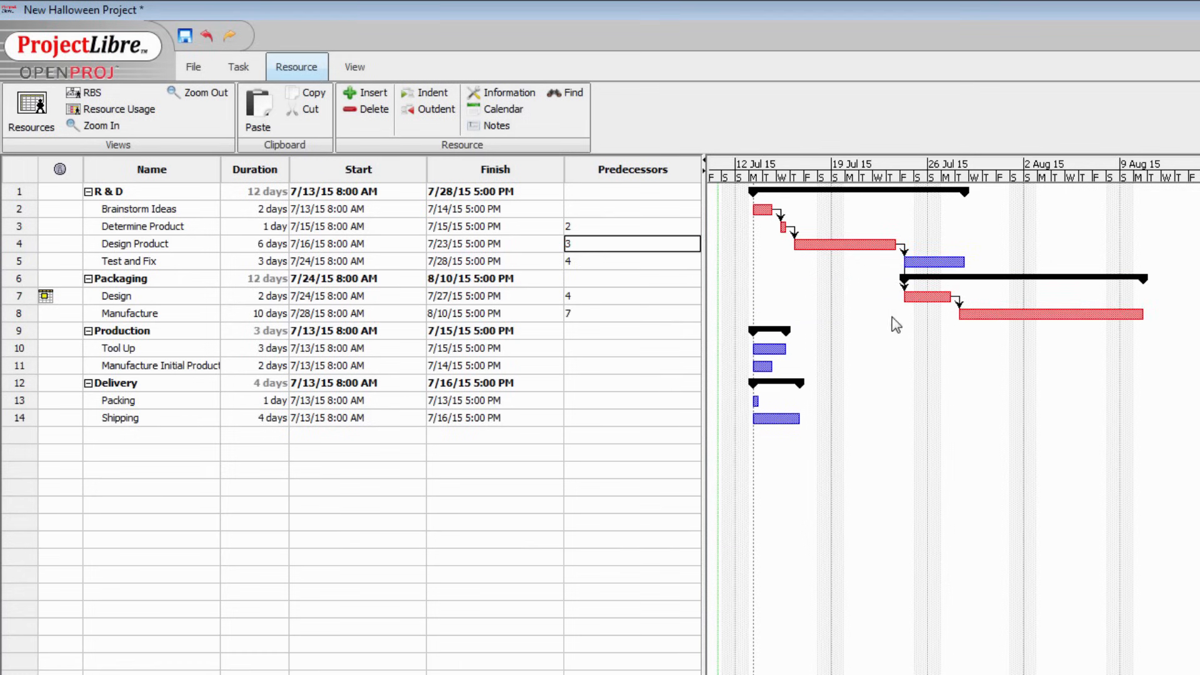
pyautogui.moveTo(1035, 313)
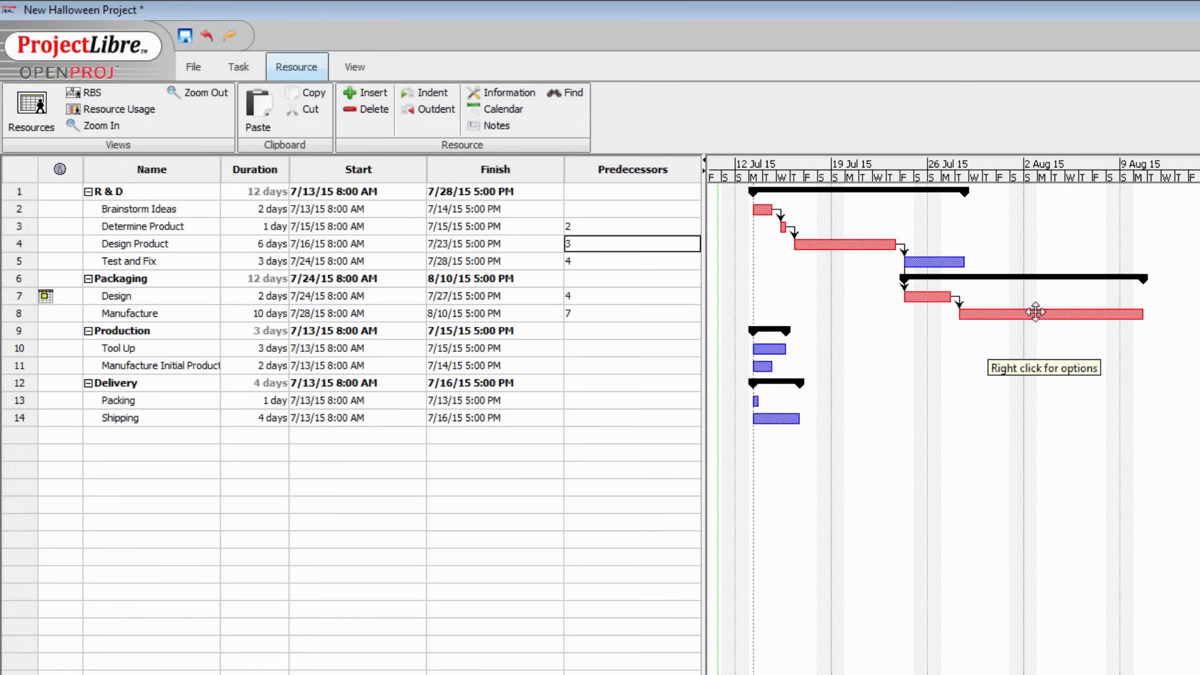
pyautogui.moveTo(1084, 319)
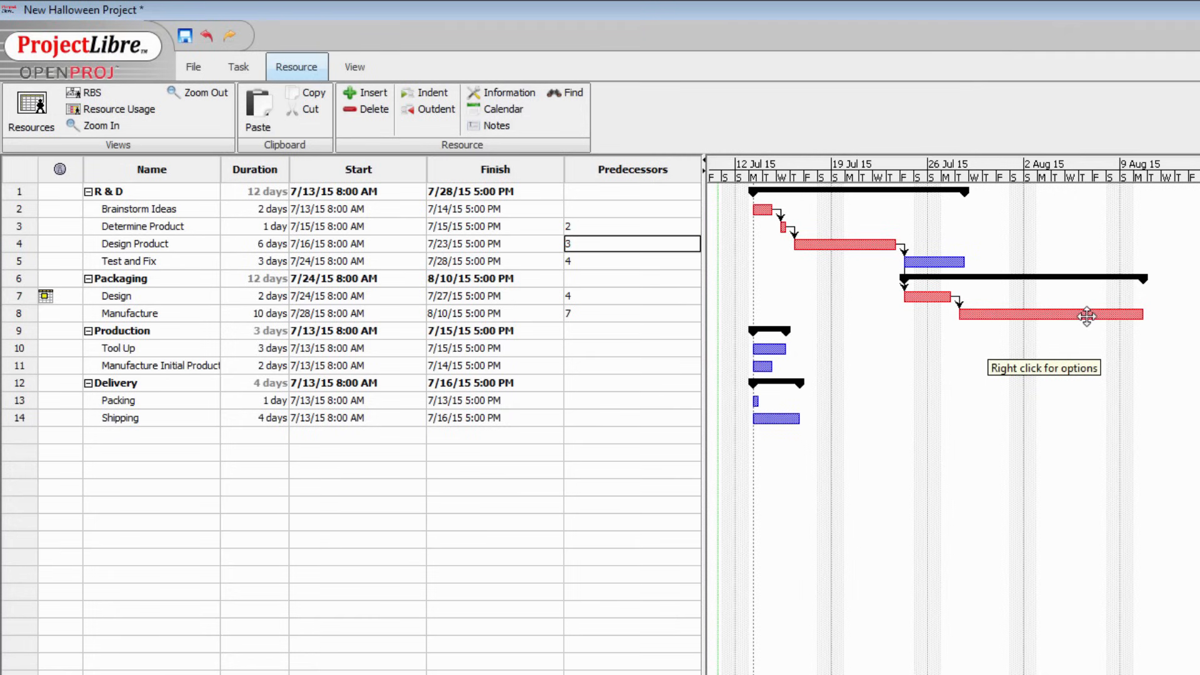
pyautogui.moveTo(1103, 315)
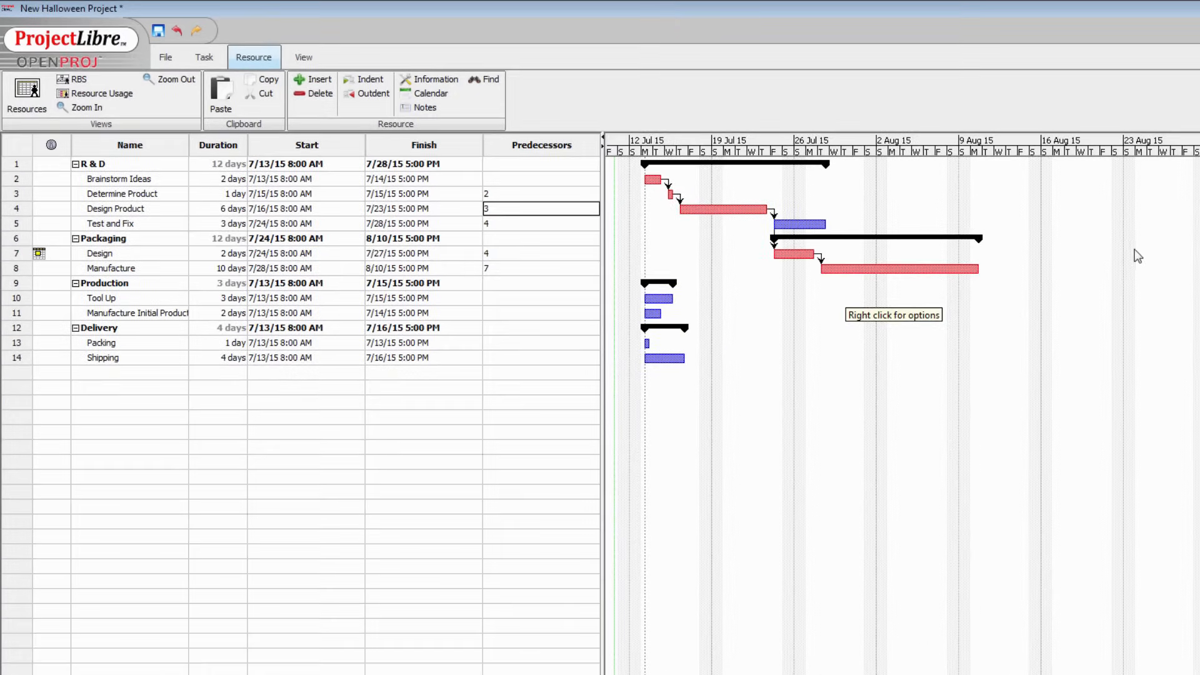
pyautogui.moveTo(1107, 295)
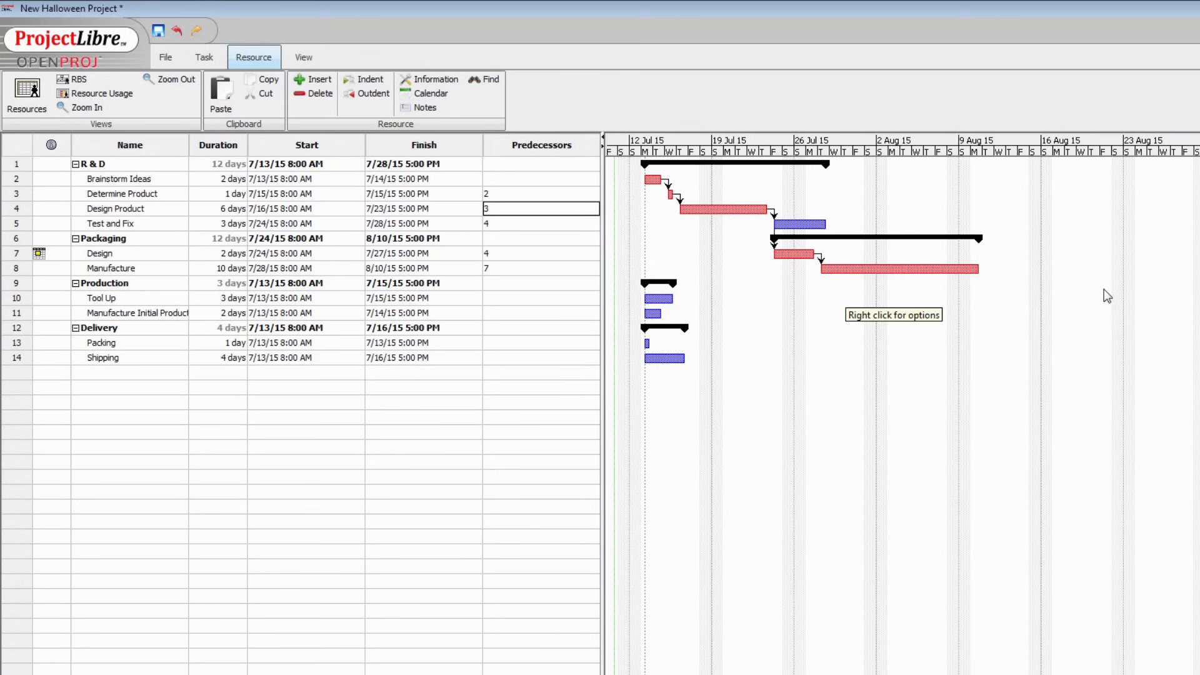
pyautogui.moveTo(653, 311)
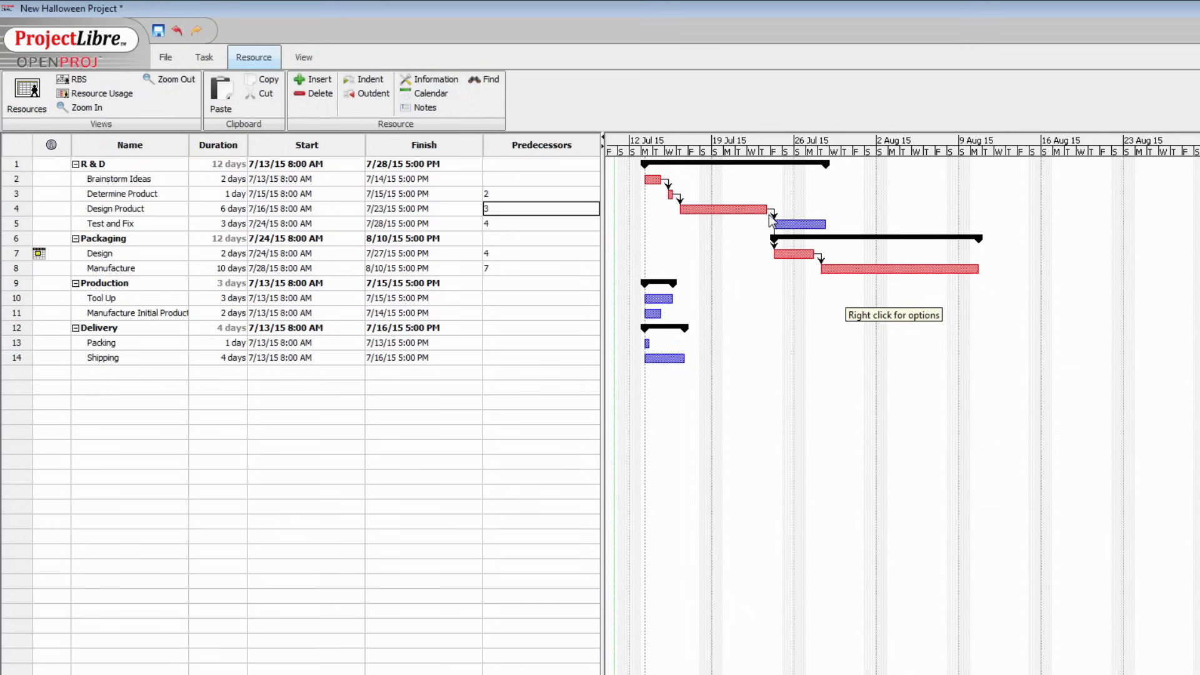
pyautogui.moveTo(755, 211)
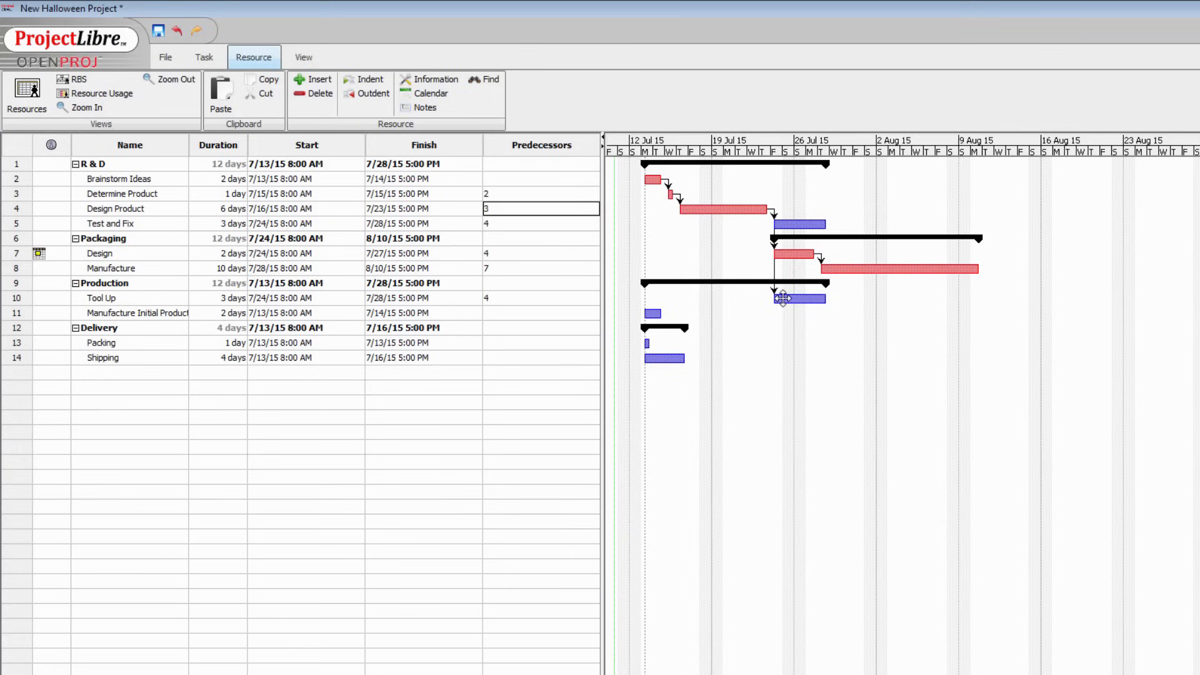
pyautogui.moveTo(781, 298)
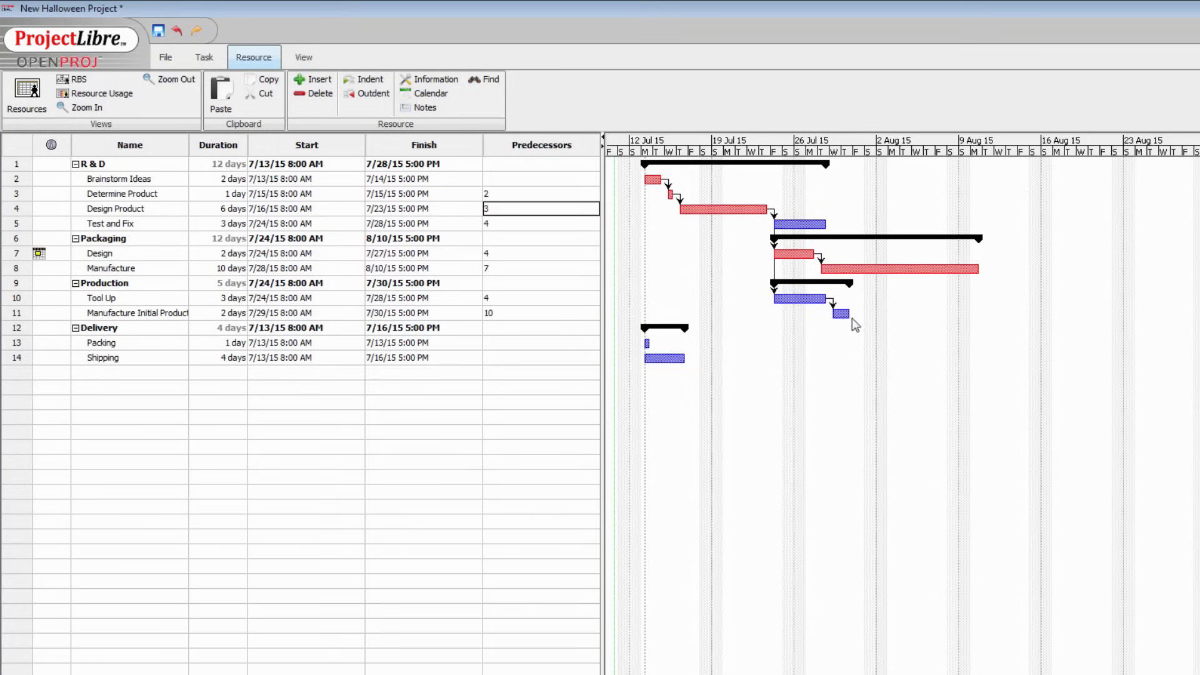
pyautogui.moveTo(799, 365)
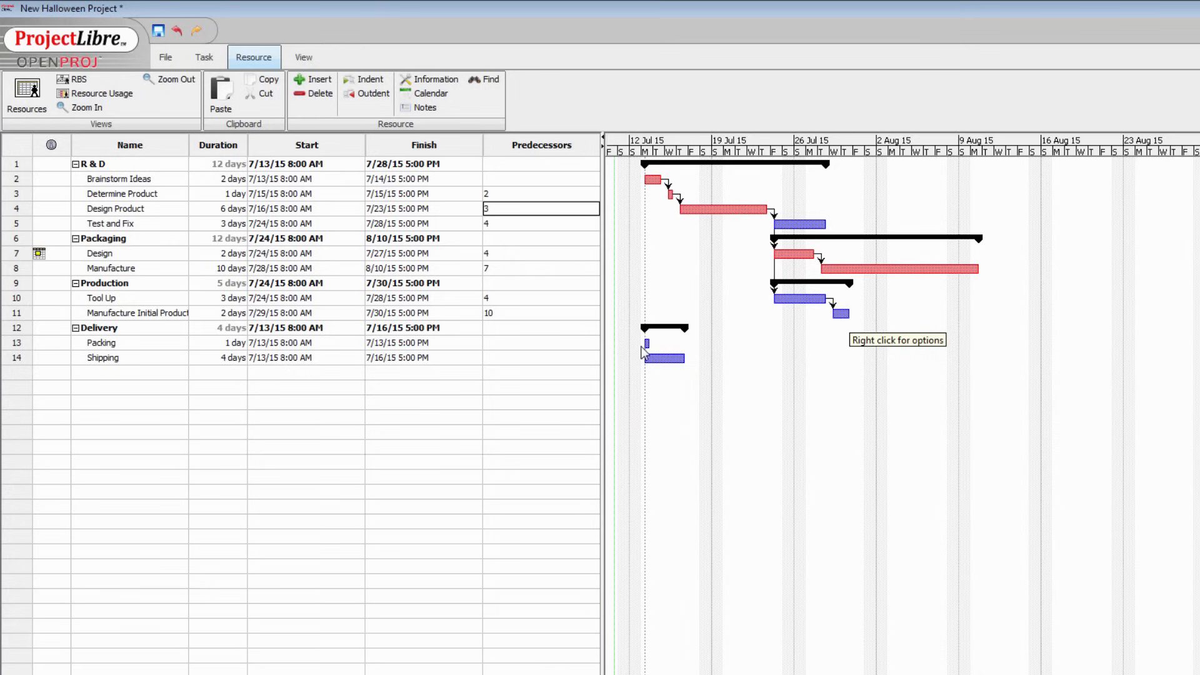
pyautogui.moveTo(657, 349)
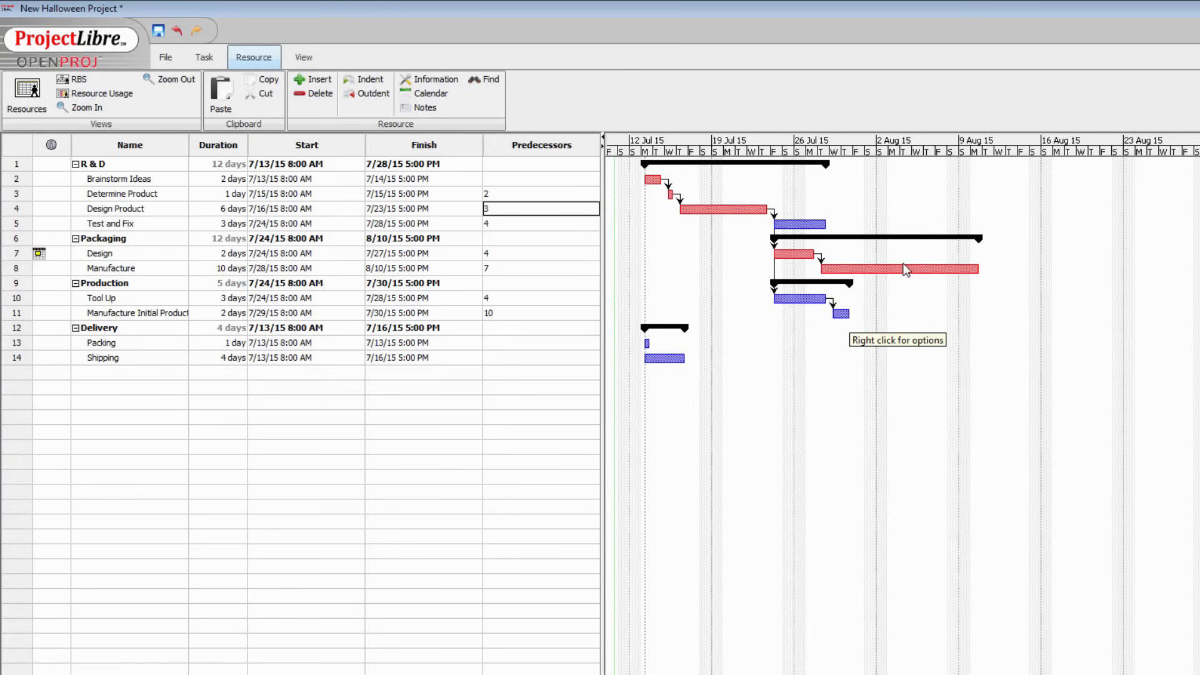
pyautogui.moveTo(903, 267)
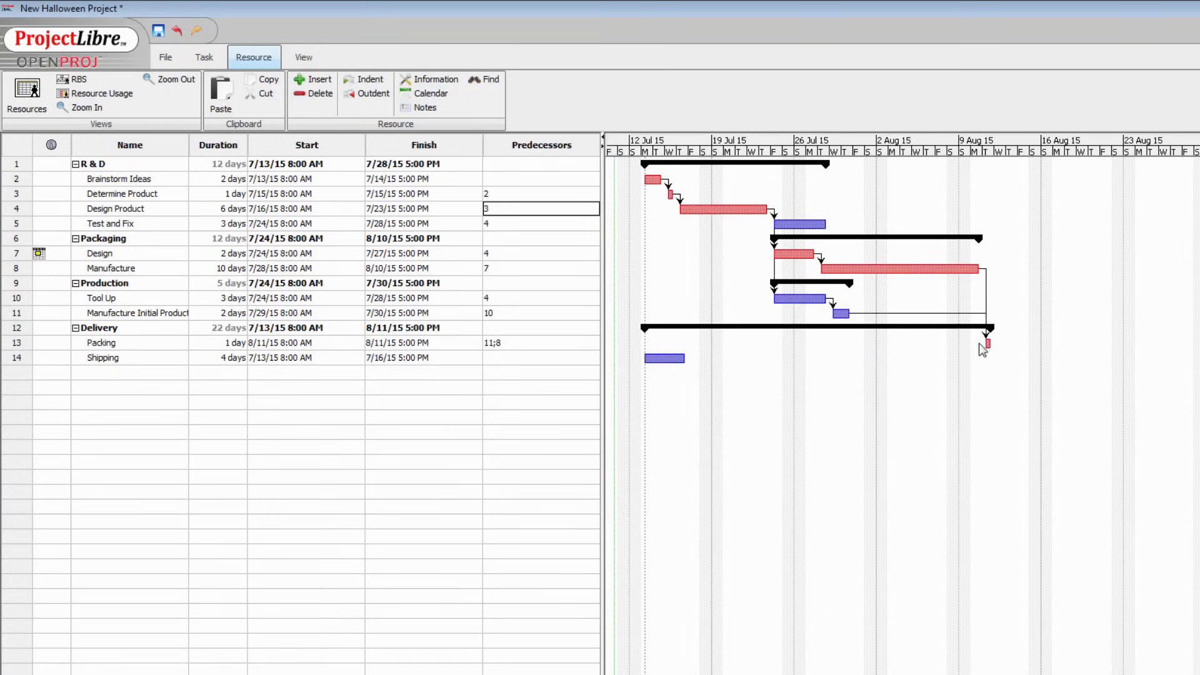
pyautogui.moveTo(929, 282)
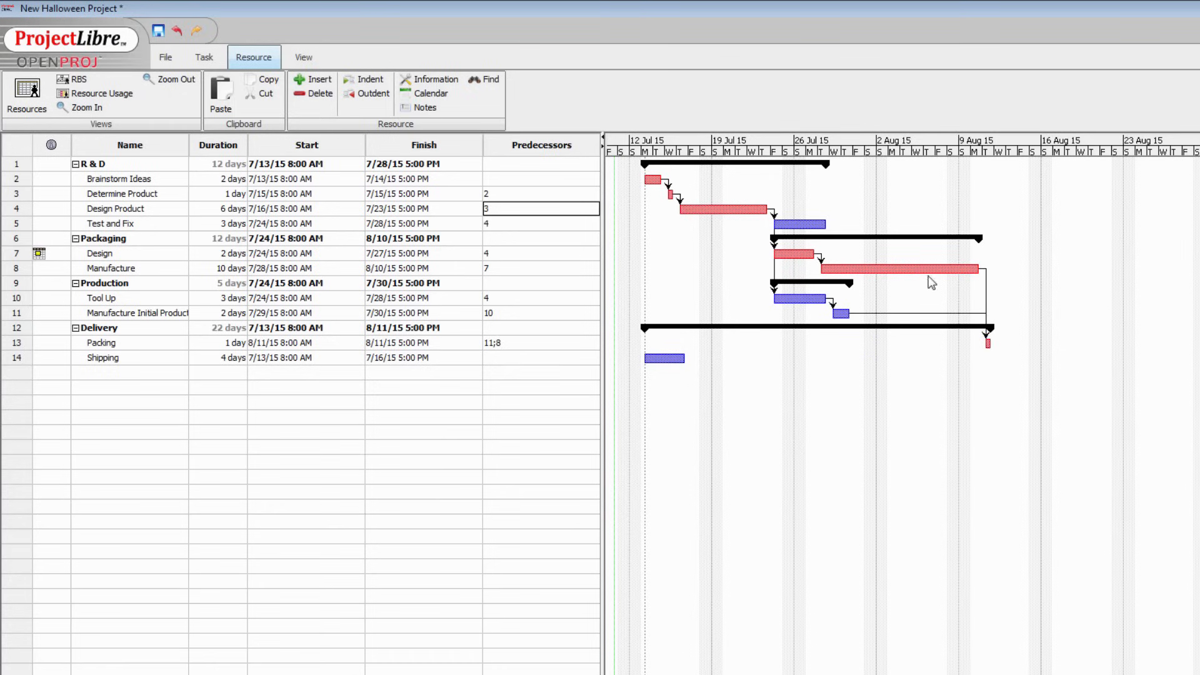
pyautogui.moveTo(801, 303)
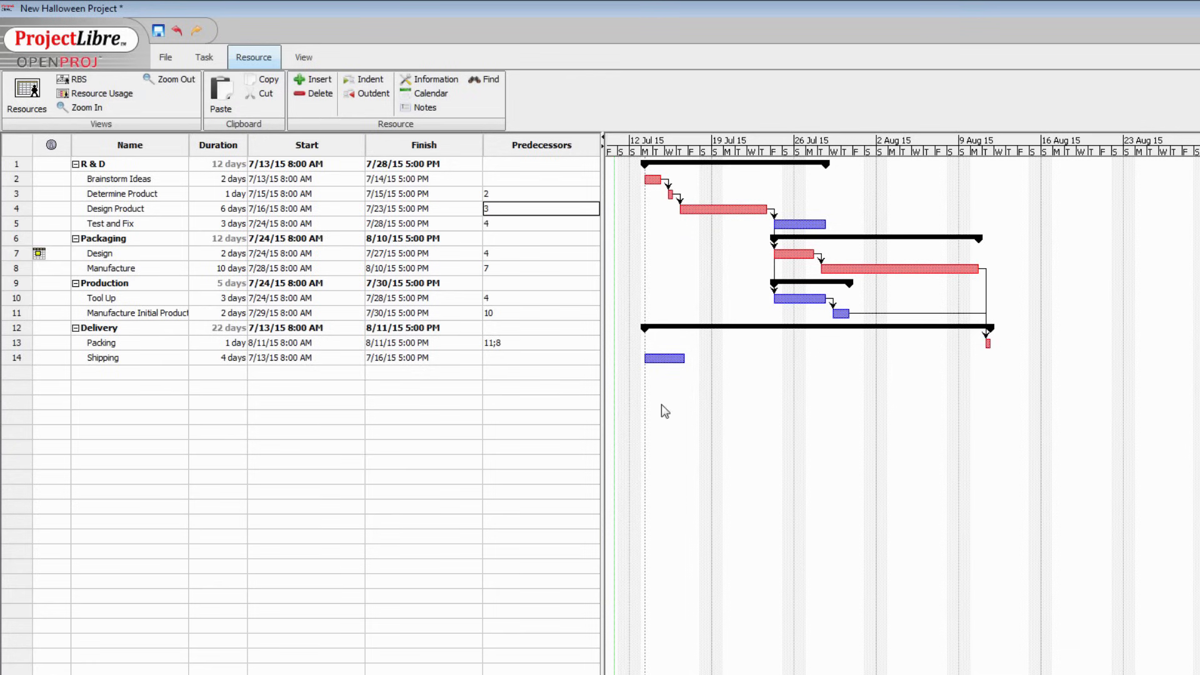
pyautogui.moveTo(983, 342)
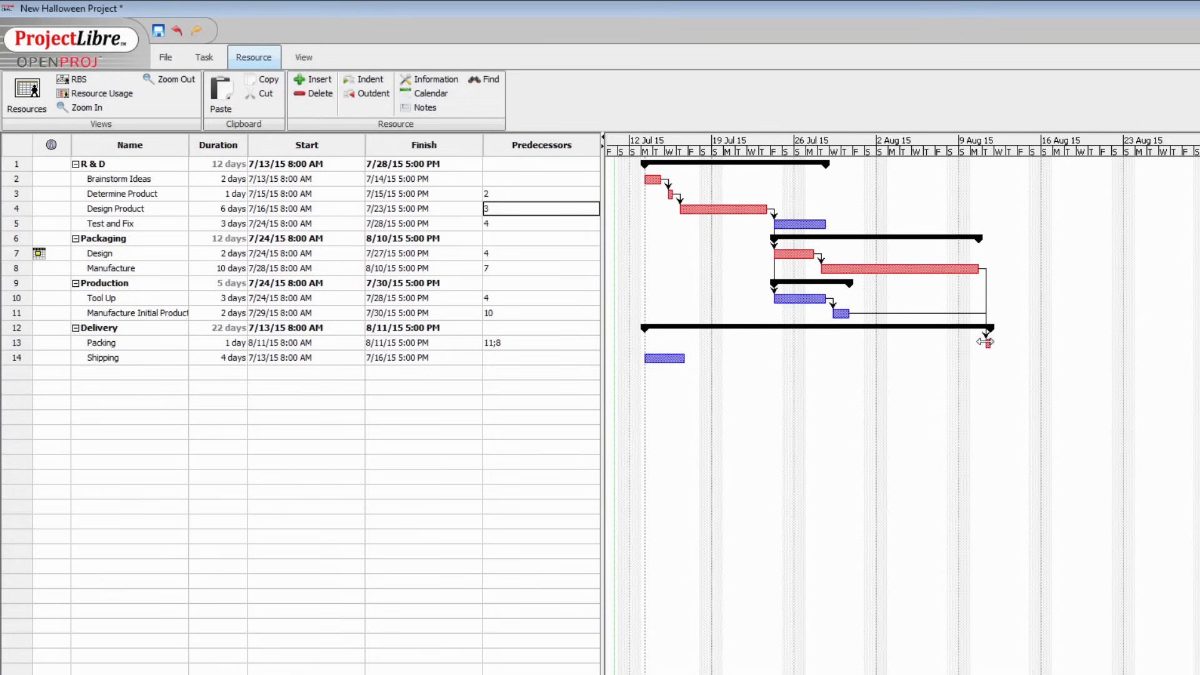
# Step: Link Shipping to follow Packing so Delivery ends 8/17/15
pyautogui.moveTo(985, 341); pyautogui.dragTo(641, 365)
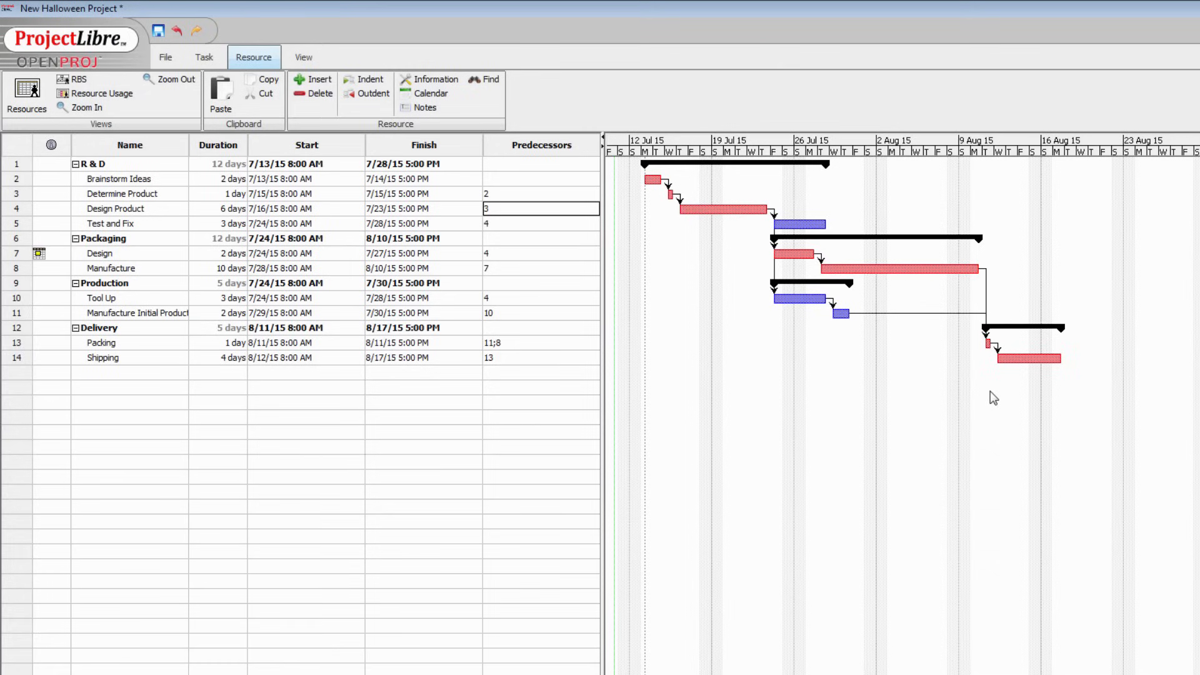
pyautogui.moveTo(927, 402)
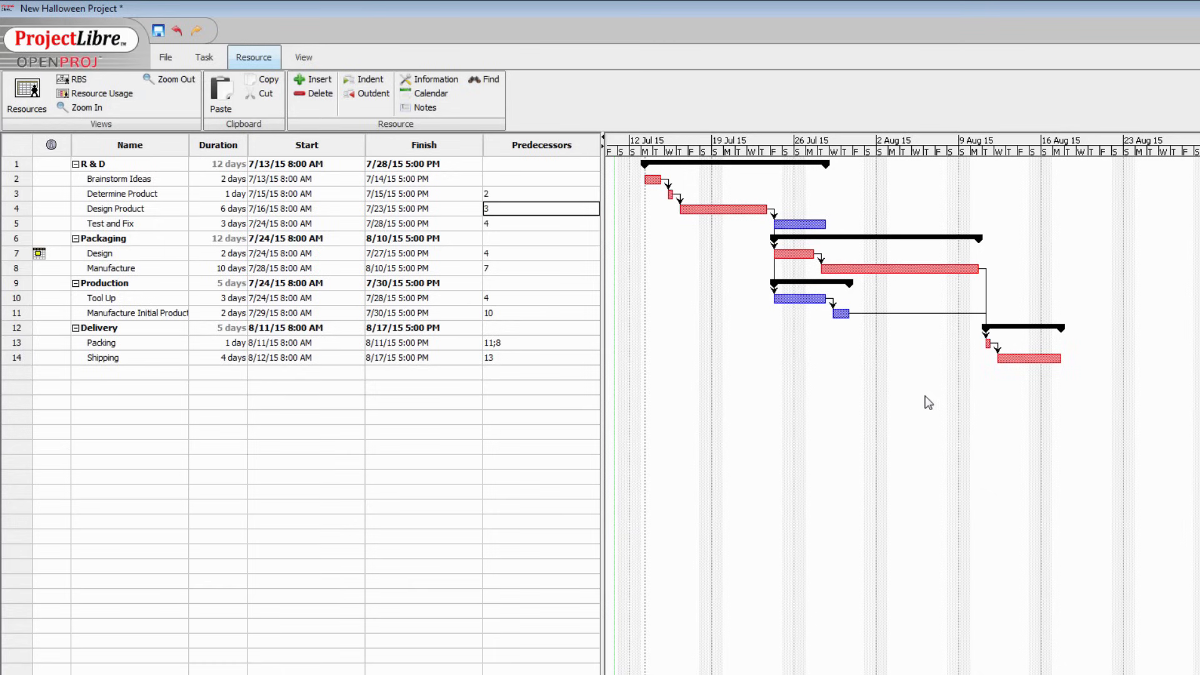
pyautogui.moveTo(1112, 439)
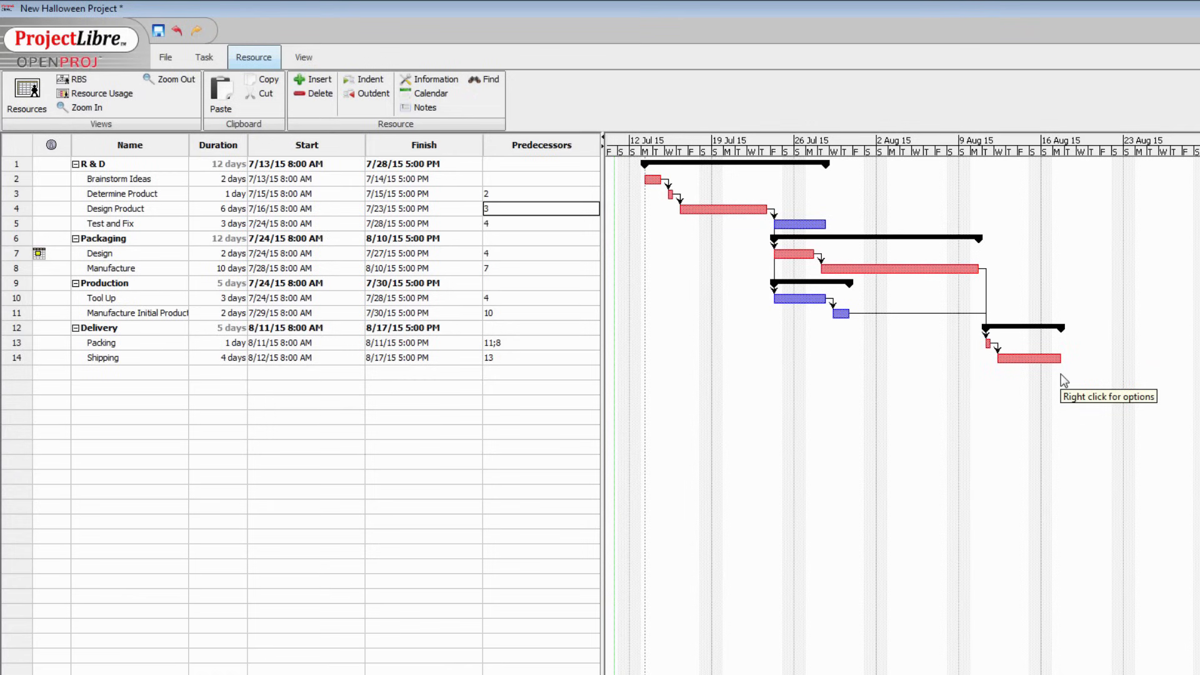
pyautogui.moveTo(1065, 399)
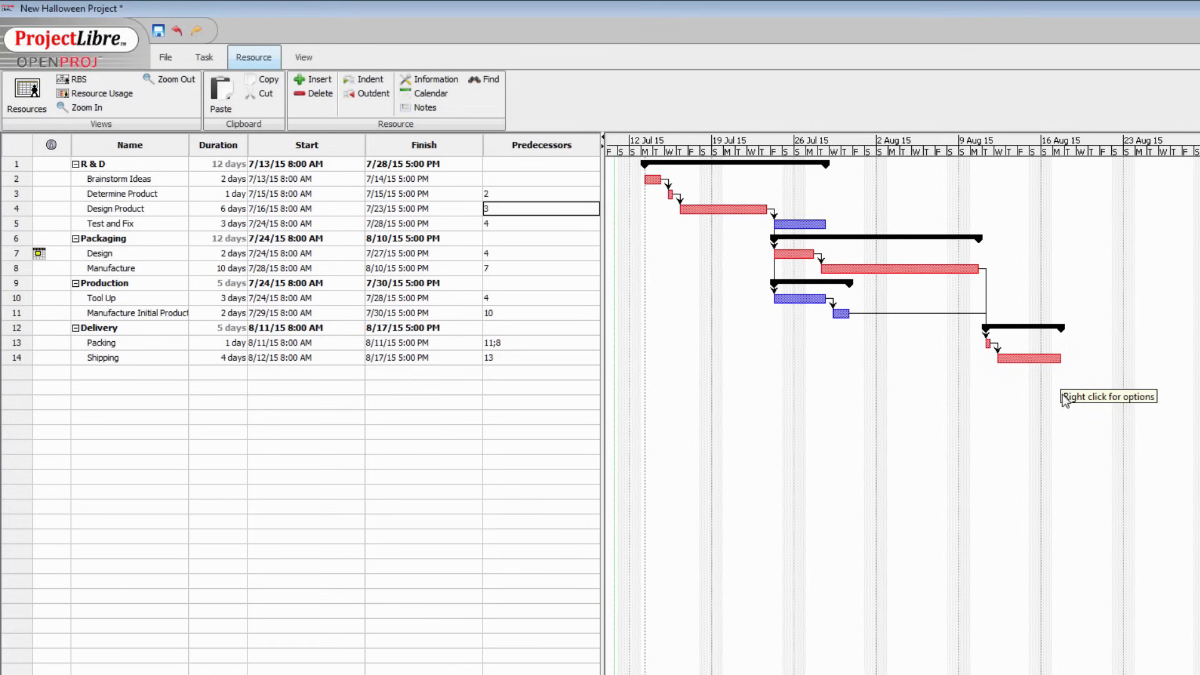
pyautogui.moveTo(1067, 389)
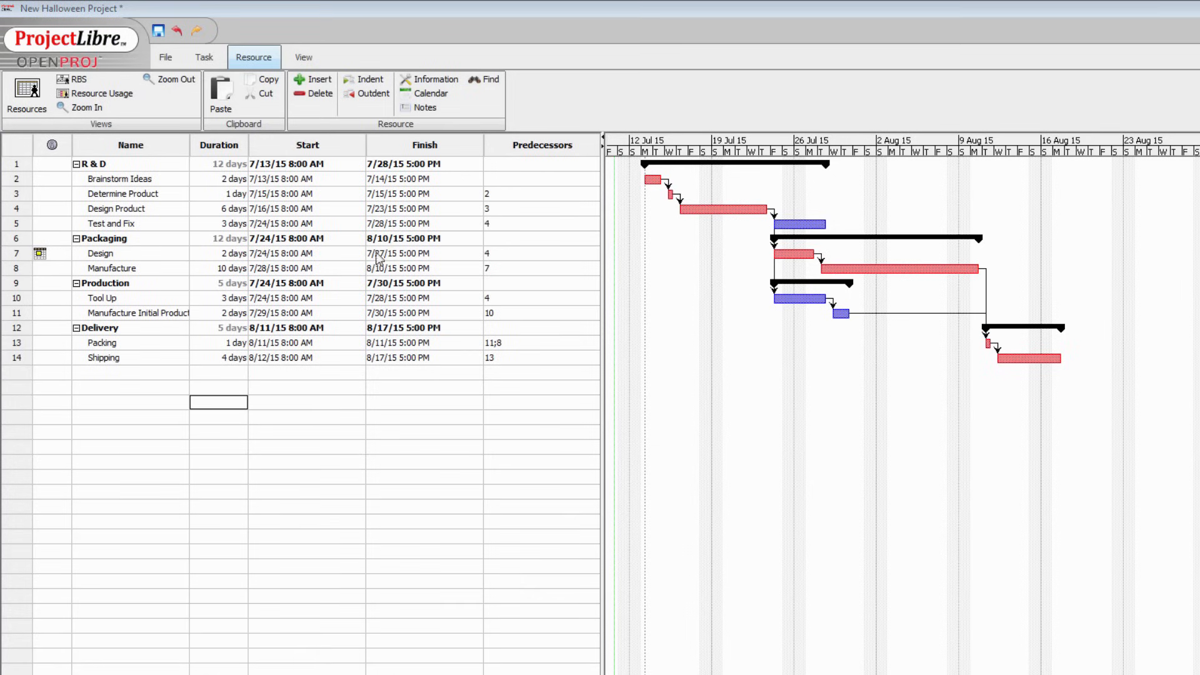
# Step: Save the schedule as New Halloween Project.pod in ProjectLibre (*.pod) format
pyautogui.click(164, 56)
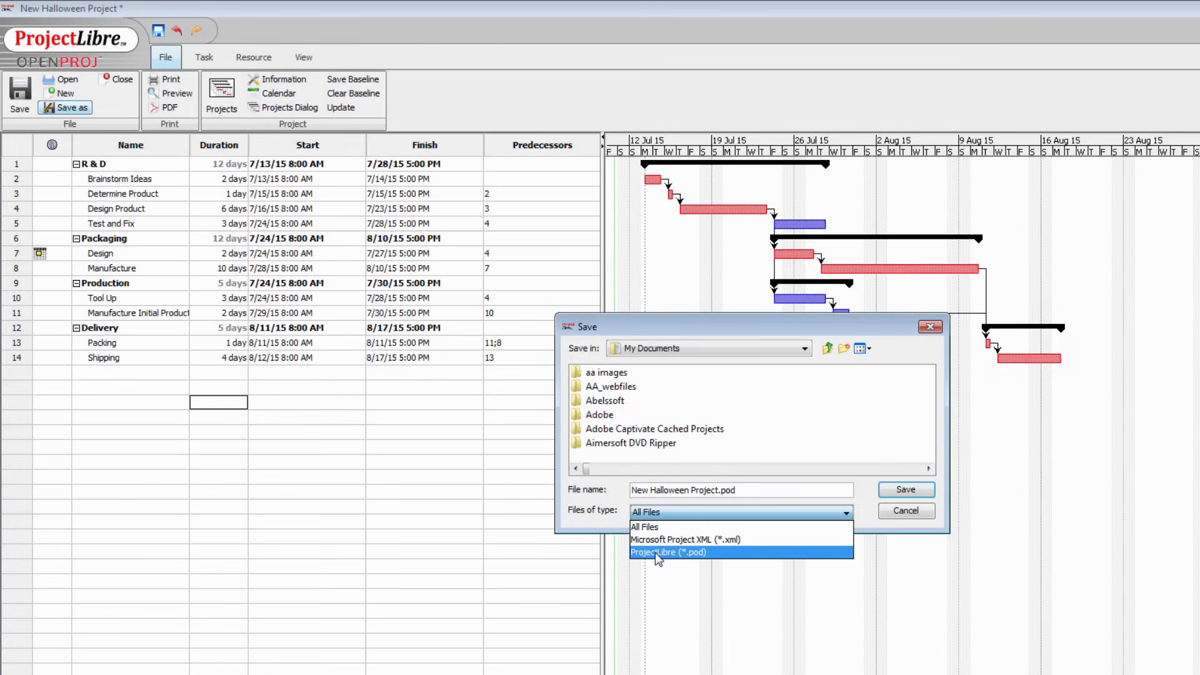
pyautogui.click(667, 552)
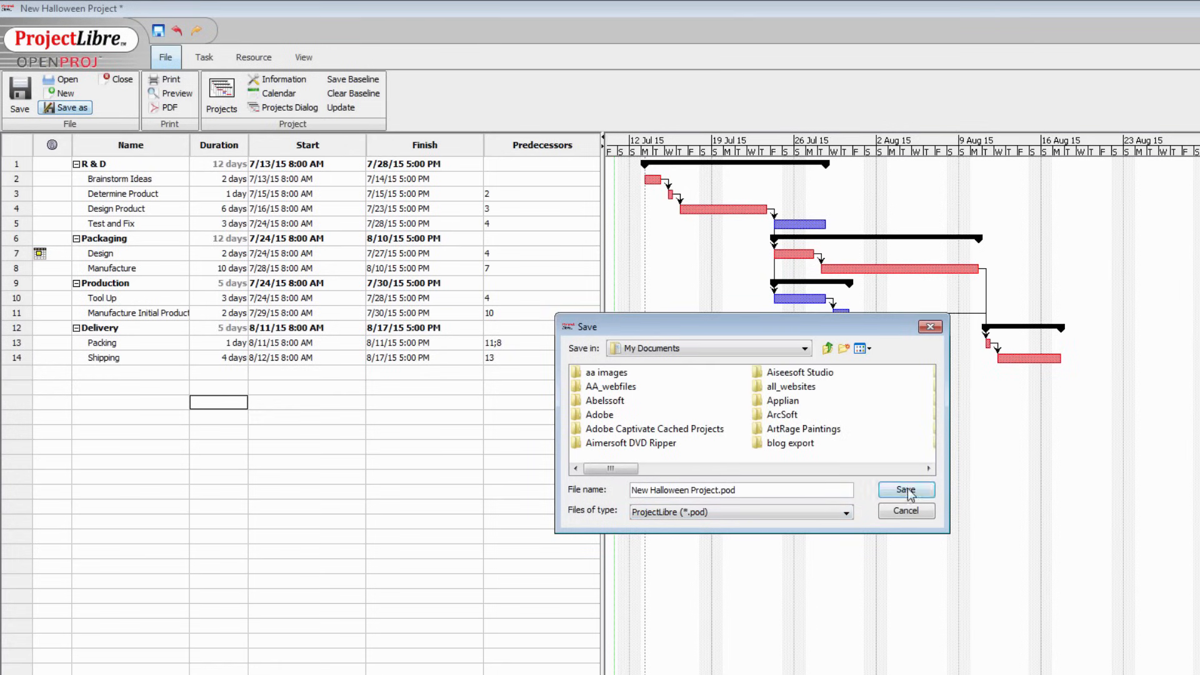
pyautogui.click(905, 489)
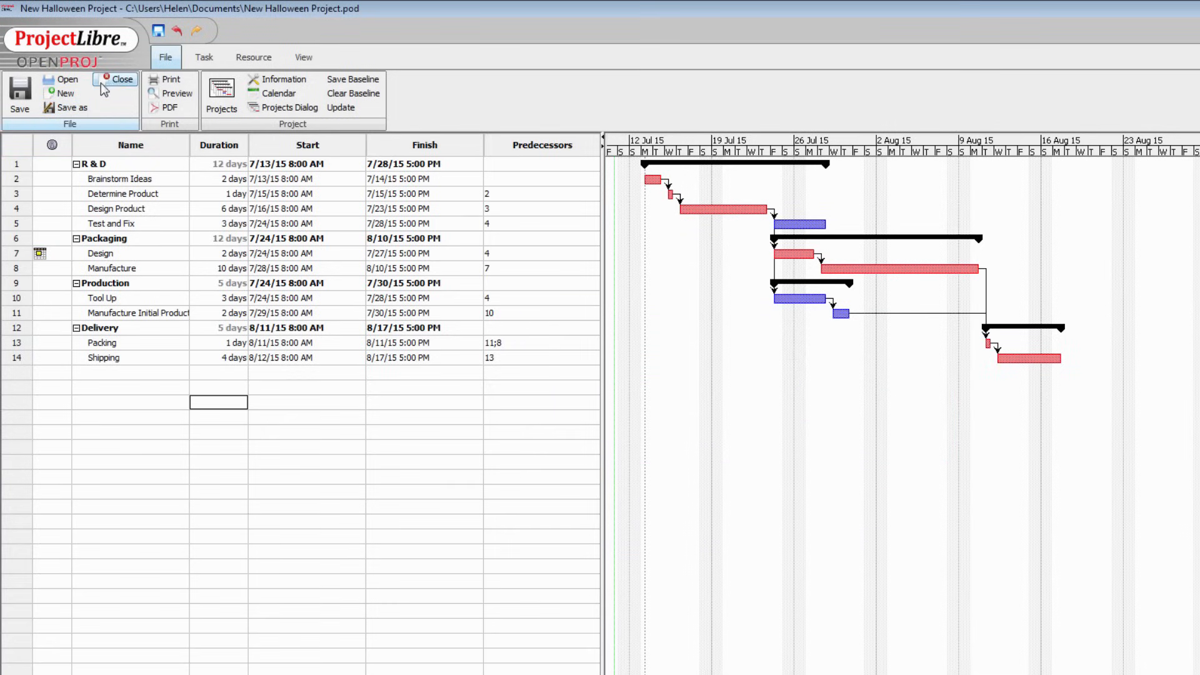
# Step: Close the project, then reopen New Halloween Project.pod from Documents
pyautogui.click(119, 79)
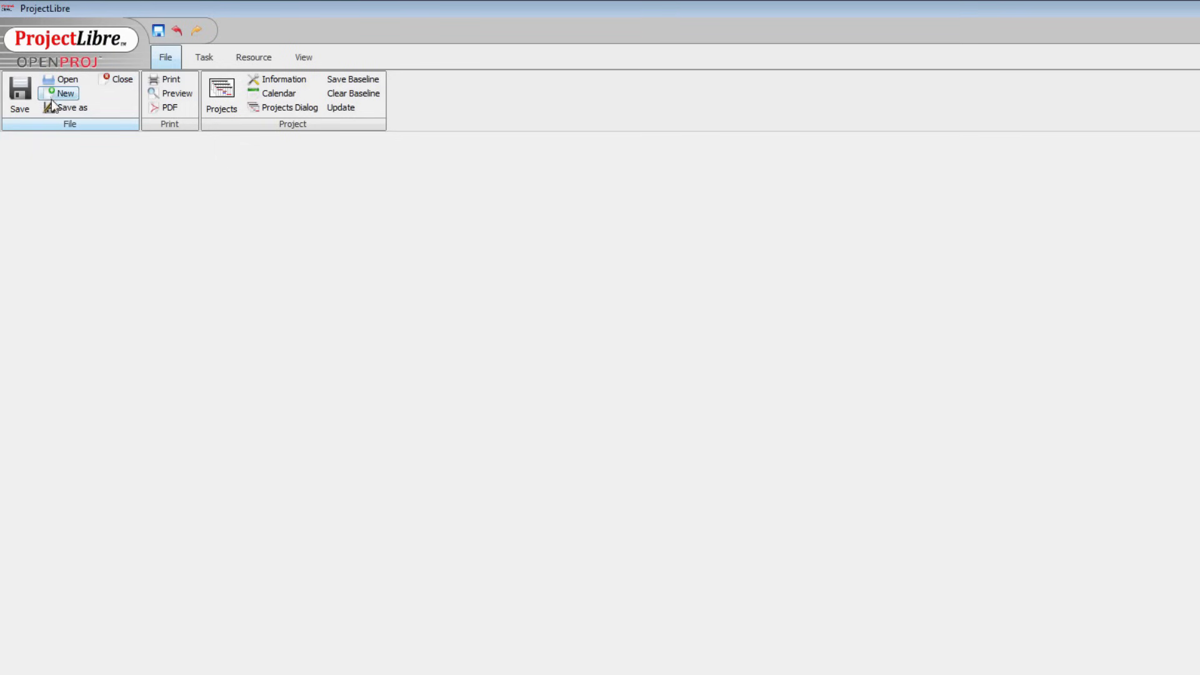
pyautogui.click(65, 78)
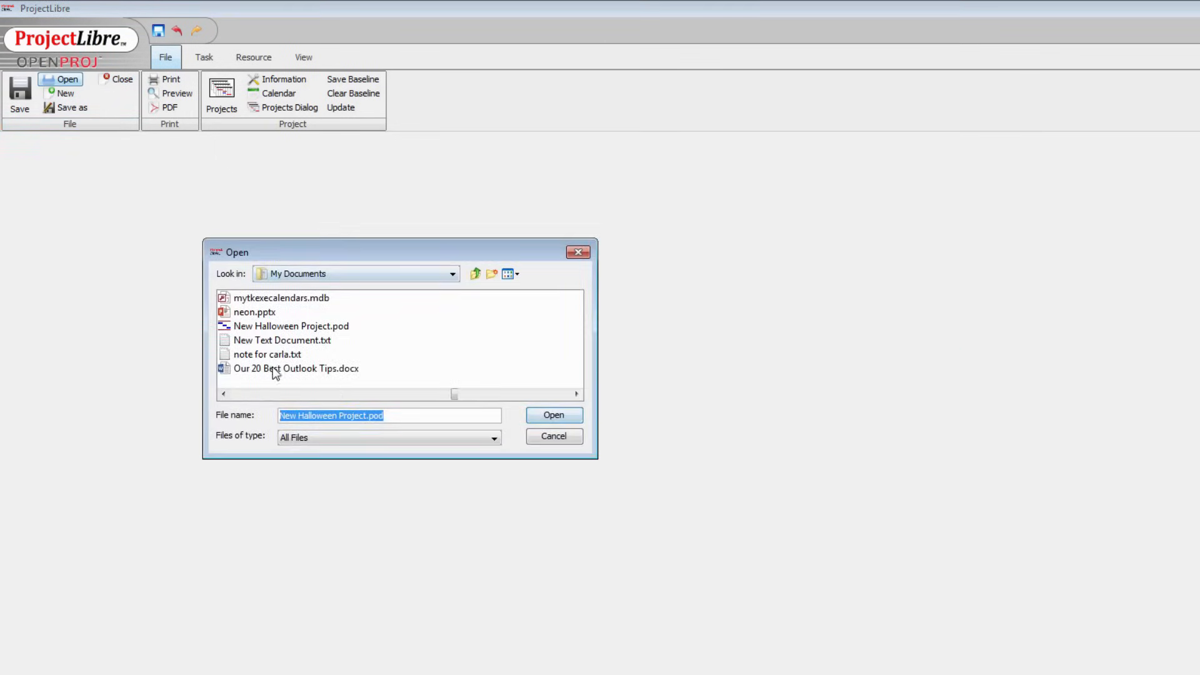
pyautogui.click(289, 326)
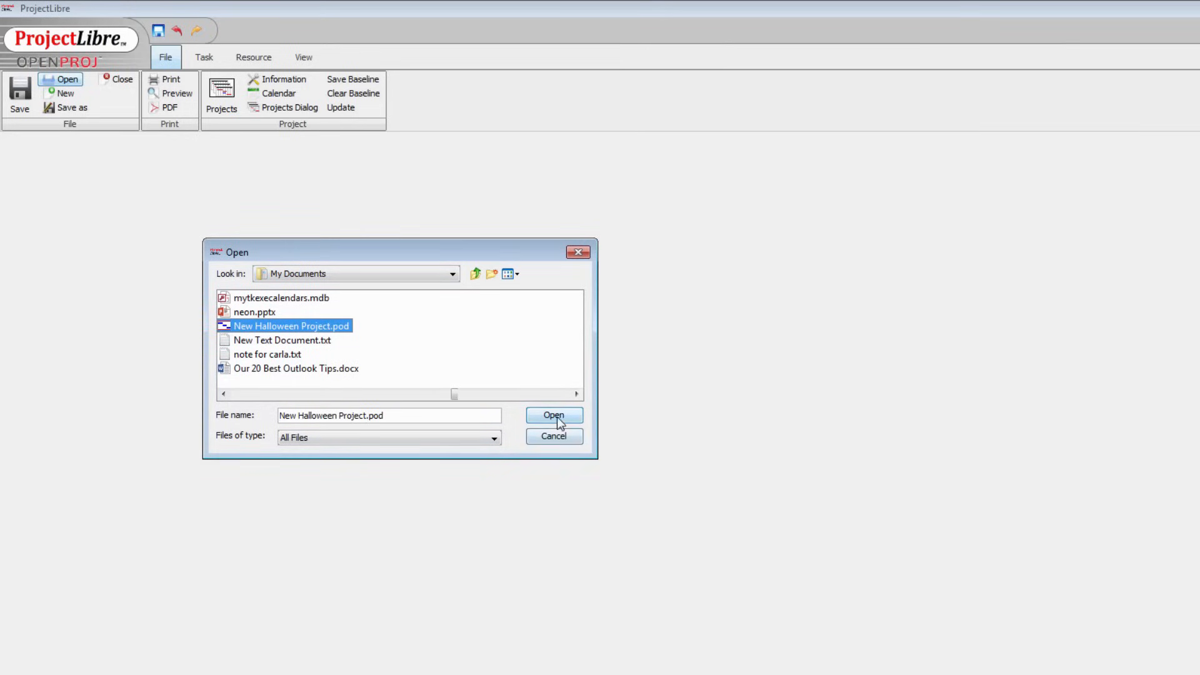
pyautogui.click(554, 414)
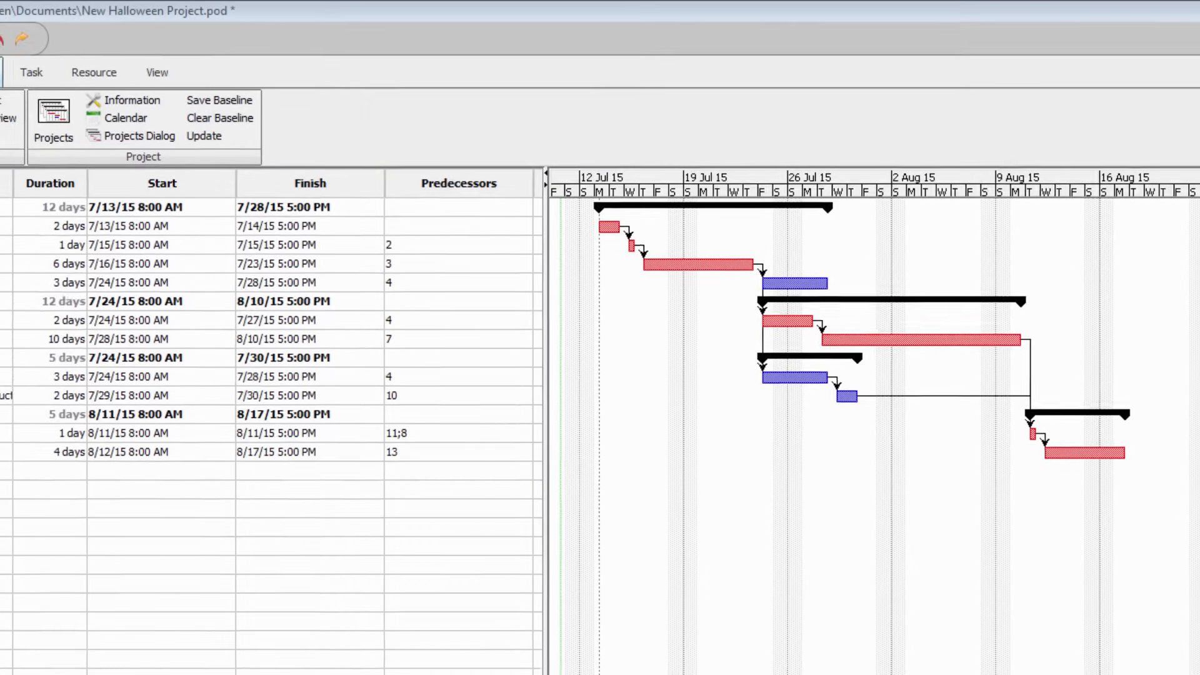
pyautogui.click(158, 61)
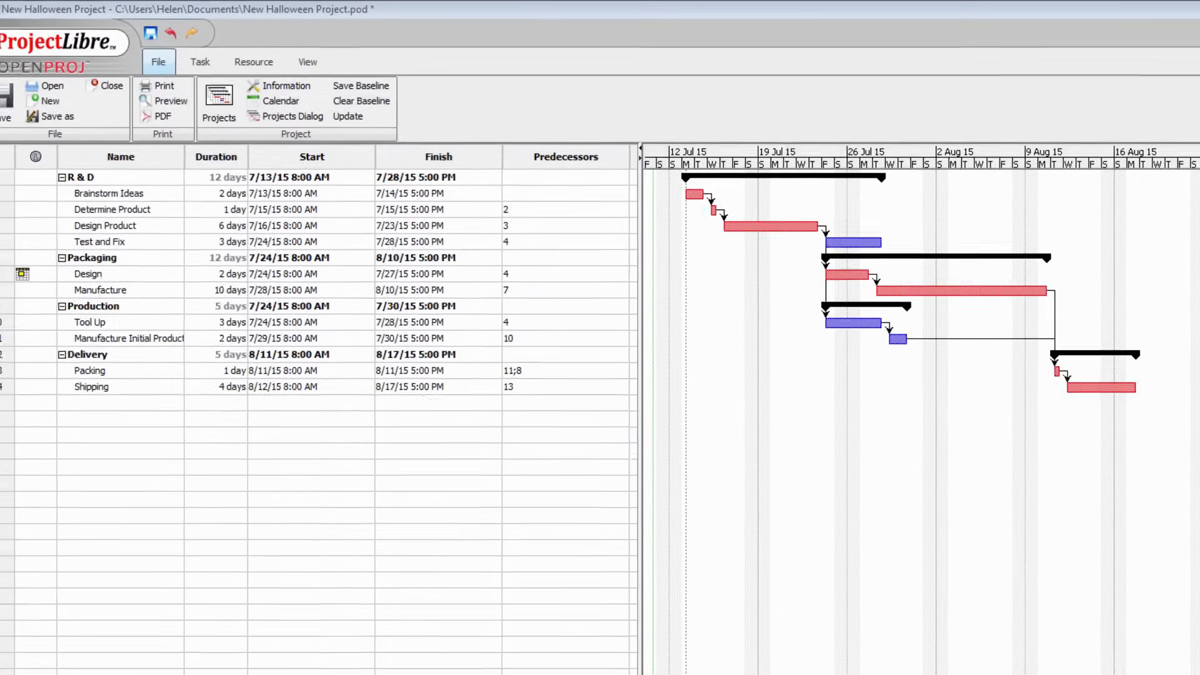